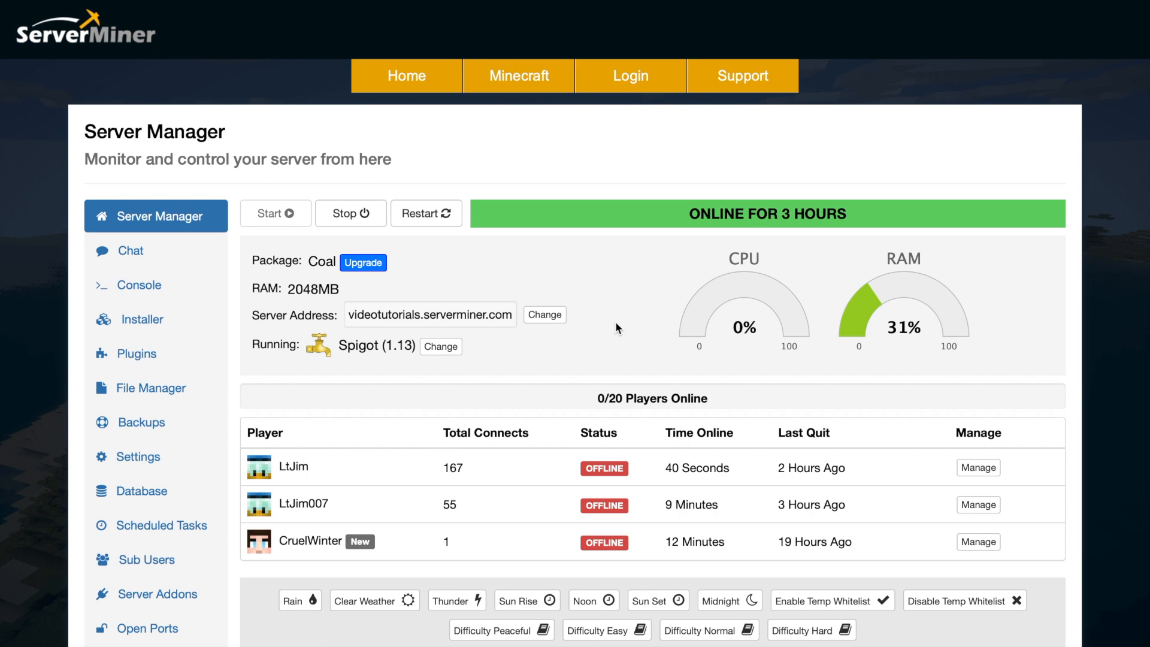
mouse_move(430, 274)
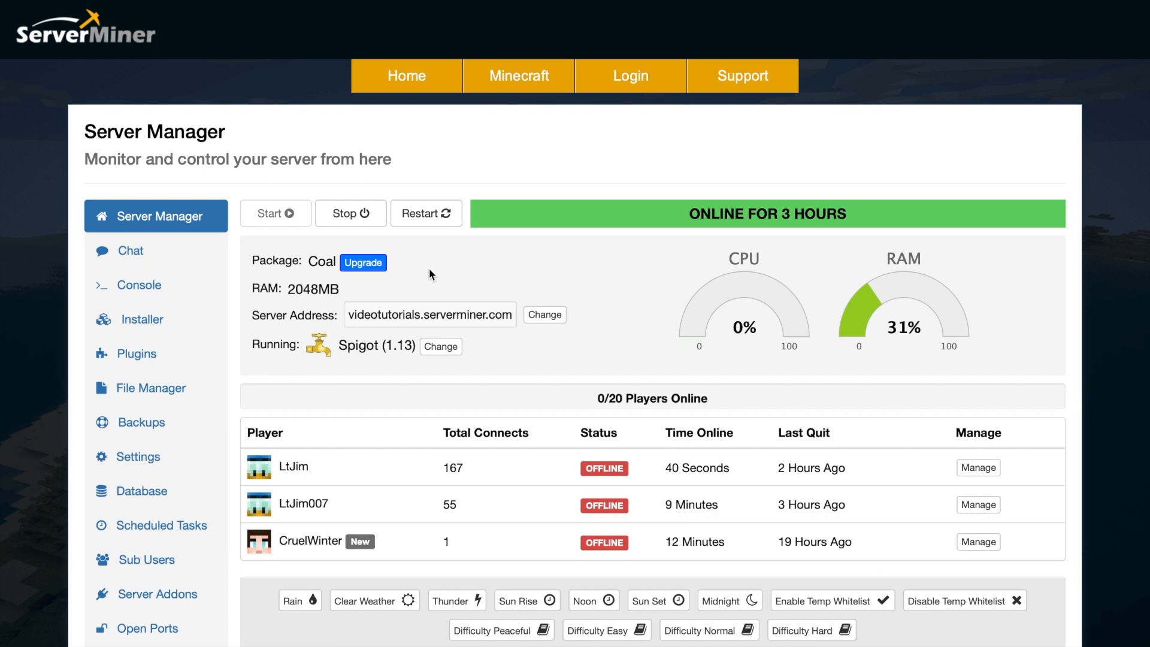
mouse_move(763, 230)
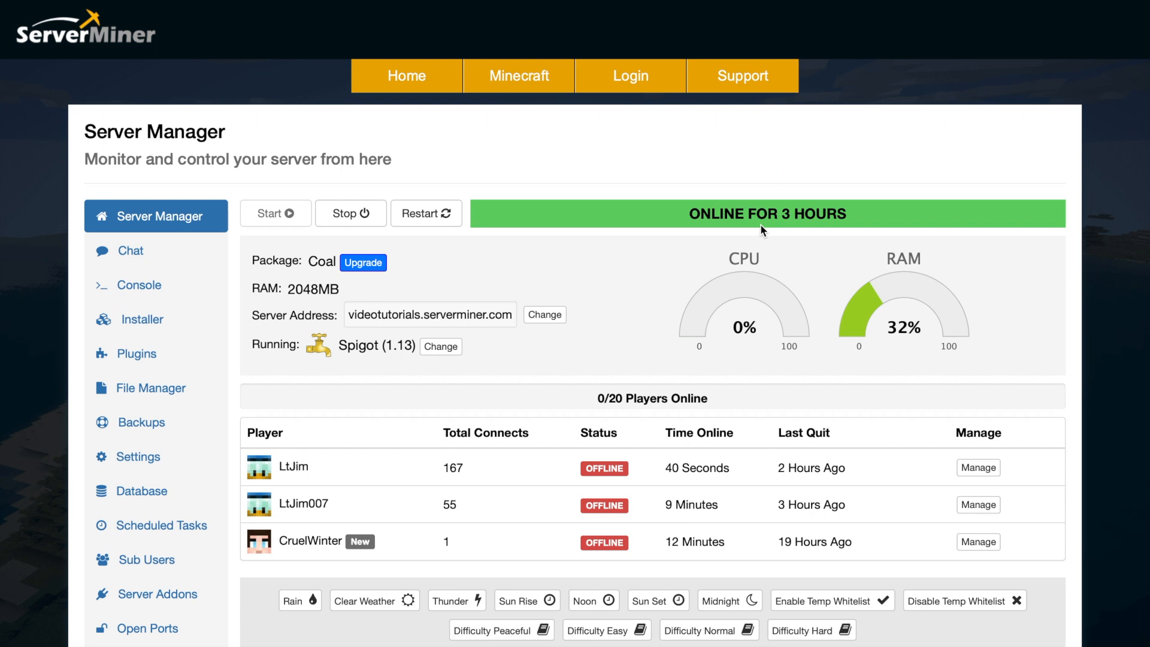
mouse_move(844, 325)
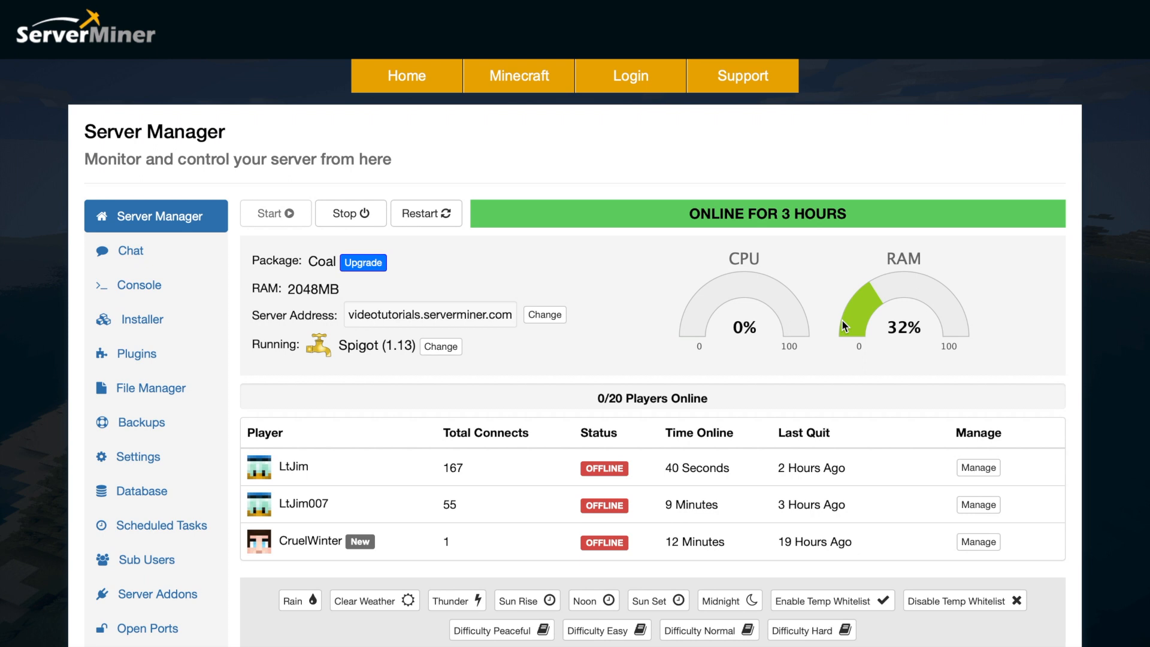
mouse_move(544, 315)
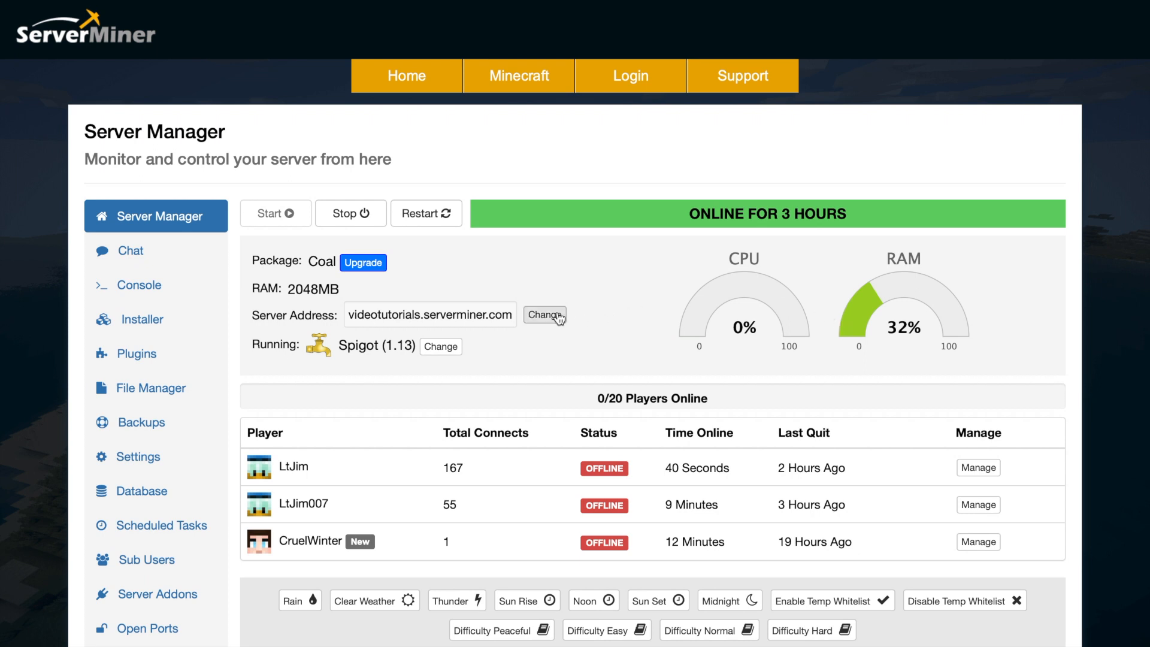
Review the server address editor and the first player's details, leaving both unchanged.
left_click(544, 315)
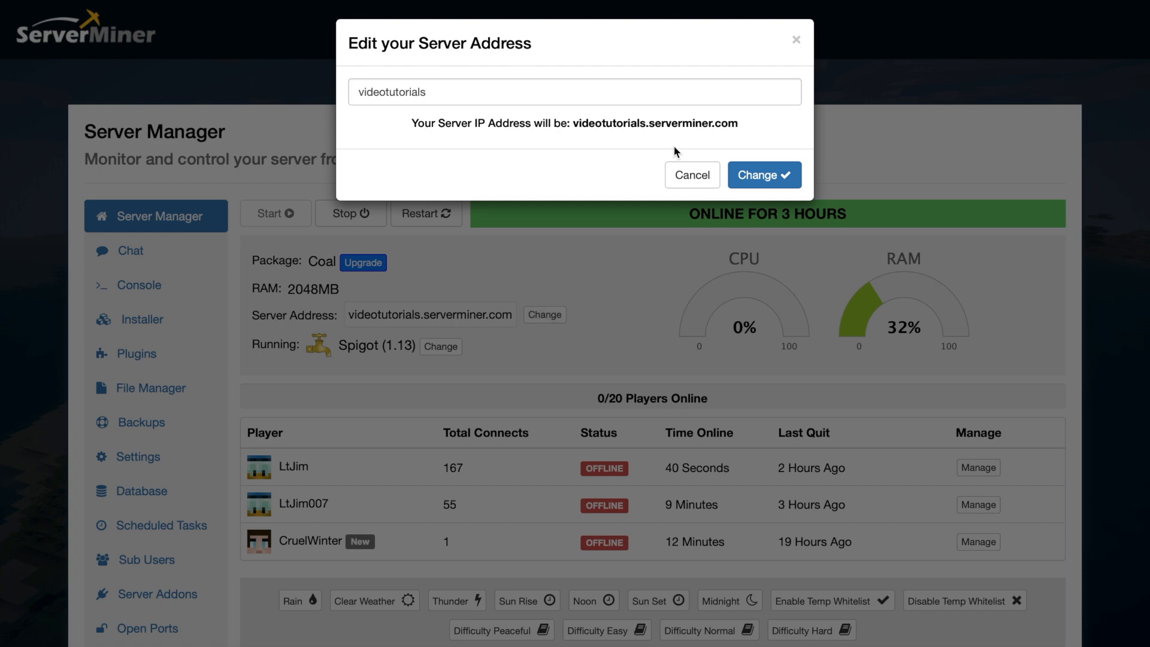
left_click(689, 175)
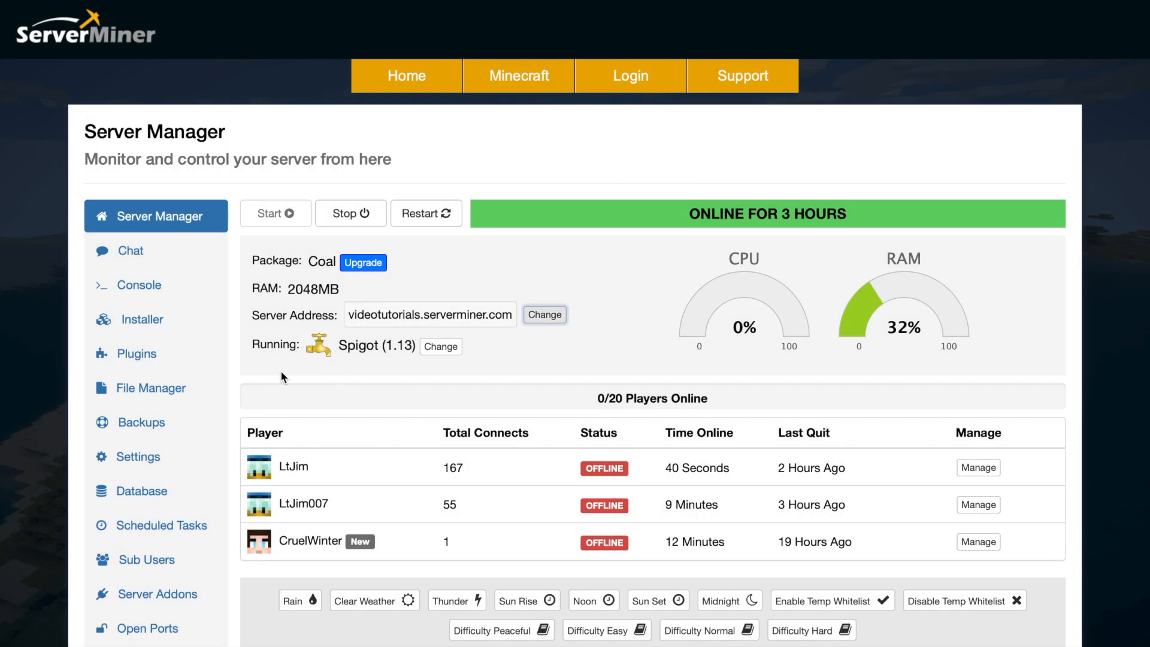
mouse_move(306, 377)
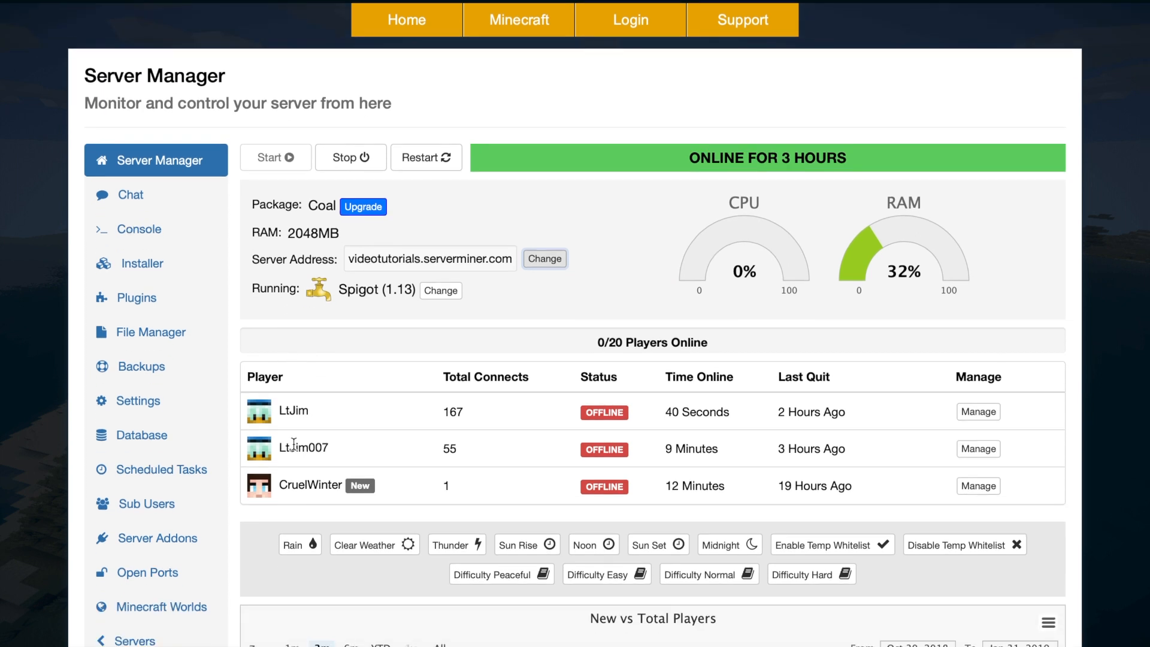
scroll("down", 3)
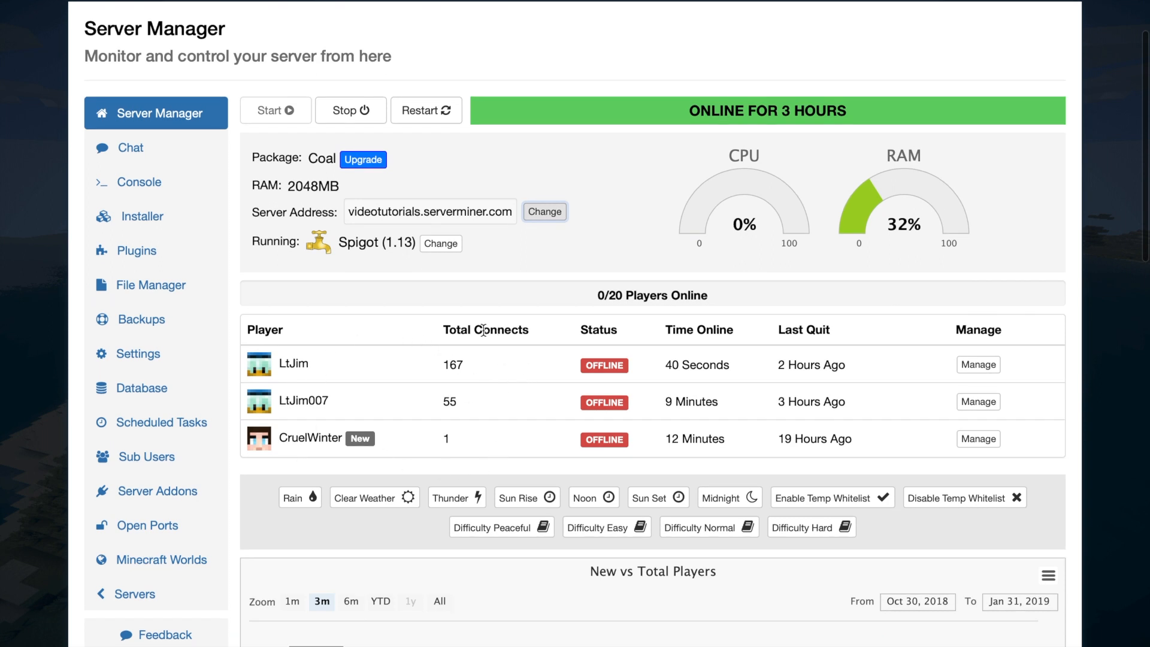
mouse_move(840, 352)
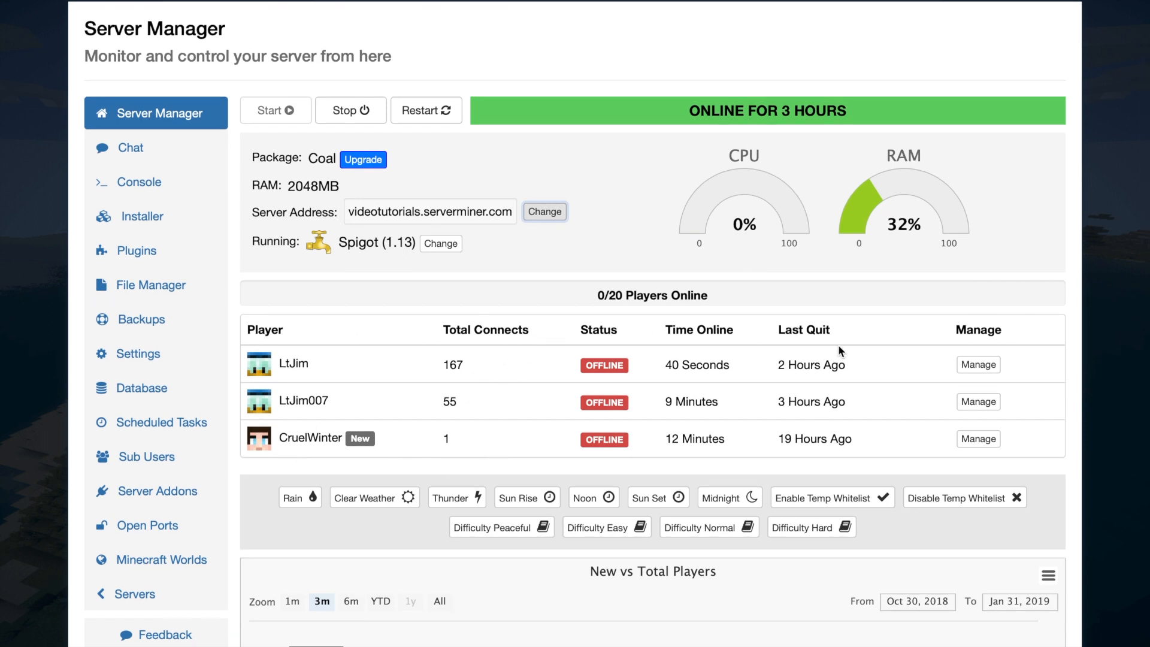
left_click(978, 364)
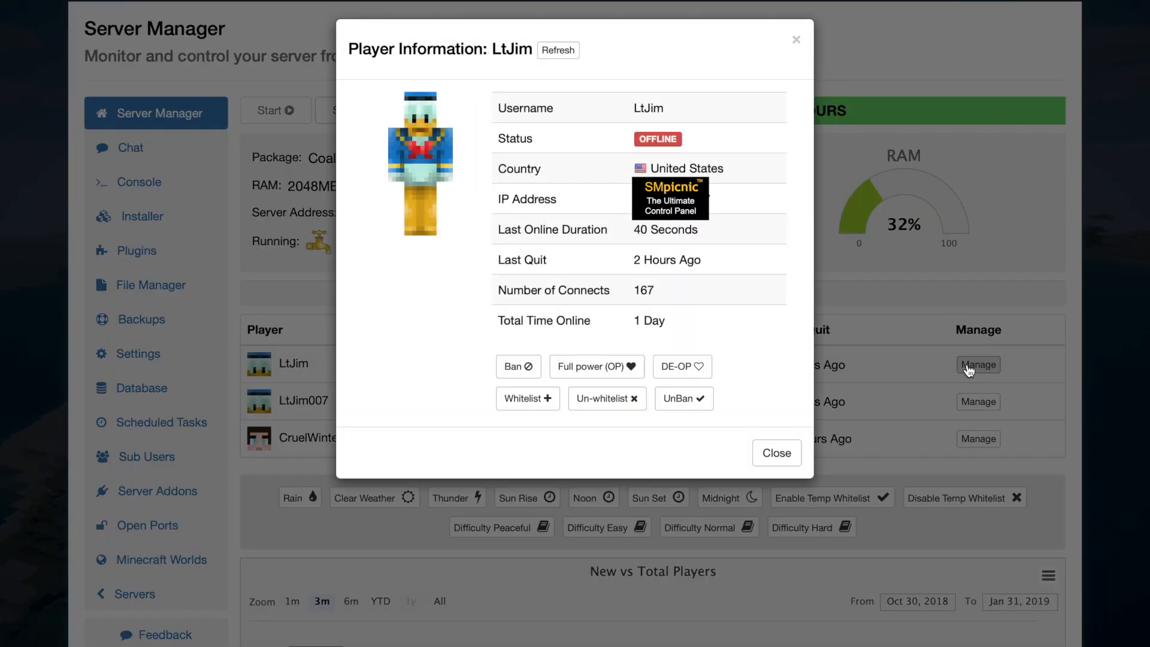
mouse_move(770, 282)
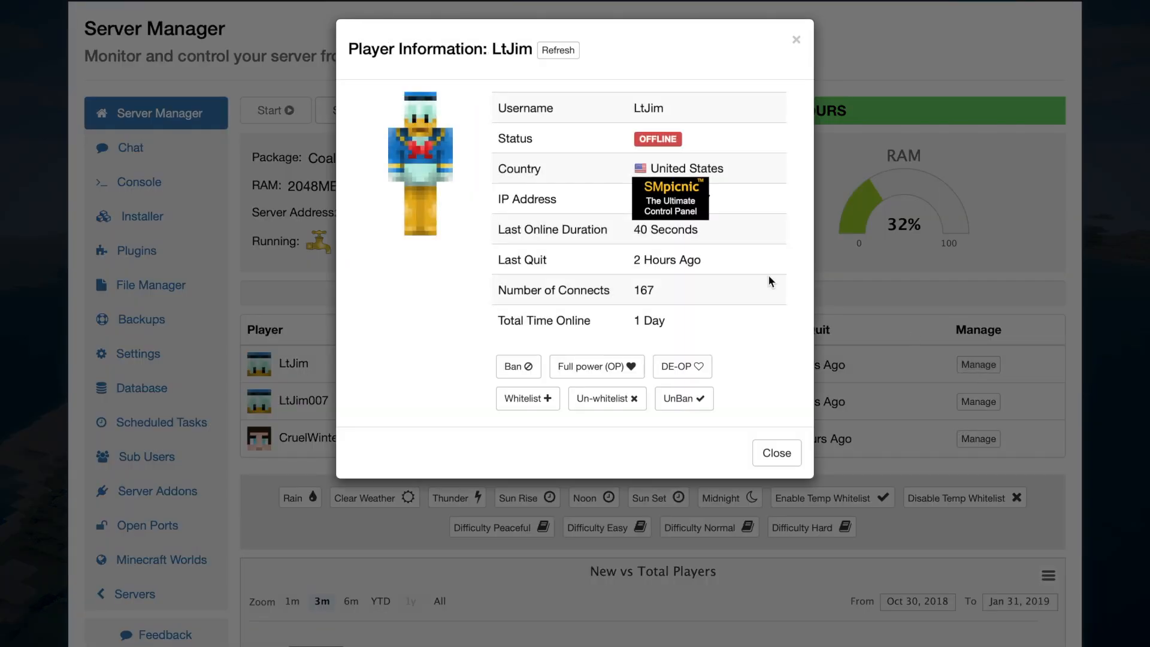
mouse_move(707, 264)
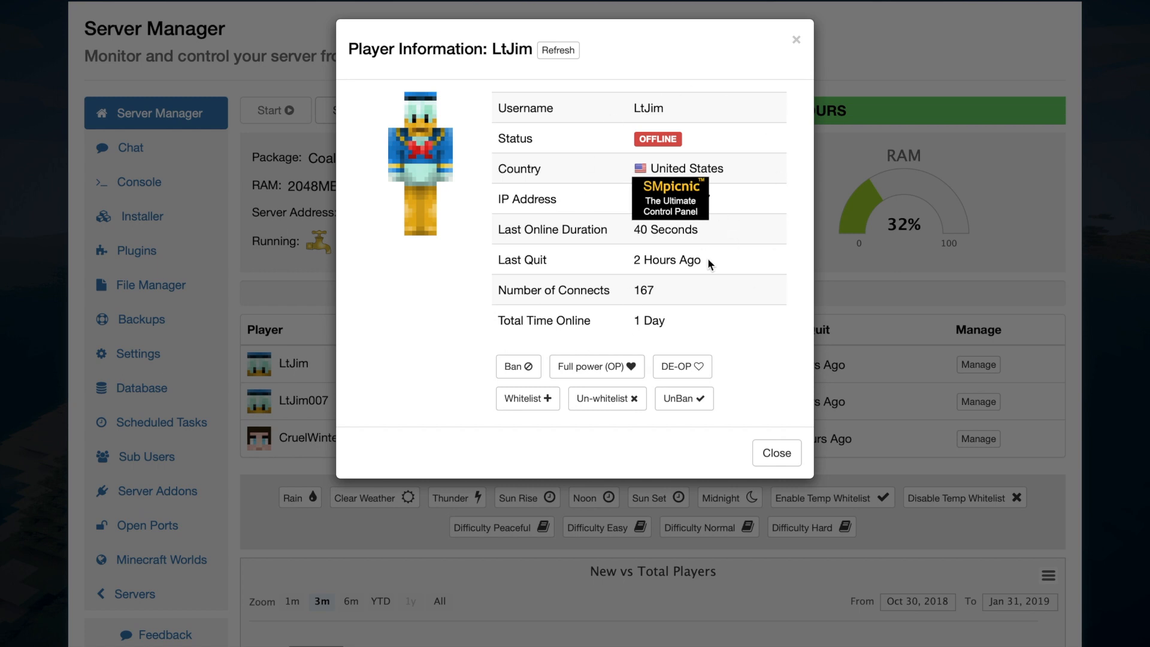
mouse_move(476, 407)
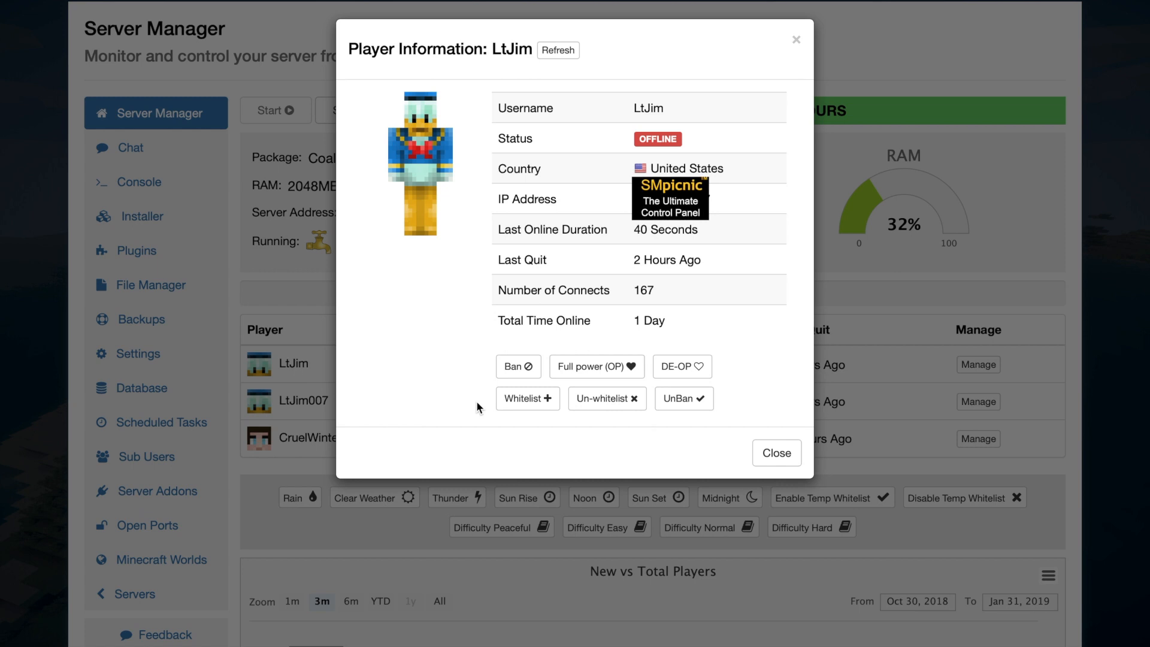
left_click(776, 453)
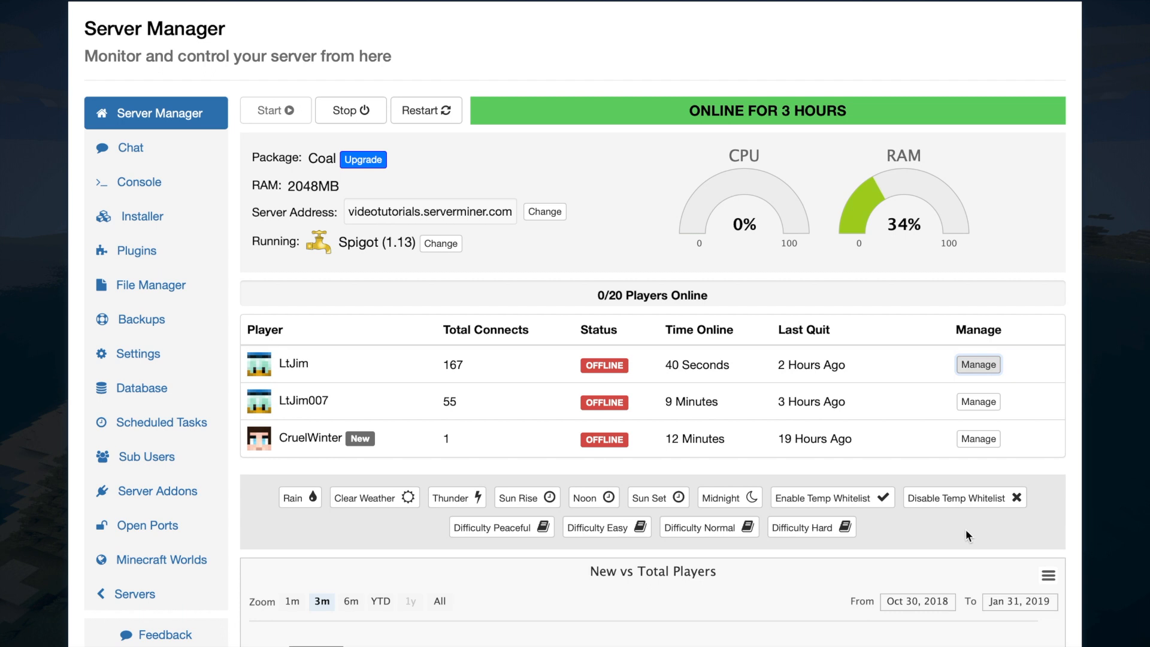
mouse_move(877, 536)
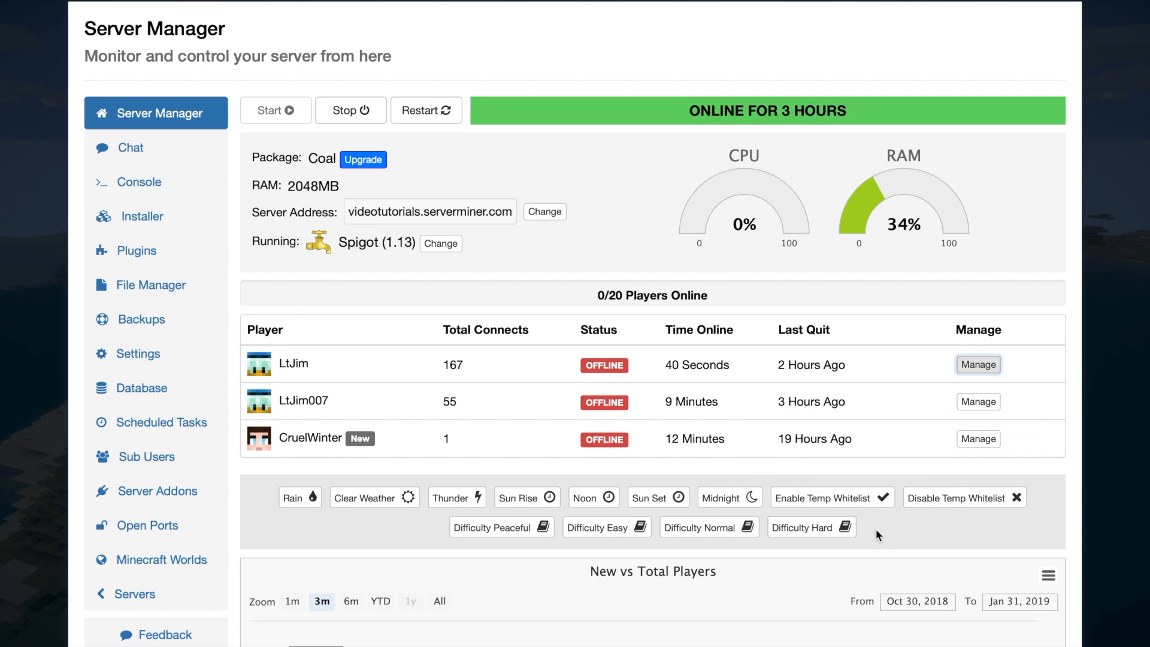
mouse_move(963, 497)
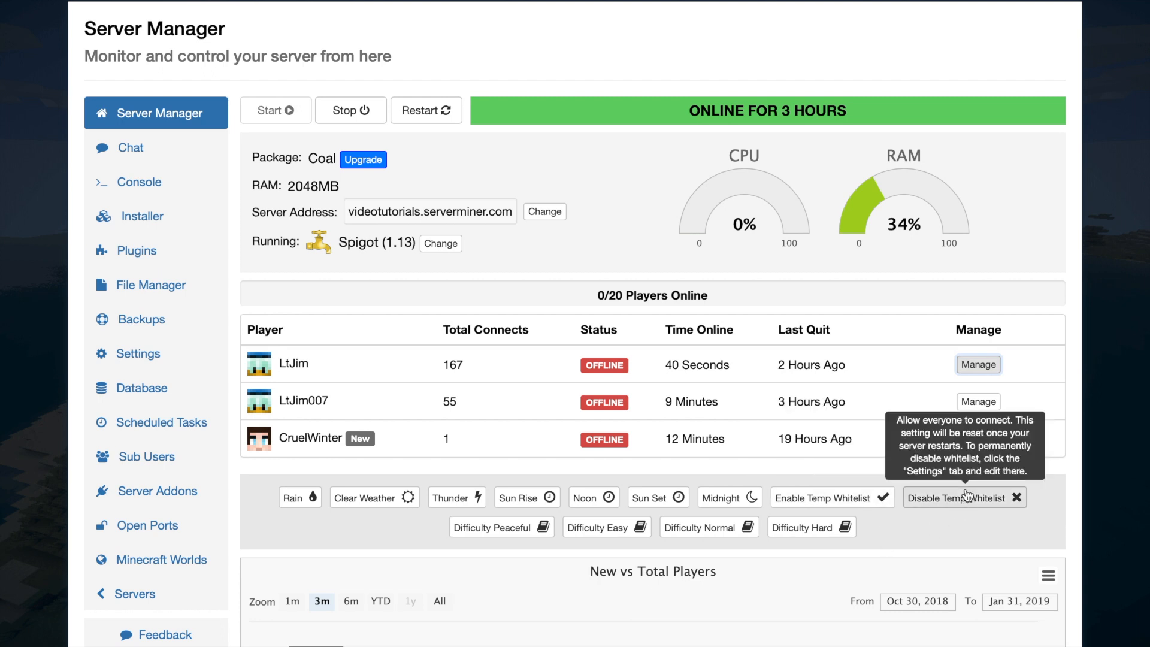
mouse_move(678, 406)
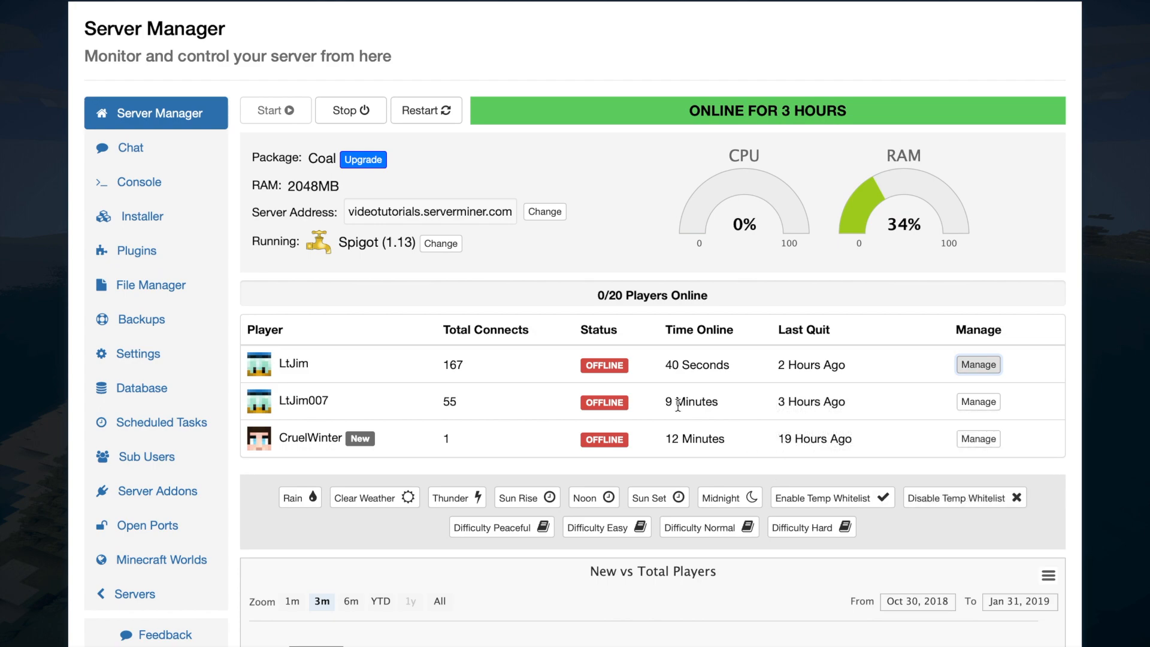
Scroll through the rest of the Server Manager dashboard and back to the top.
scroll("down", 3)
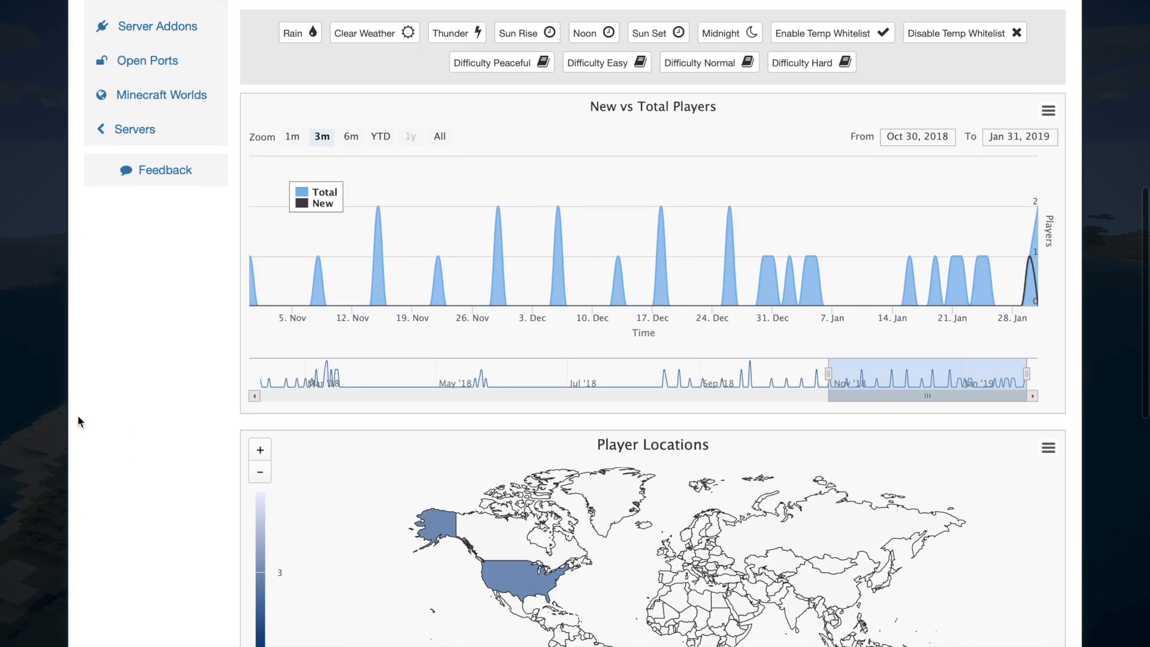
scroll("down", 3)
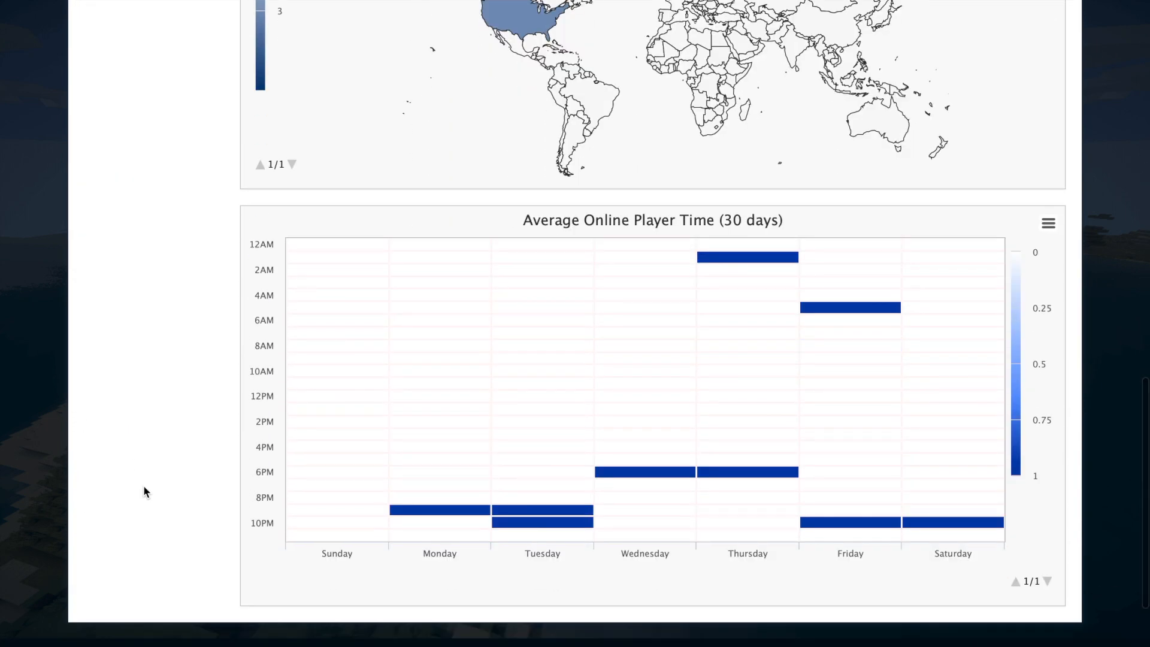
scroll("up", 3)
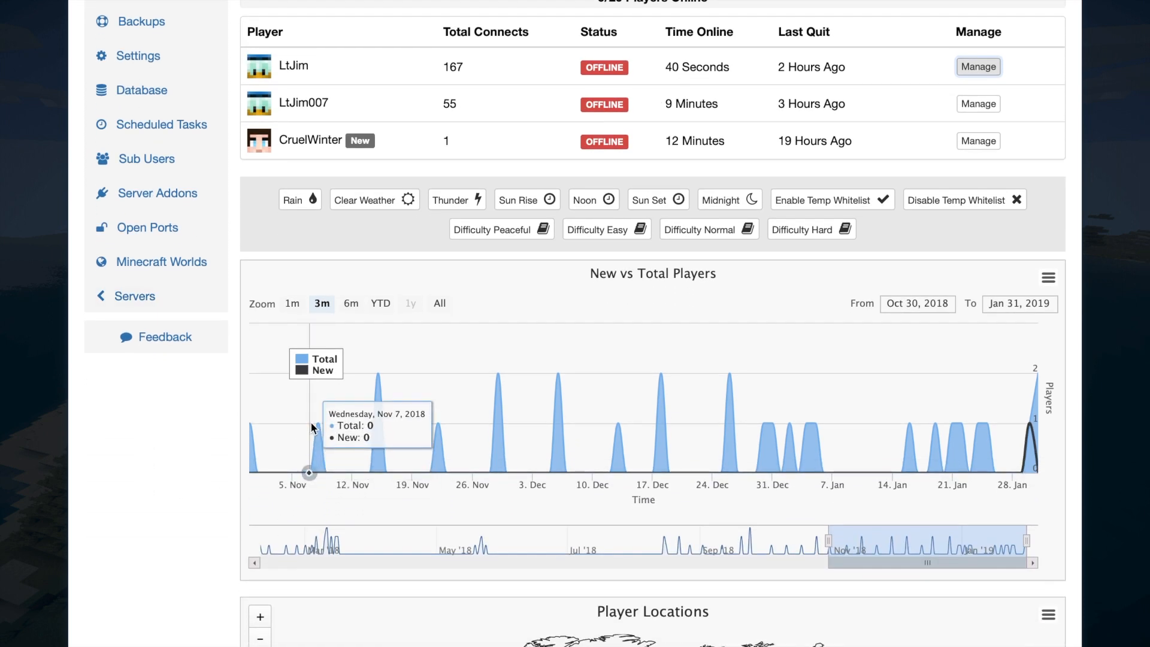
mouse_move(317, 431)
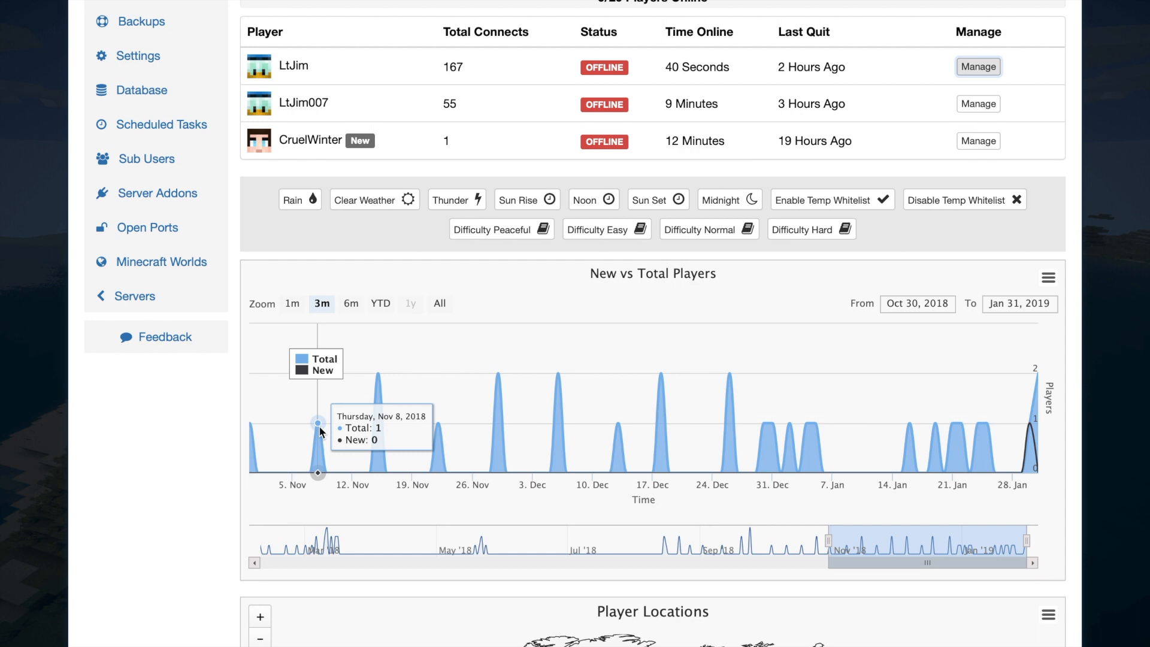
mouse_move(1029, 422)
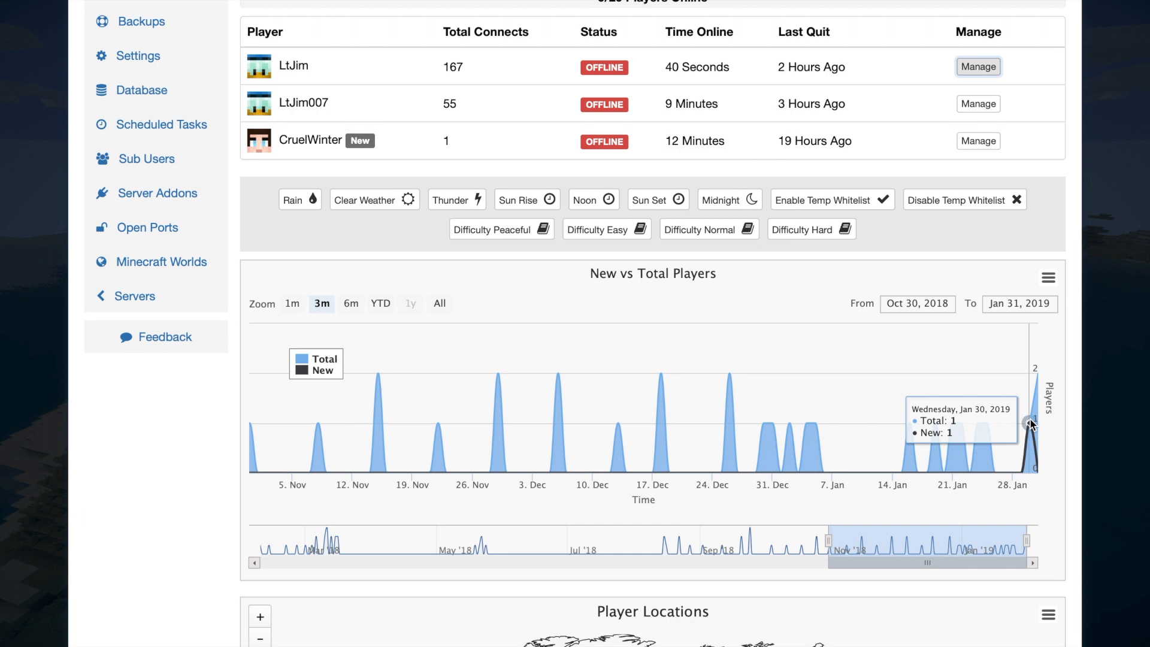
mouse_move(1037, 387)
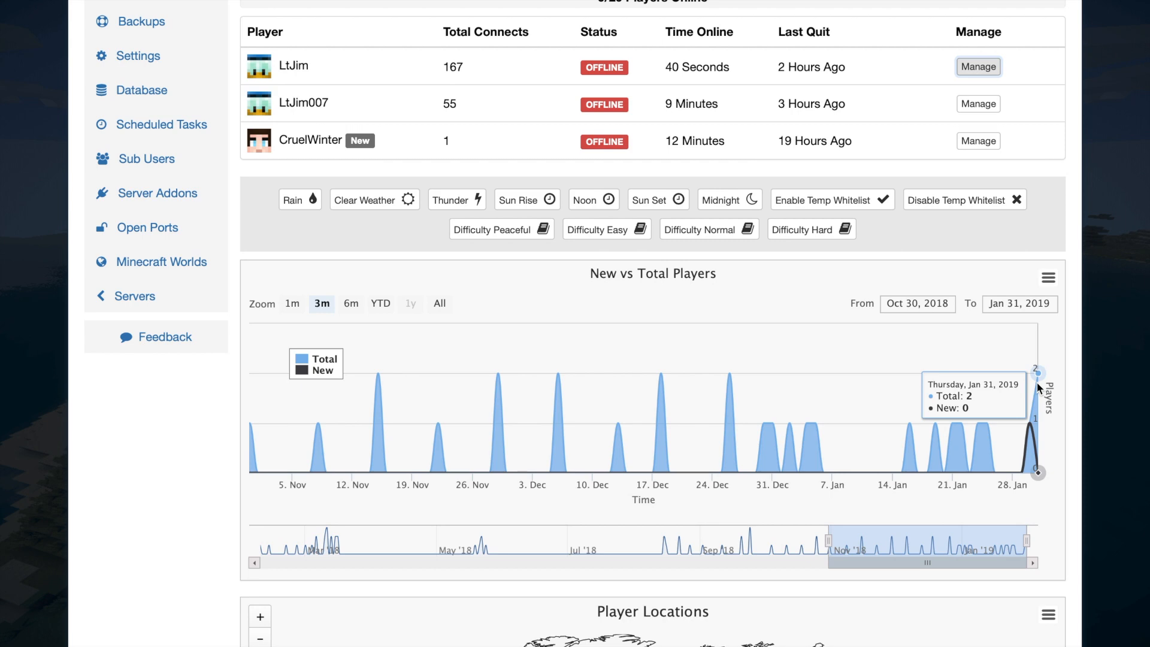
scroll("down", 3)
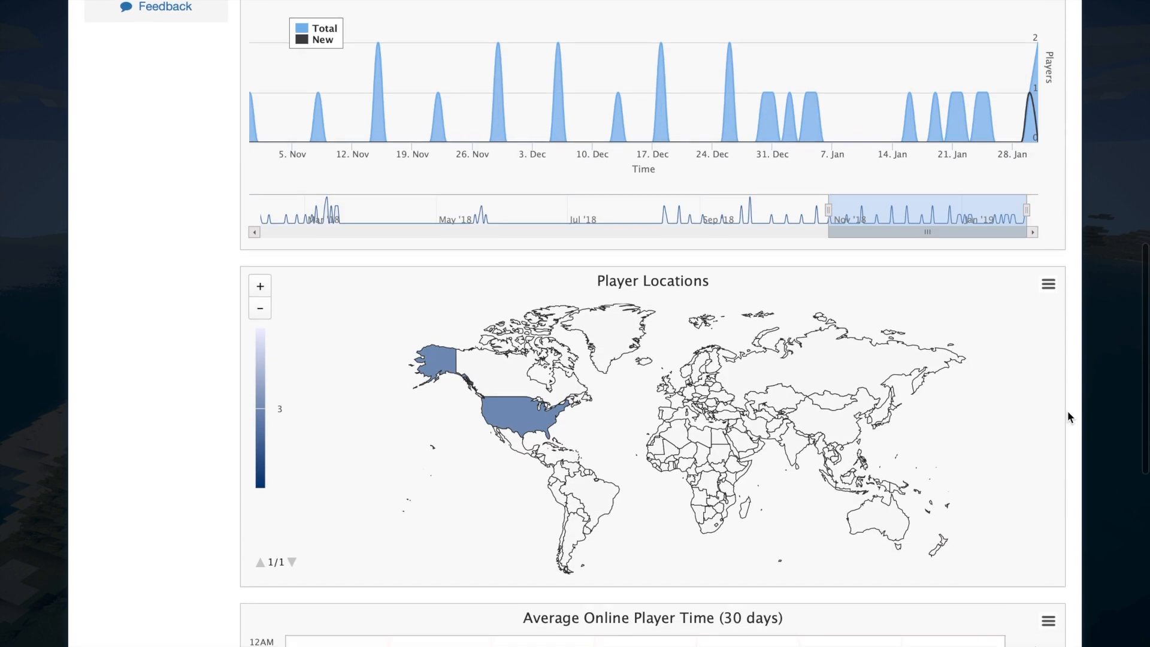
mouse_move(522, 409)
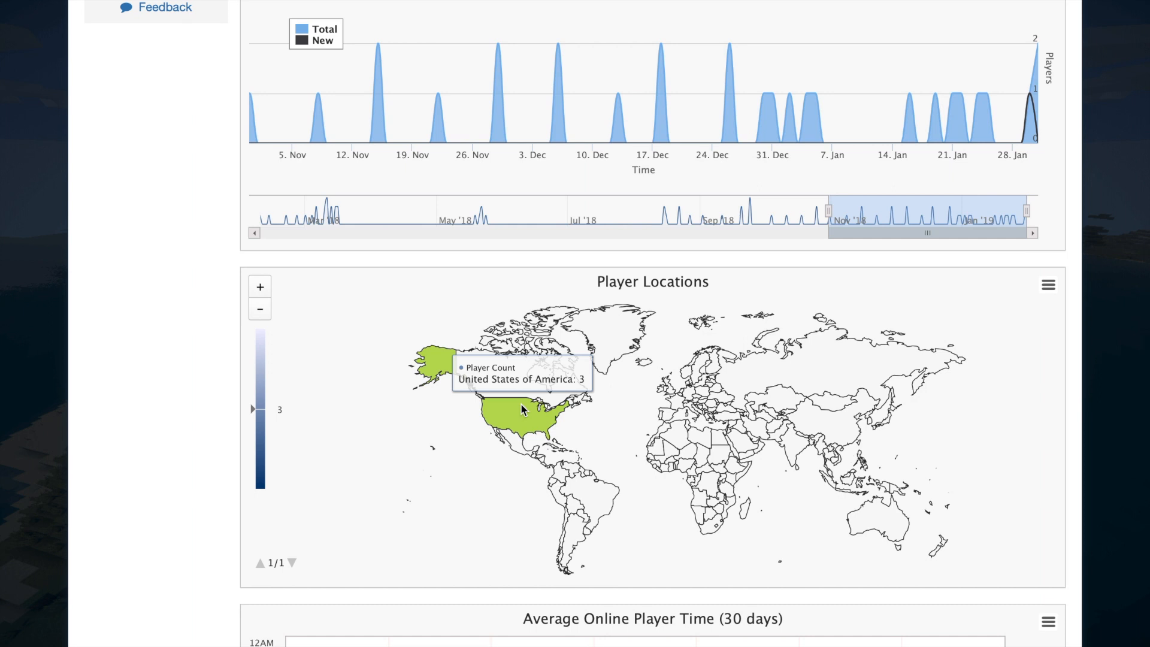
mouse_move(613, 462)
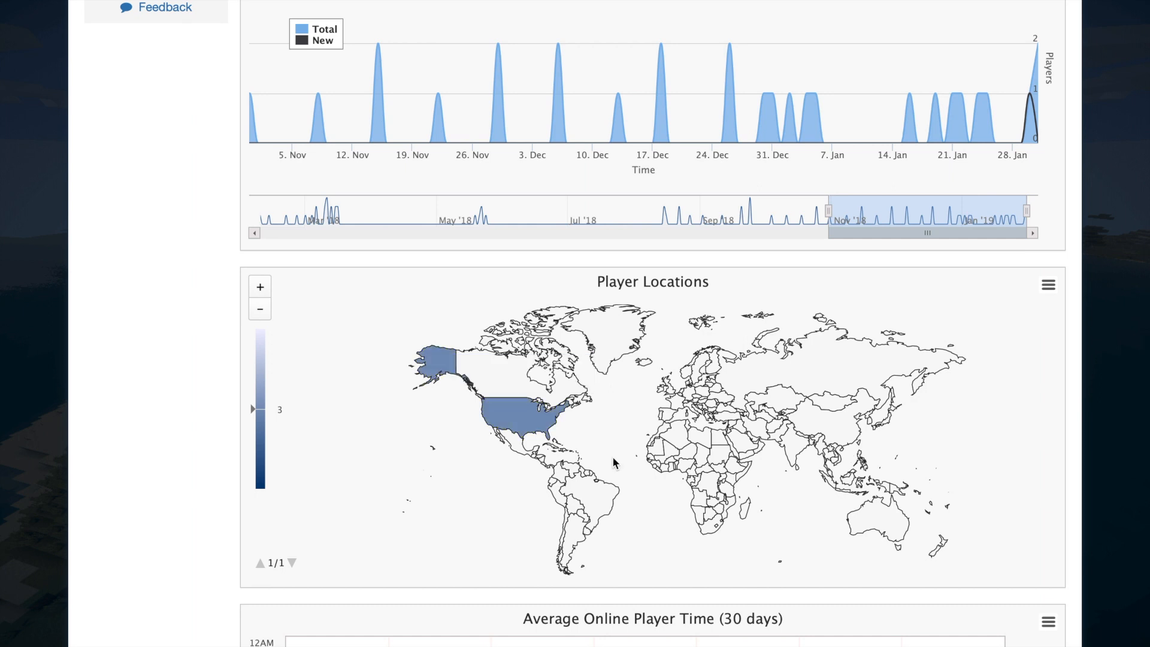
mouse_move(730, 438)
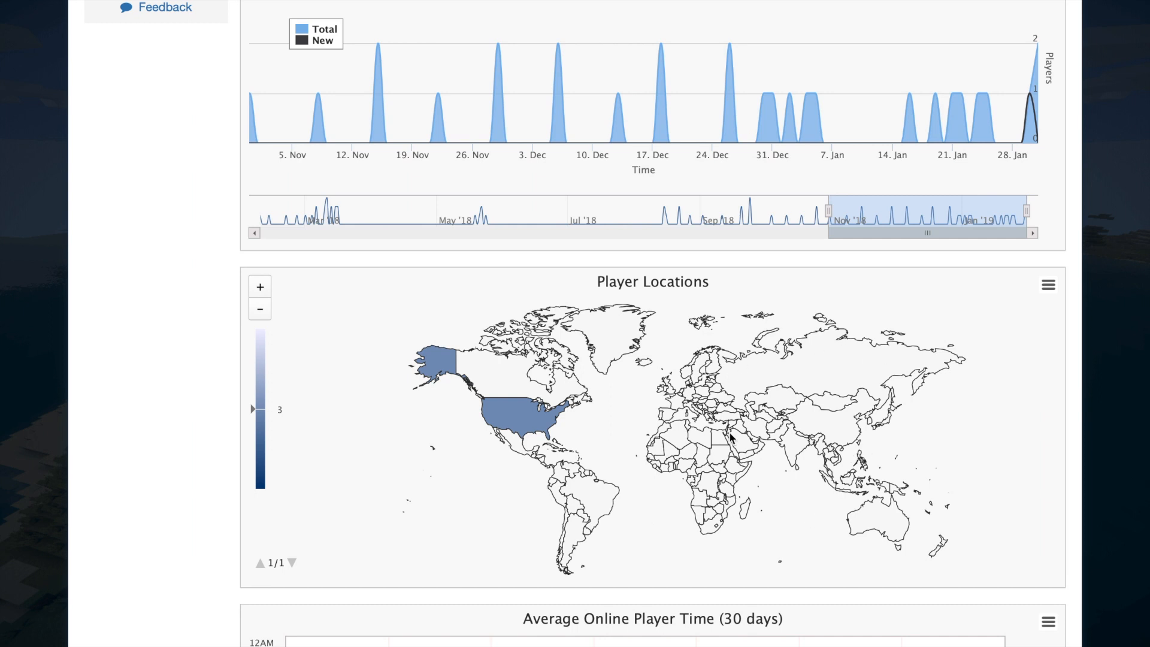
mouse_move(752, 382)
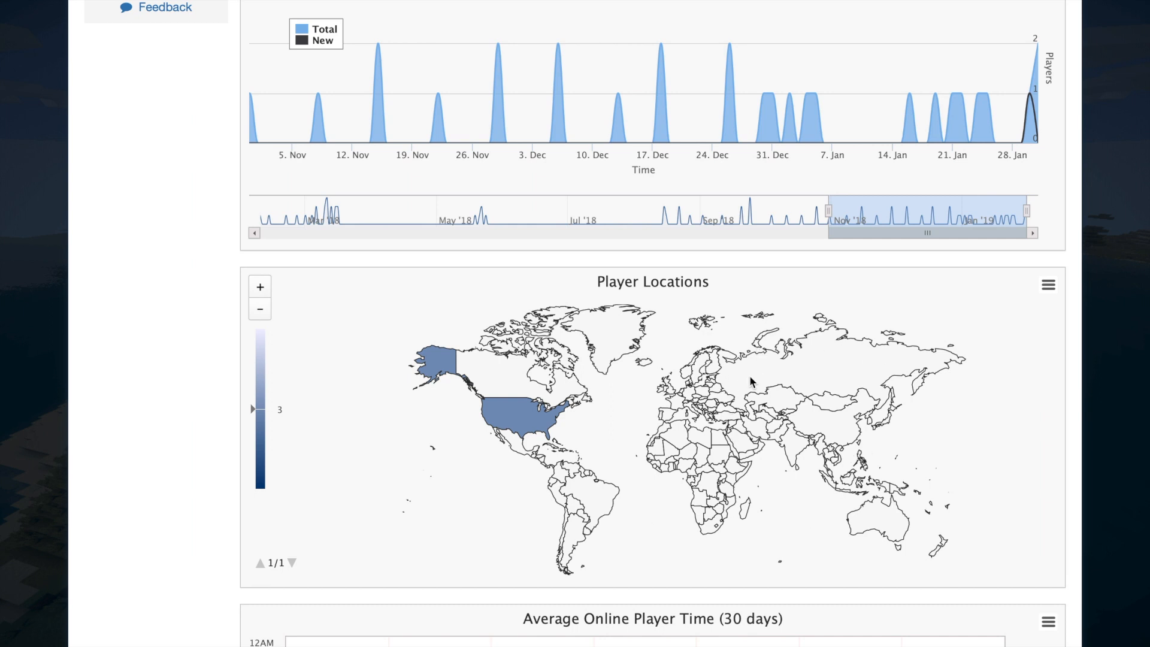
mouse_move(83, 298)
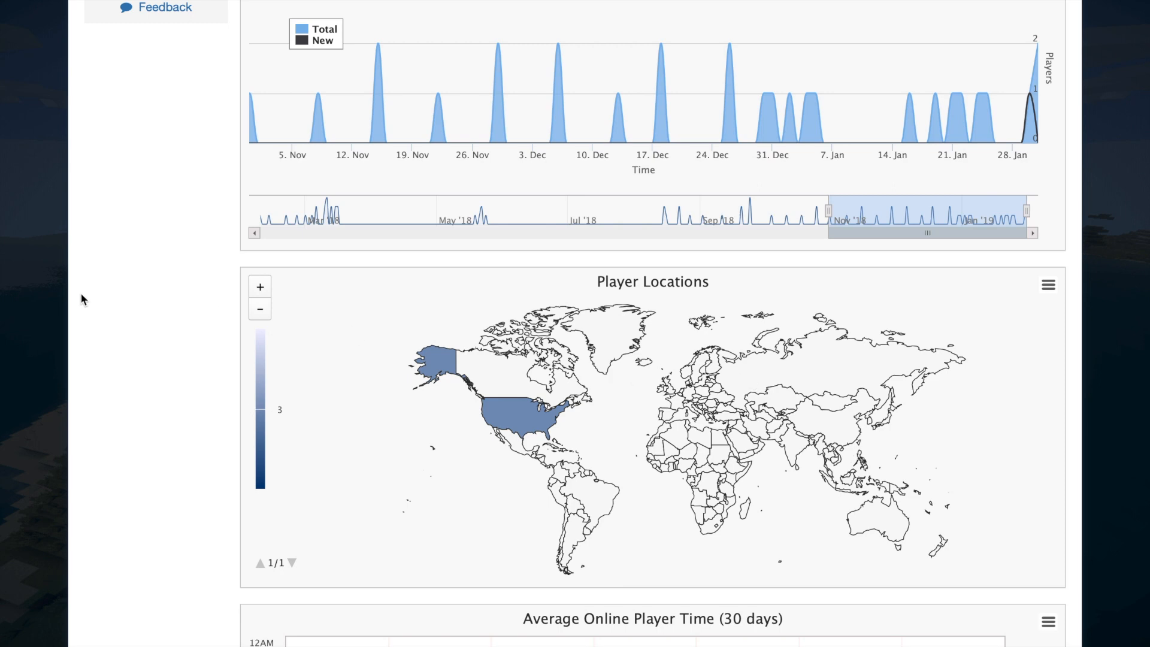
scroll("down", 3)
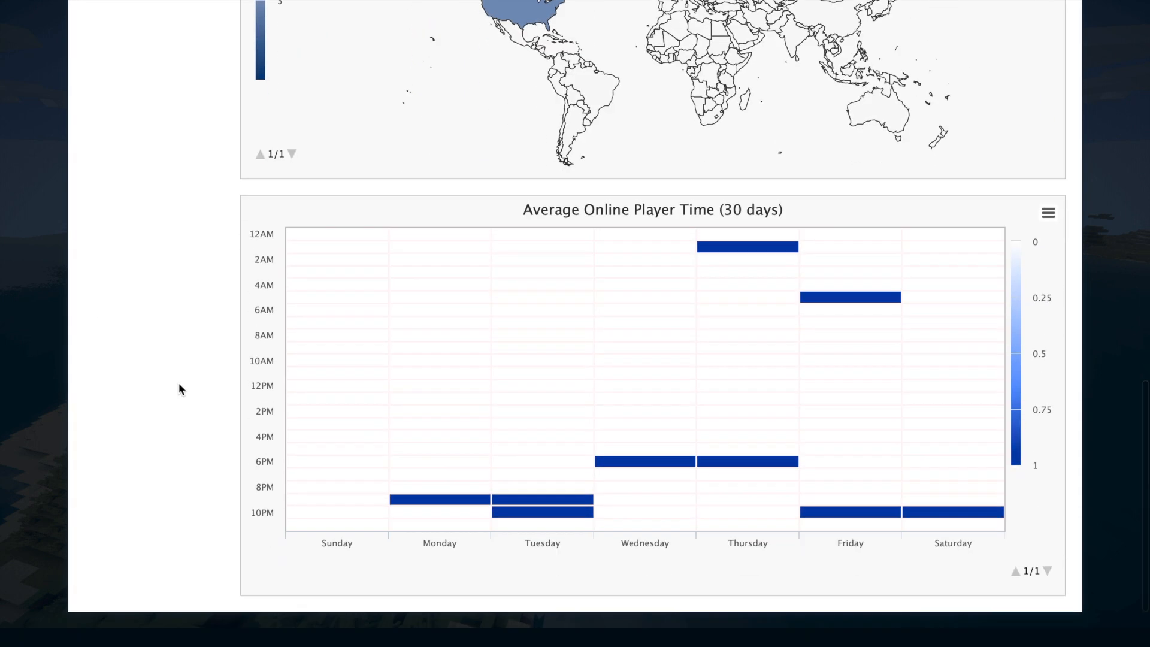
mouse_move(462, 501)
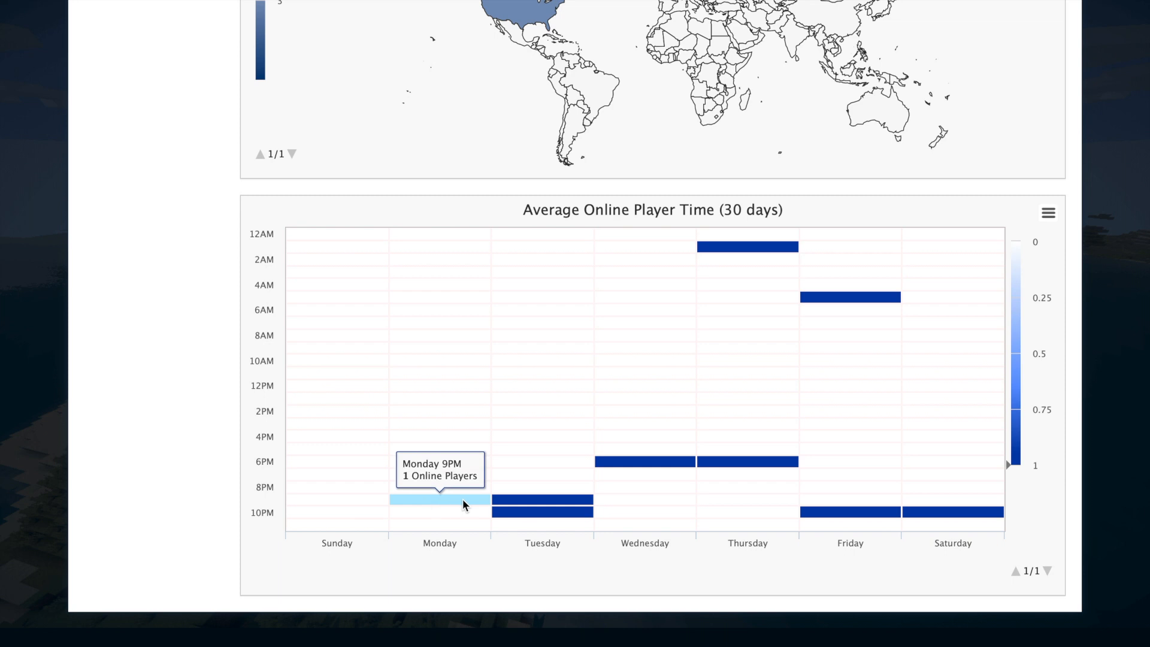
mouse_move(512, 505)
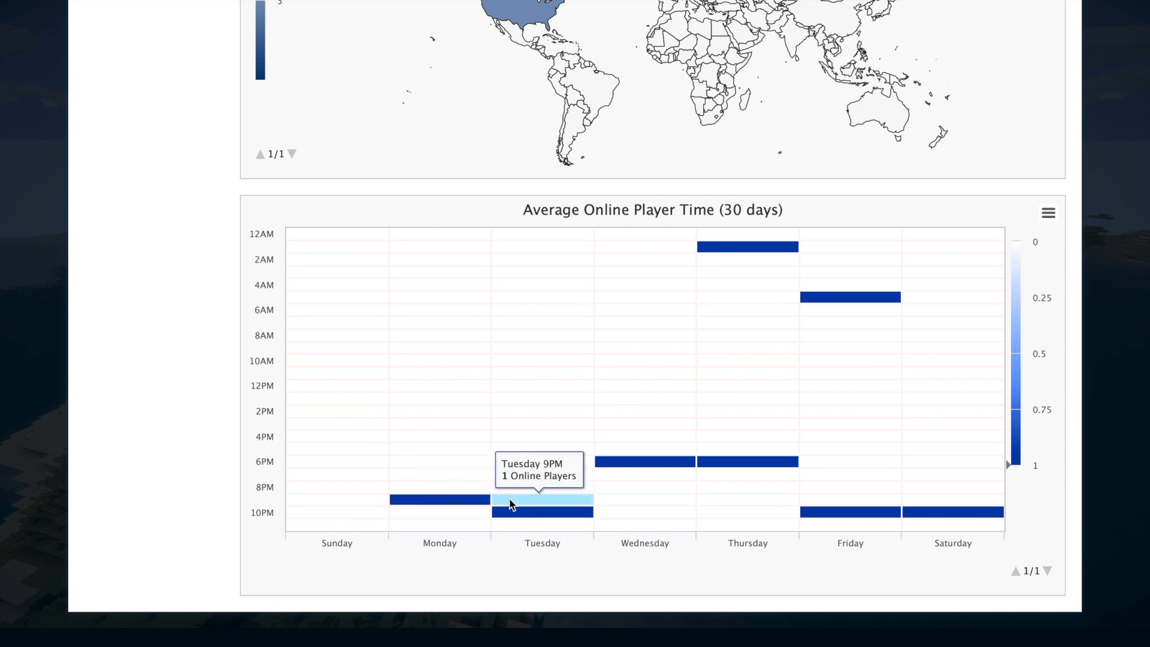
mouse_move(733, 461)
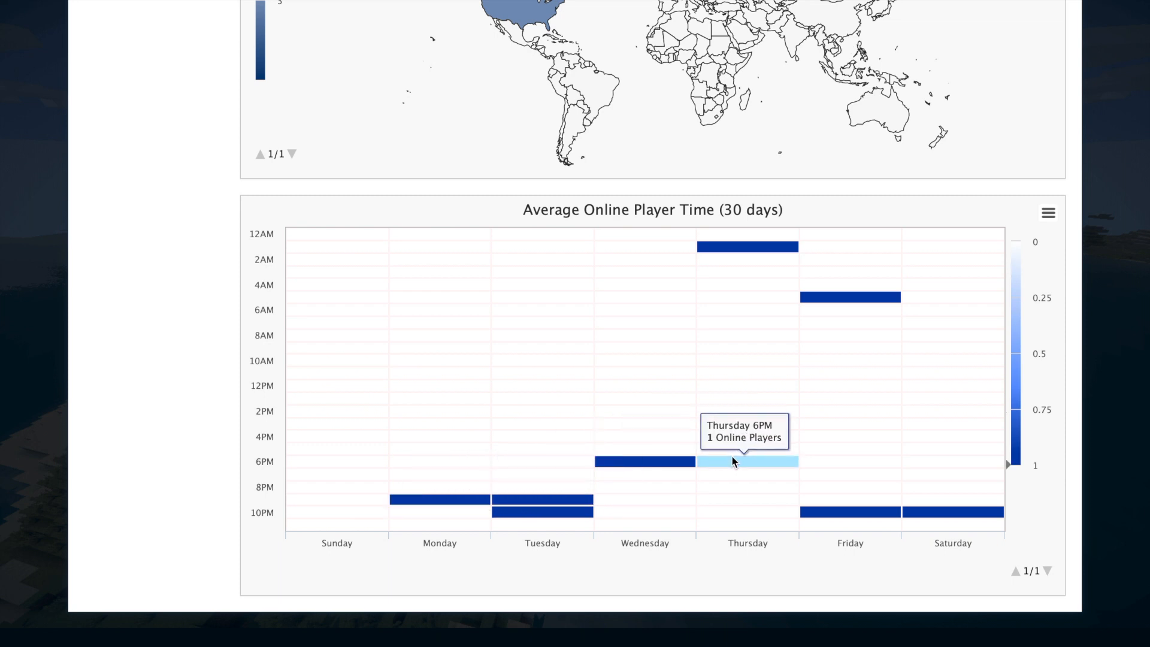
mouse_move(926, 514)
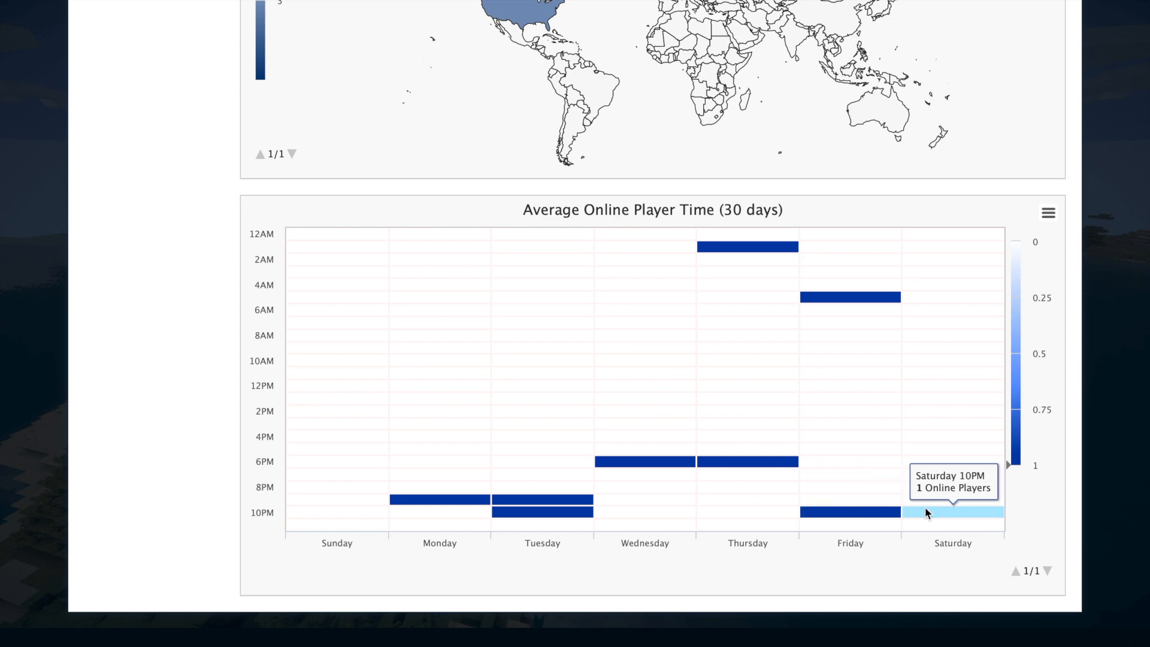
mouse_move(1037, 311)
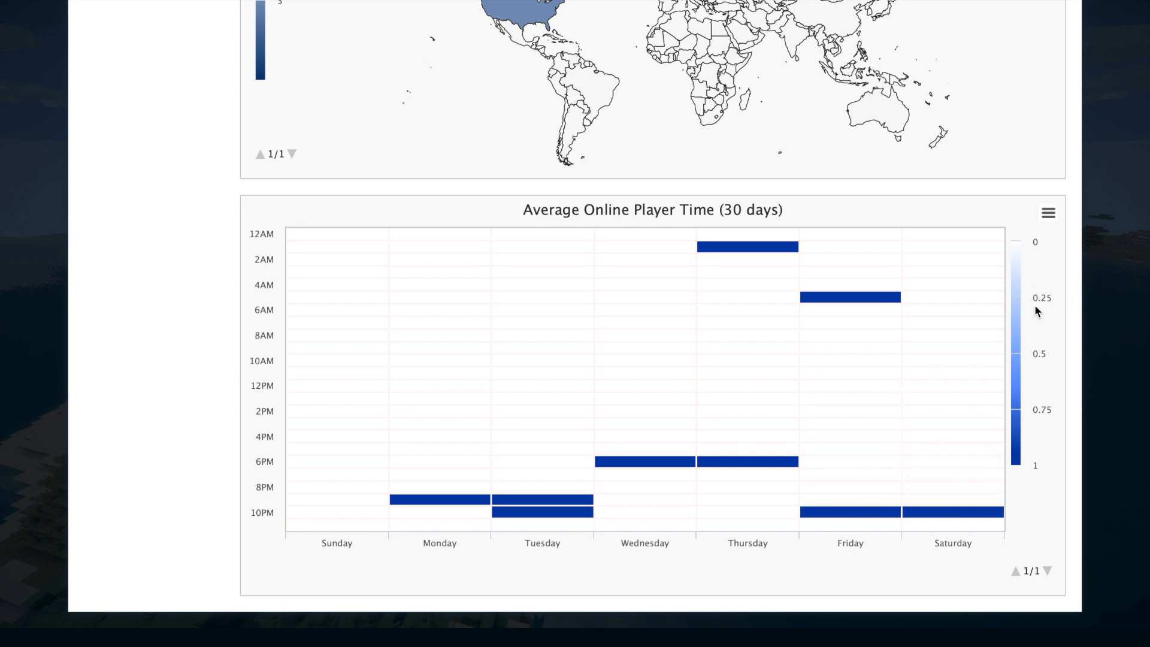
scroll("up", 3)
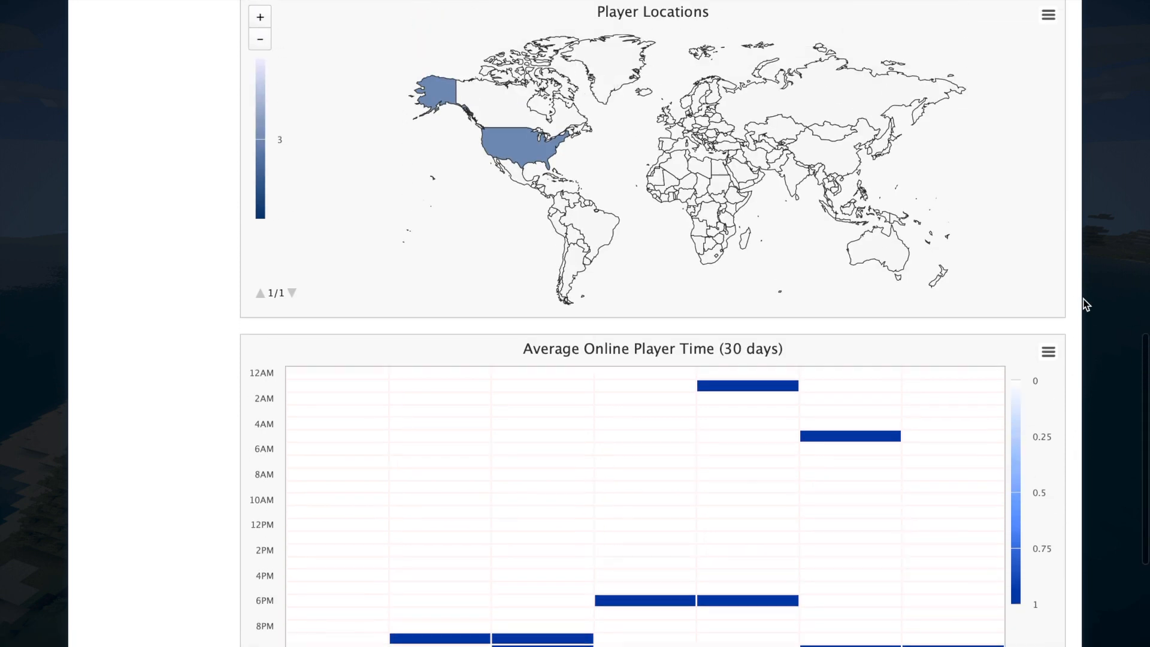
scroll("up", 3)
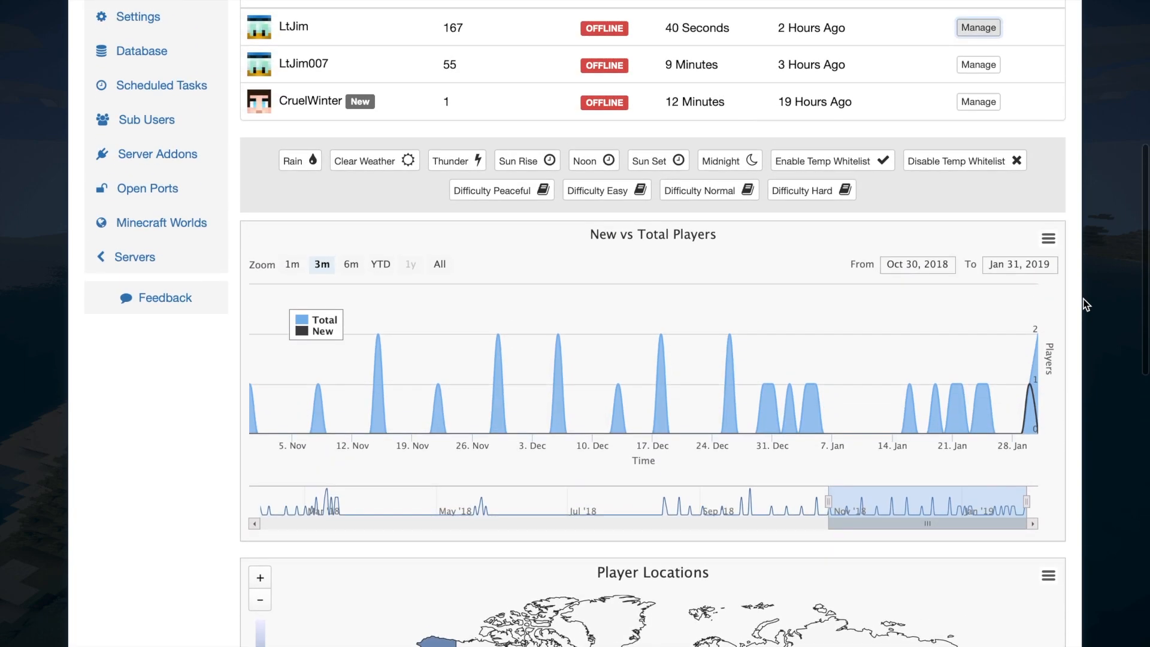
scroll("up", 3)
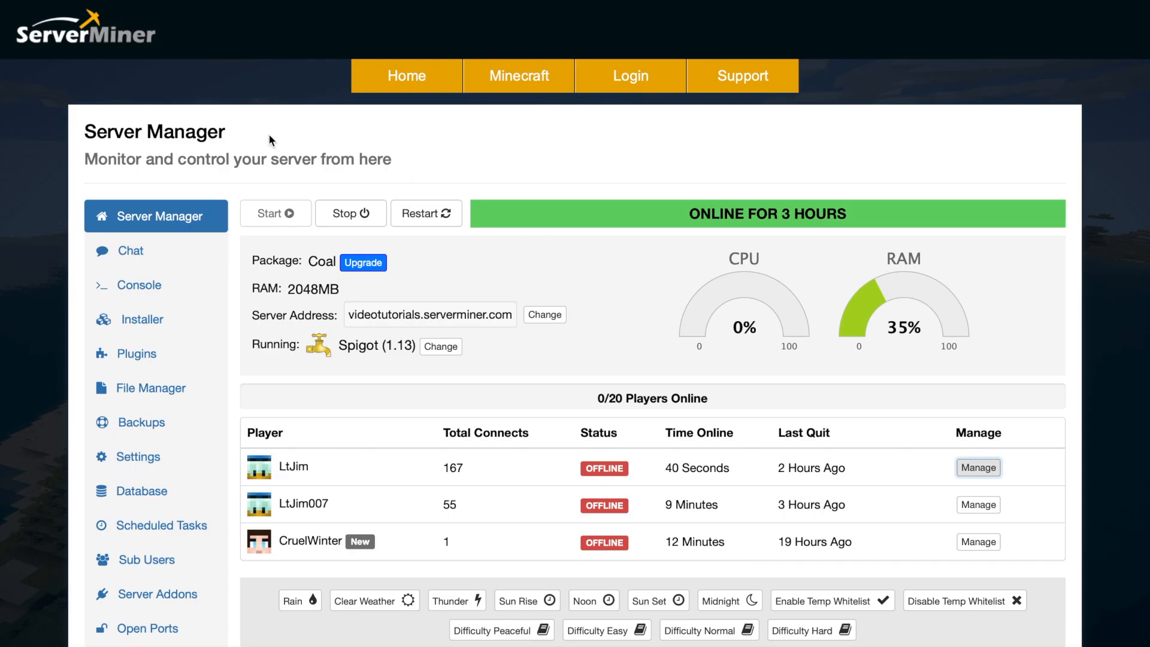
mouse_move(145, 303)
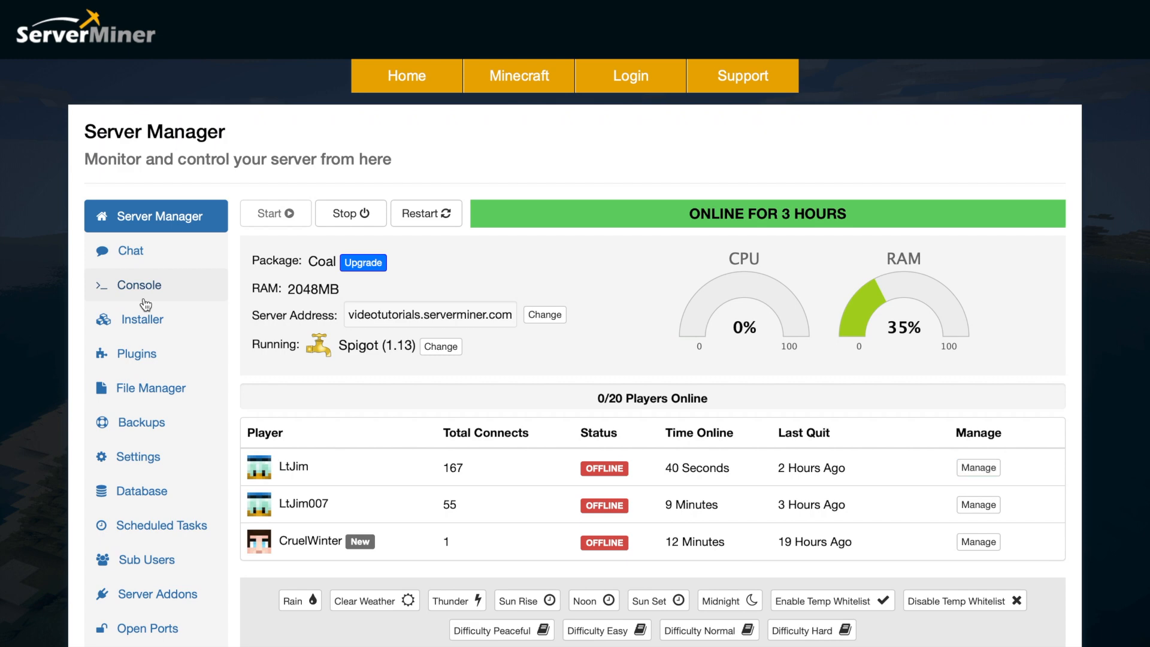
Review the Minecraft installer page and the Spigot install prompt without installing, then return to the dashboard.
left_click(135, 285)
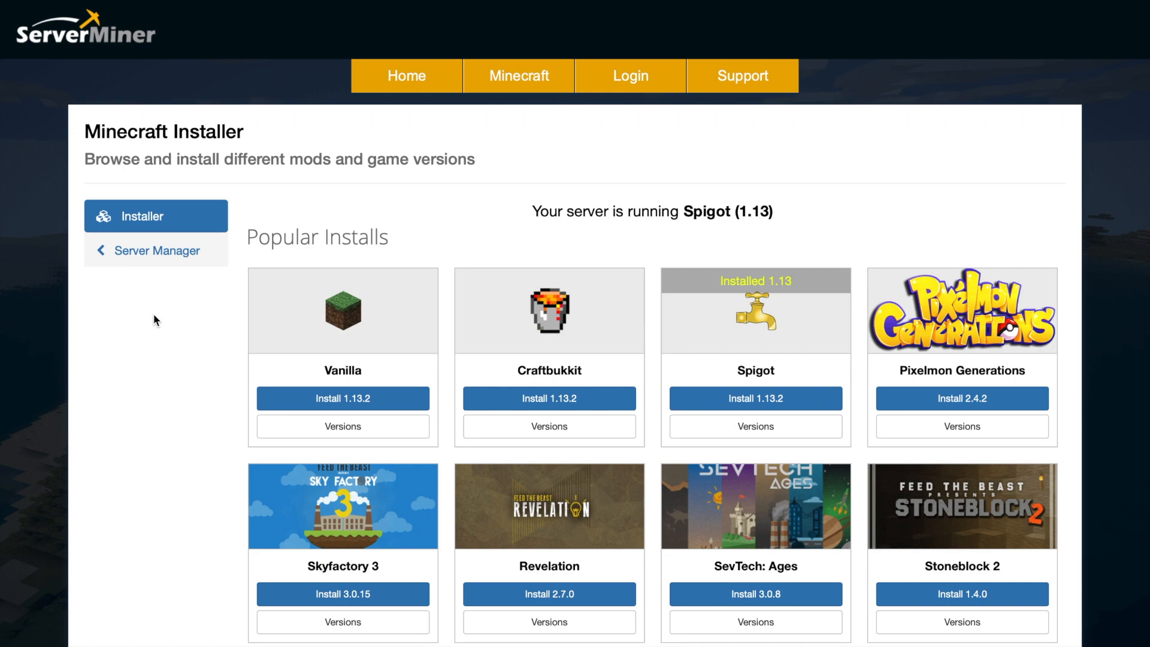
scroll("down", 3)
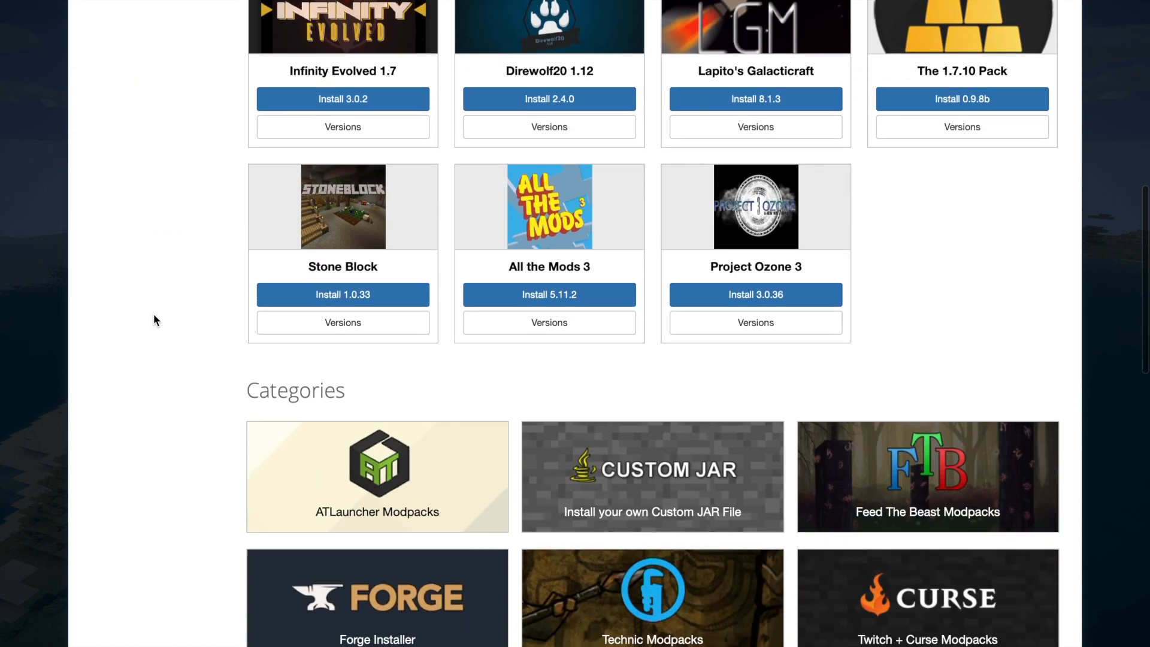
scroll("up", 3)
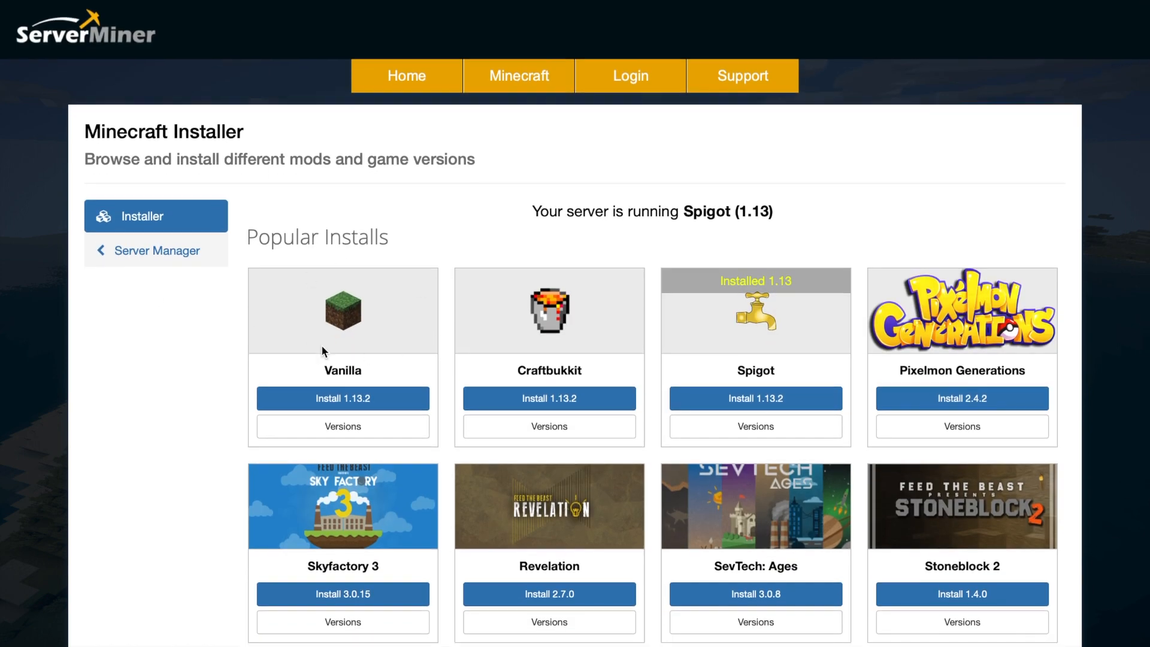
mouse_move(736, 345)
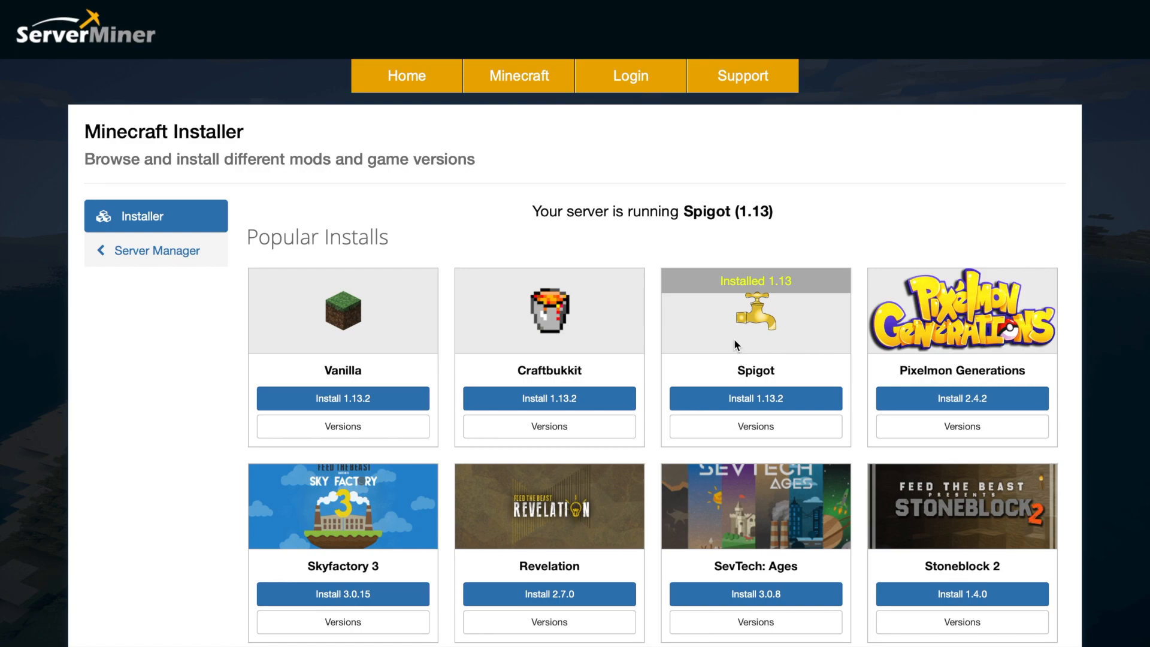
left_click(755, 397)
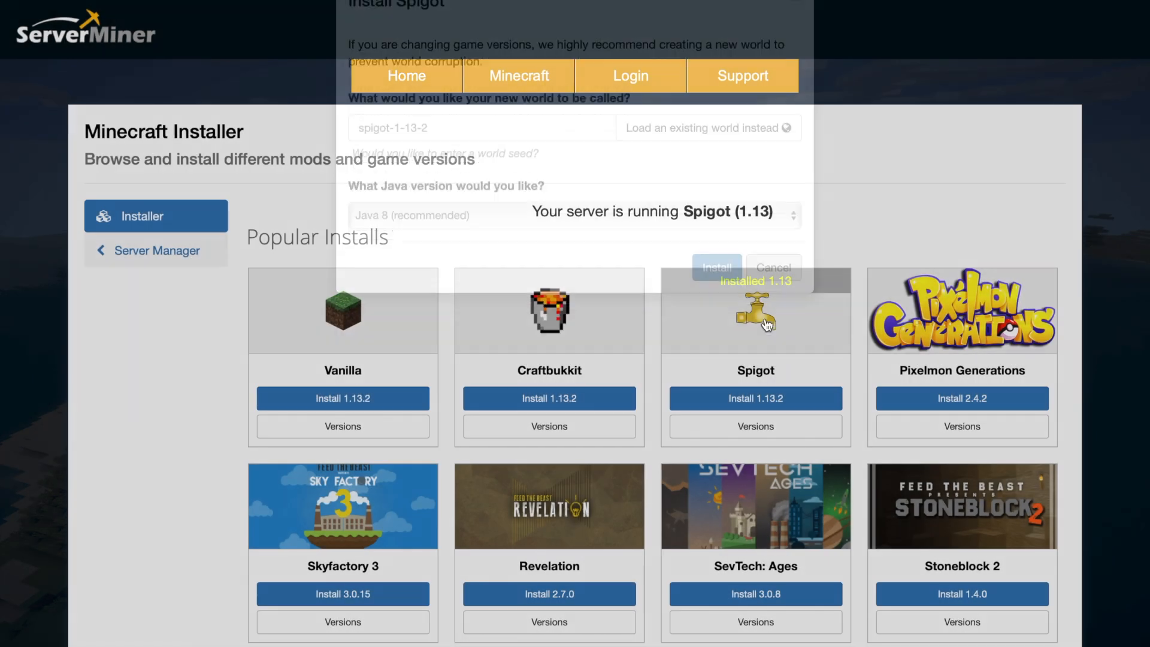
left_click(772, 267)
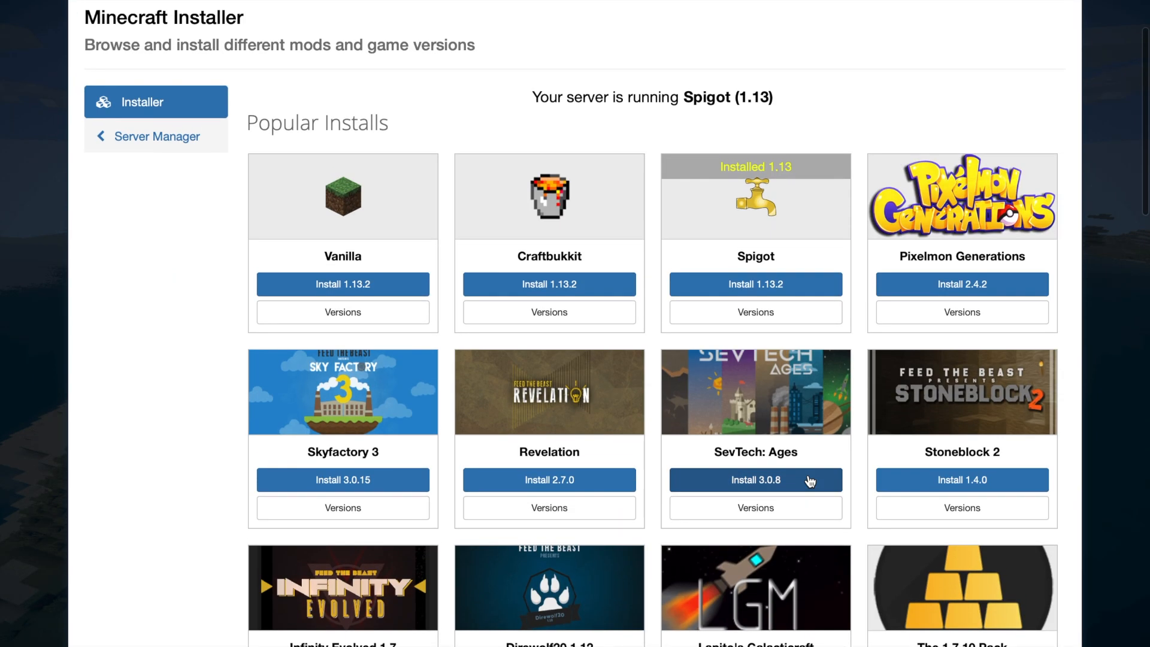
scroll("down", 3)
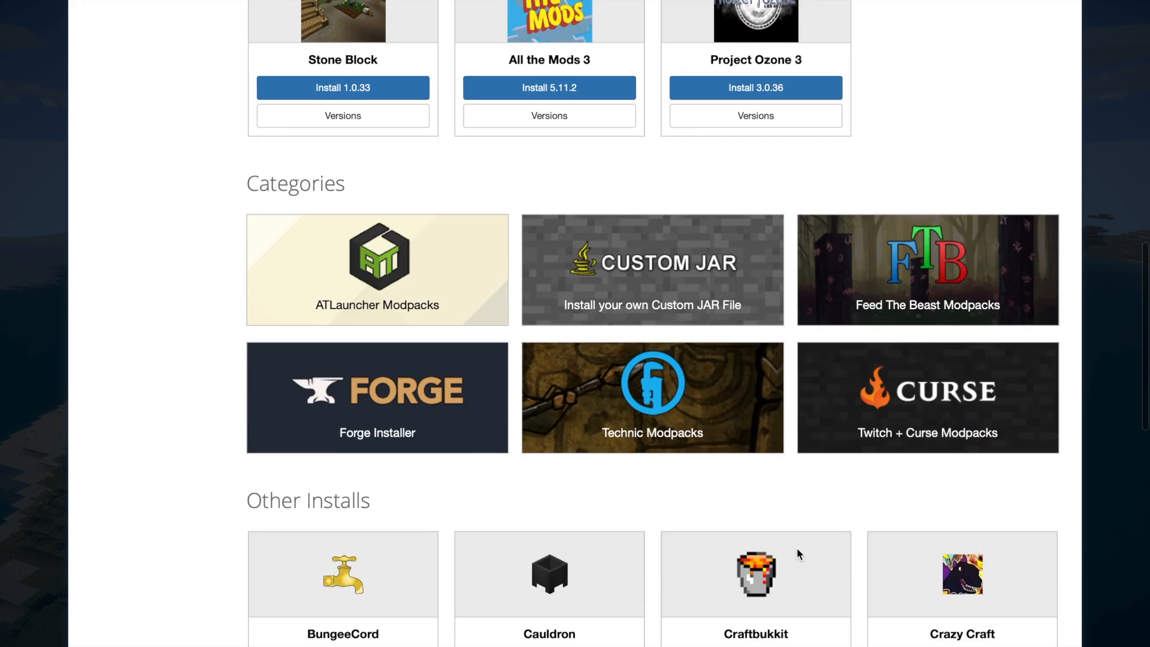
mouse_move(900, 276)
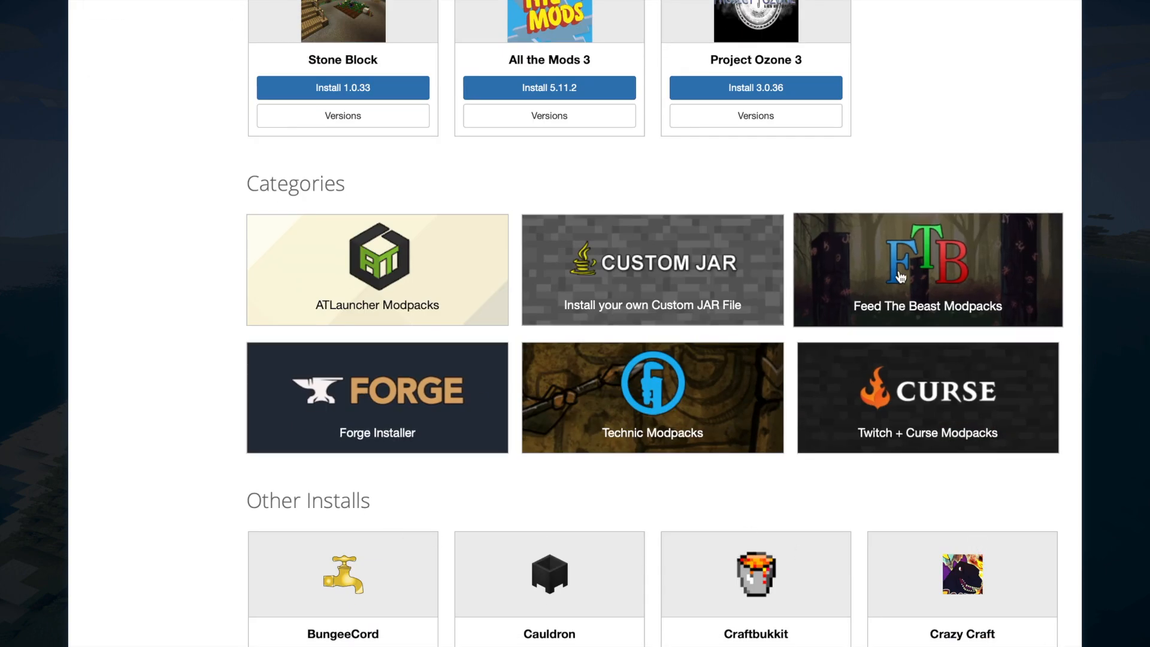
scroll("up", 3)
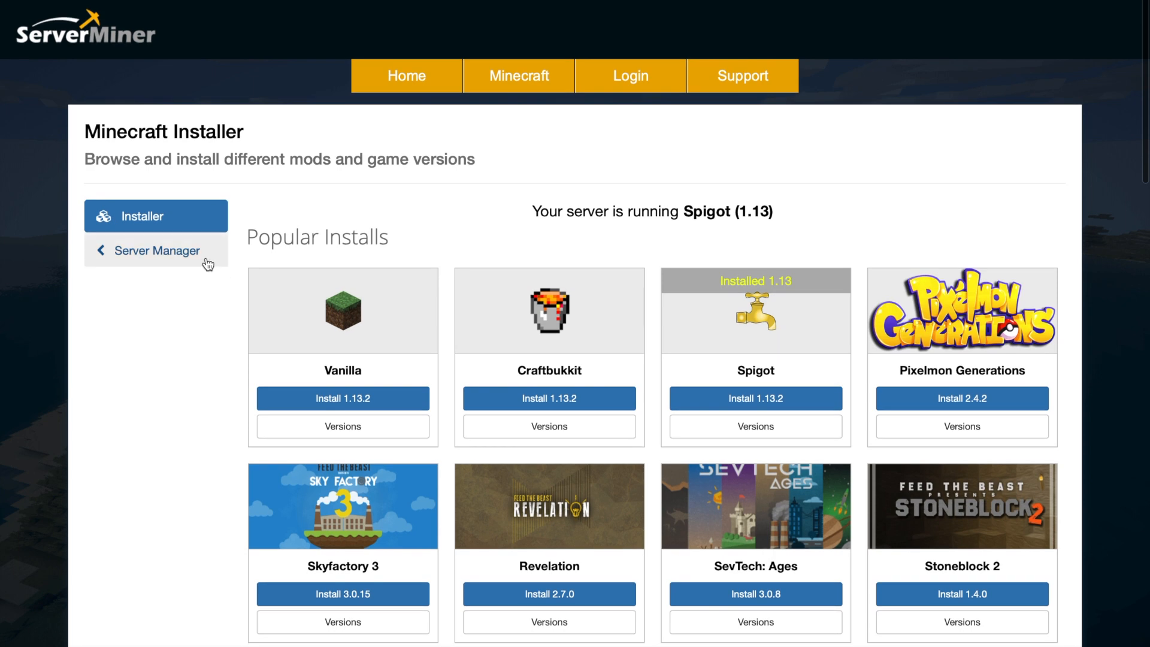
left_click(156, 250)
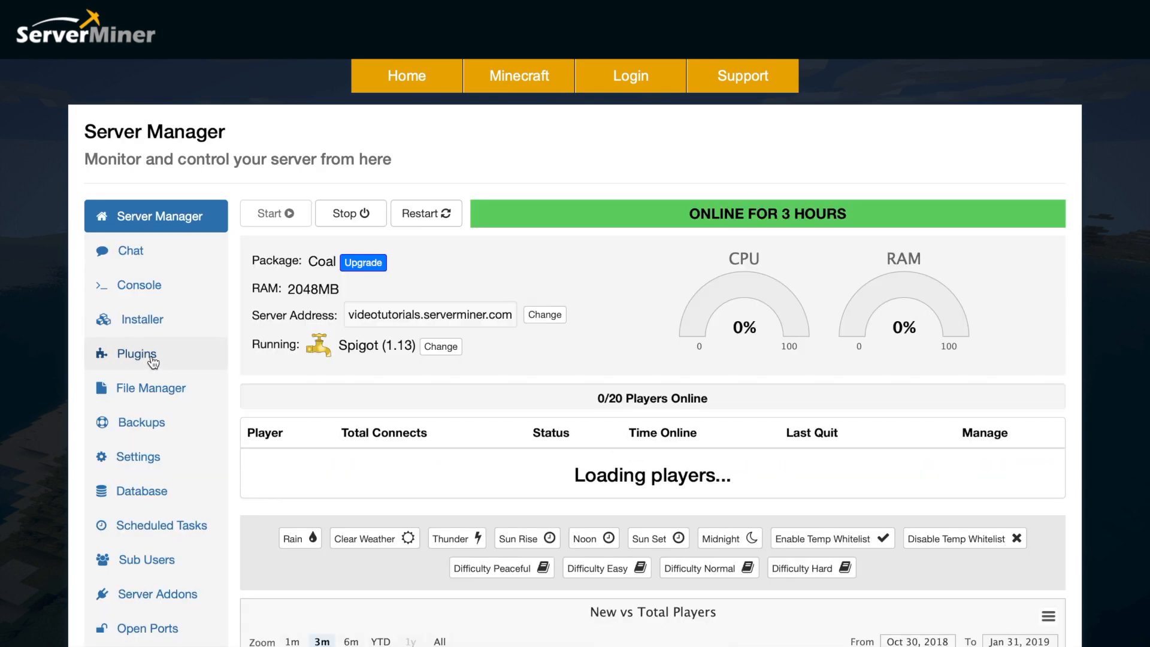
Browse the Plugin Installer list for 1.13, including WorldEdit, Vault and Multiverse-Core.
left_click(136, 354)
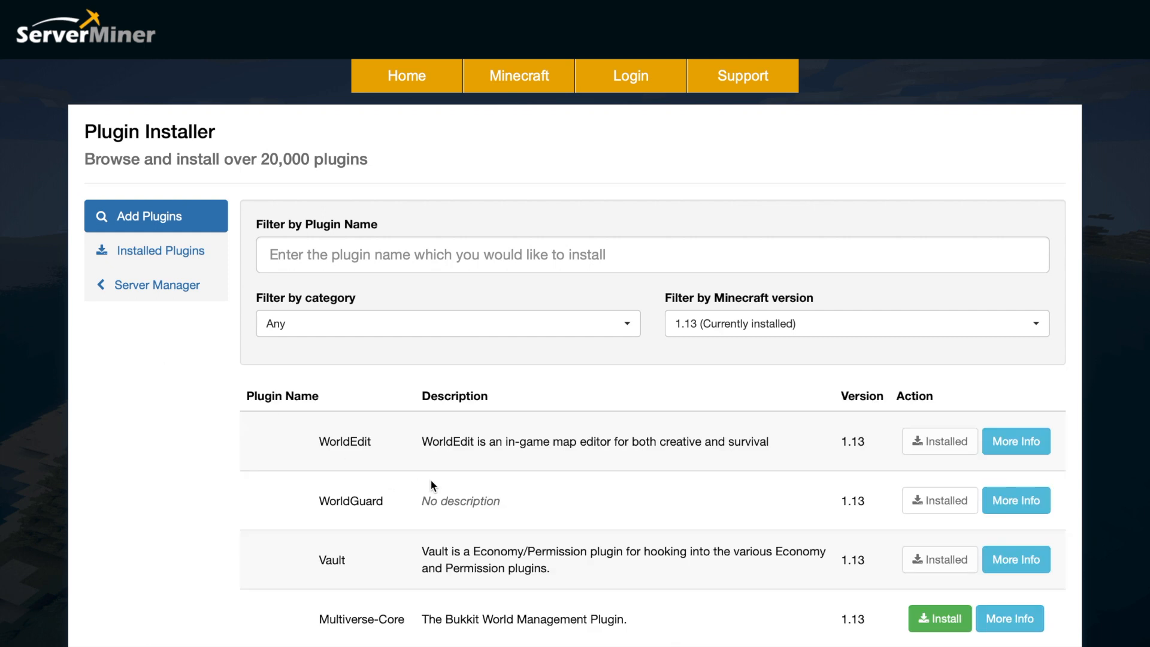
mouse_move(700, 347)
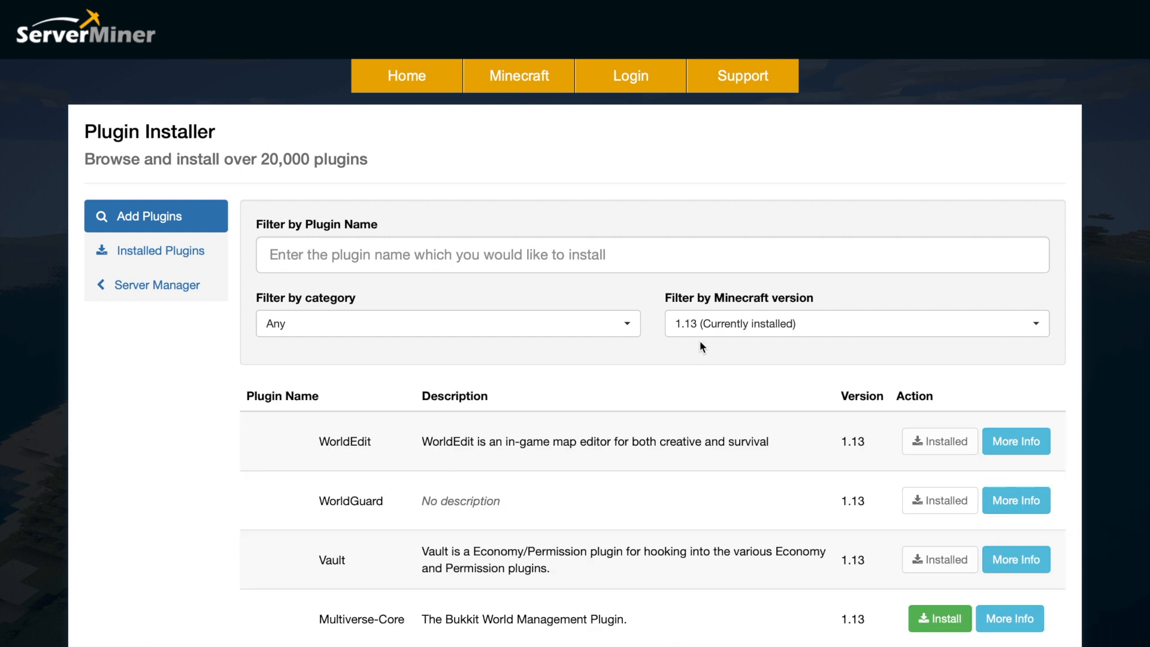
left_click(447, 323)
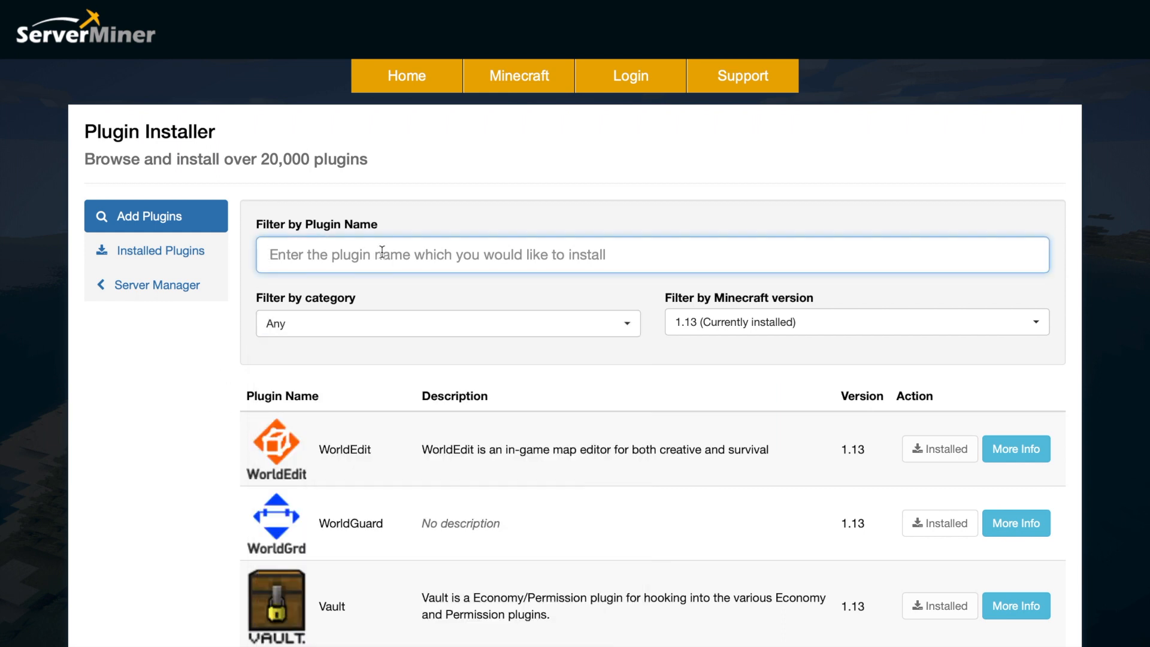
scroll("down", 3)
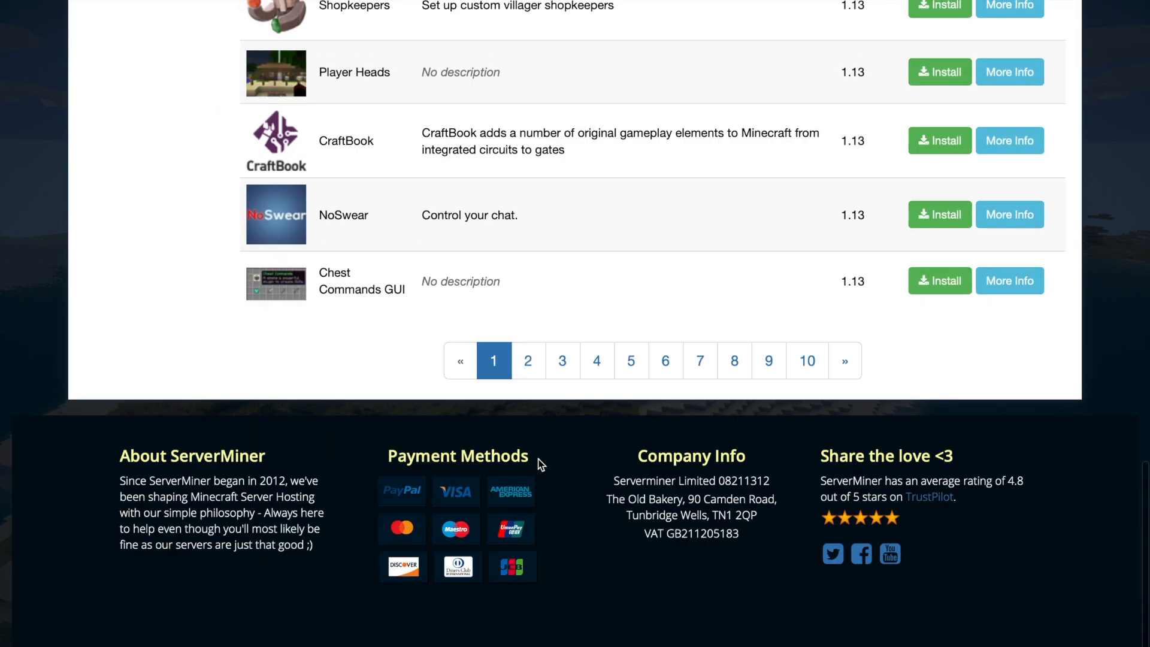
scroll("down", 3)
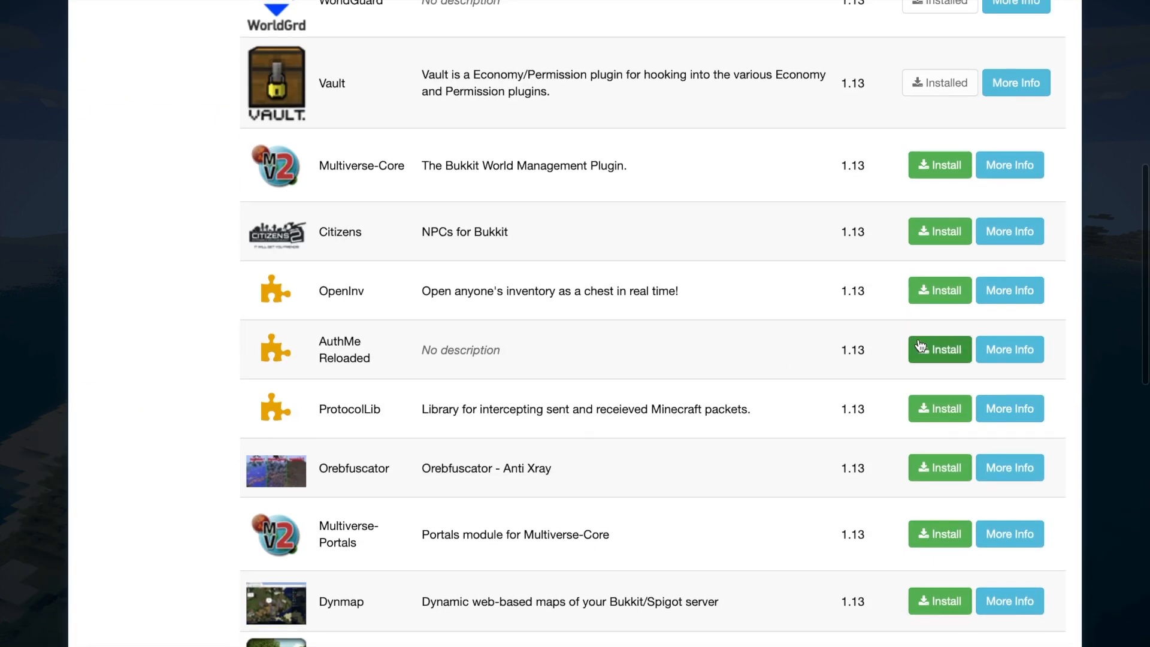
mouse_move(938, 348)
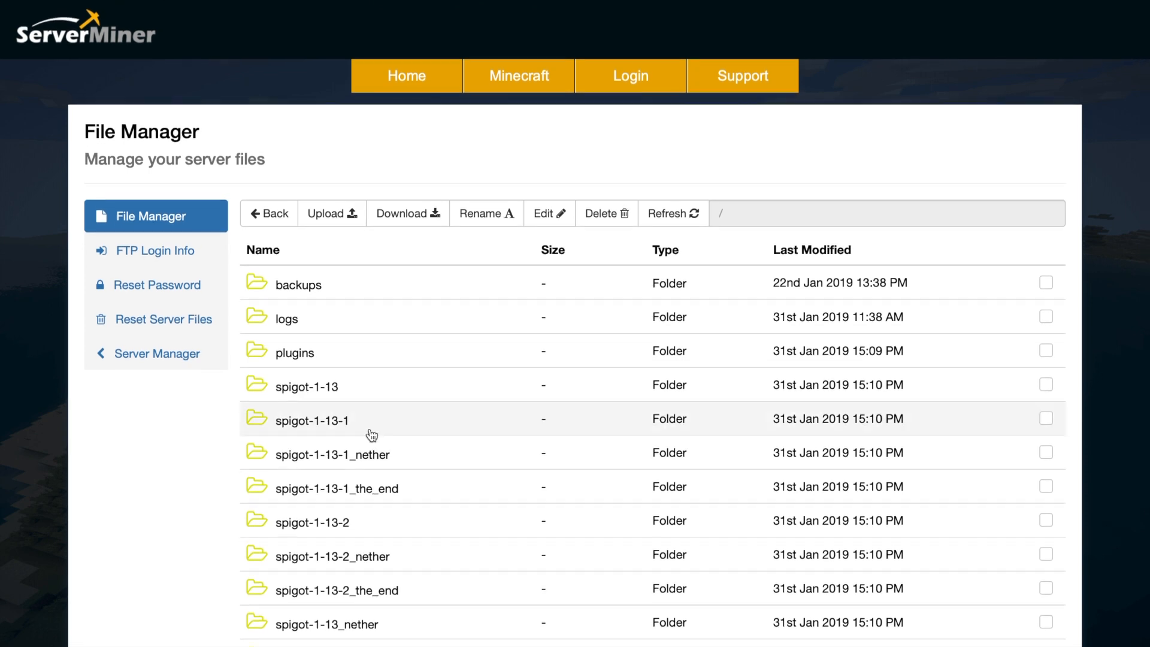
View the server's FTP login details and close the dialog.
left_click(154, 251)
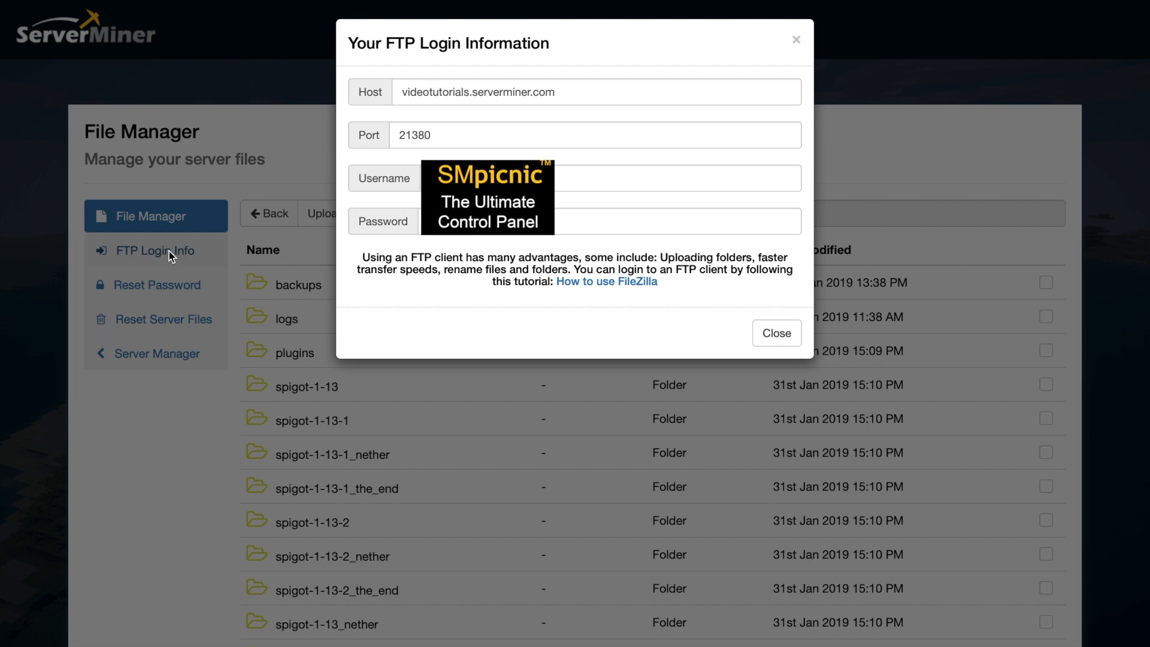
mouse_move(776, 333)
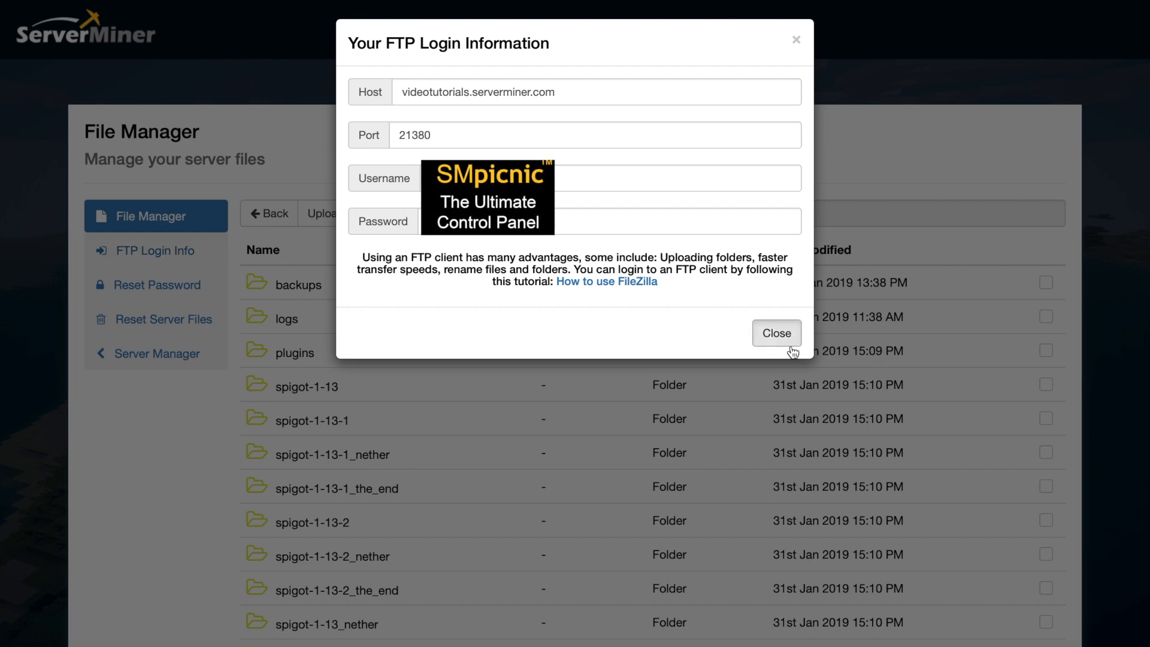
left_click(775, 333)
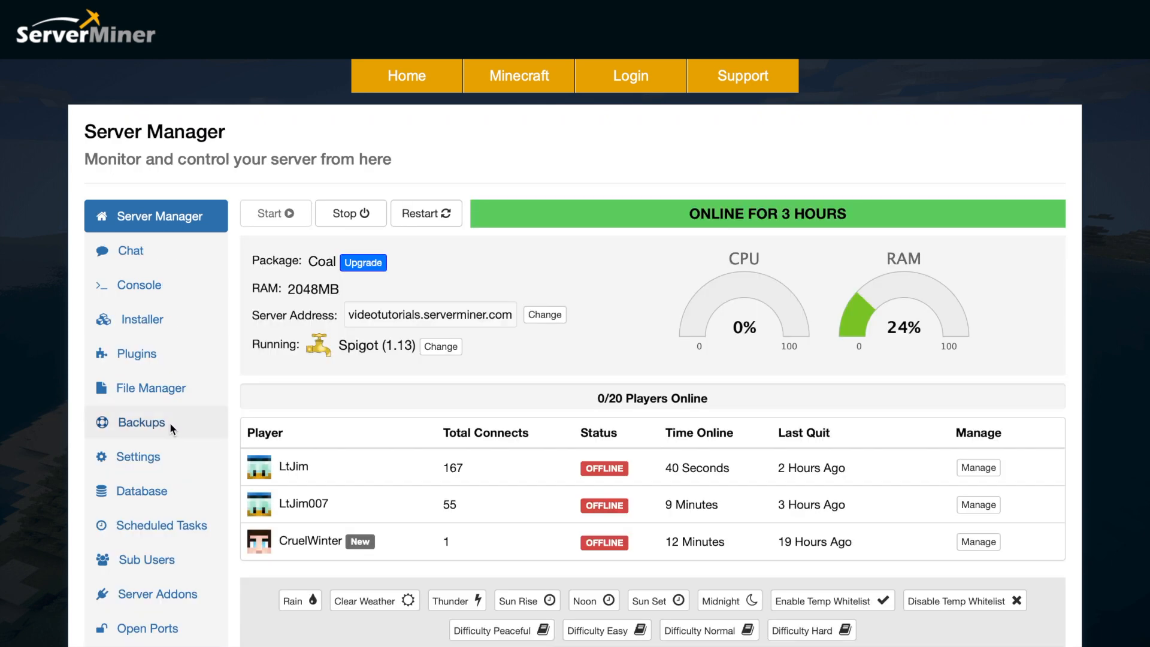
Start recovering the 20 Hours ago backup, decline it in Confirm Recovery, and return to the dashboard.
left_click(140, 421)
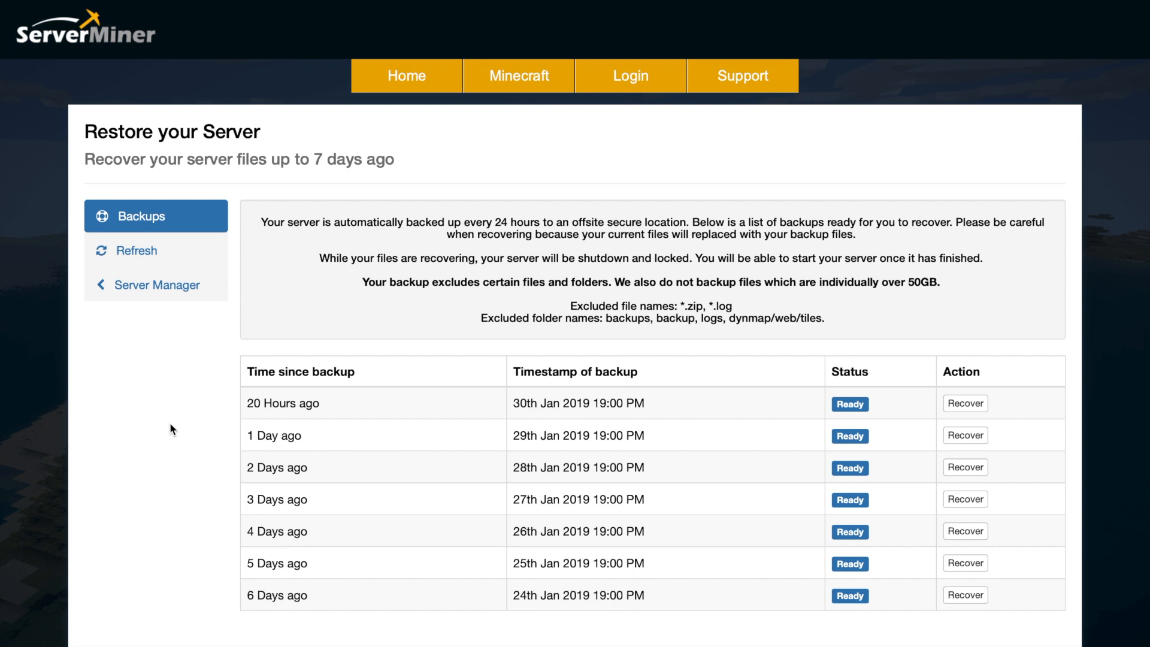
mouse_move(326, 218)
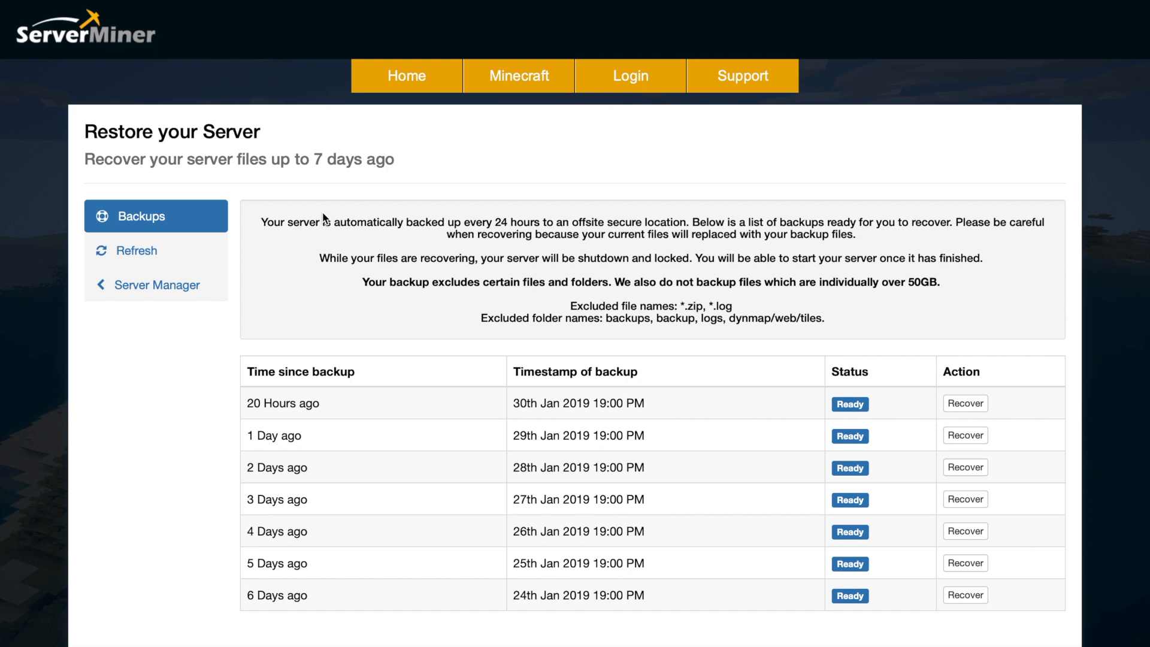
mouse_move(612, 397)
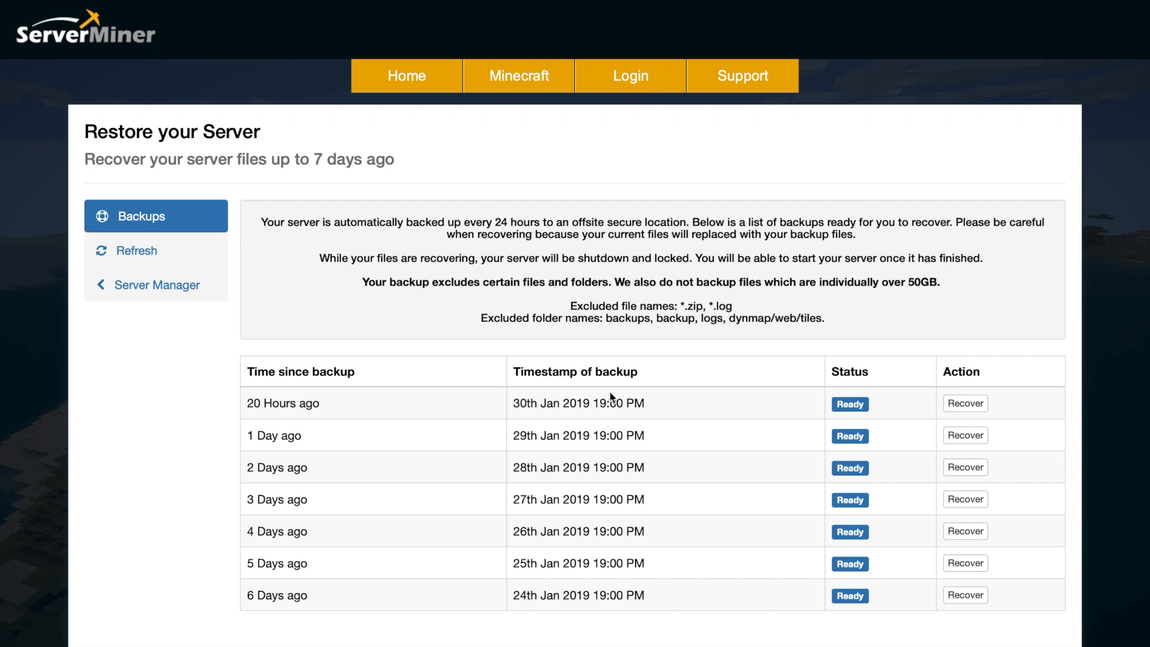
mouse_move(625, 428)
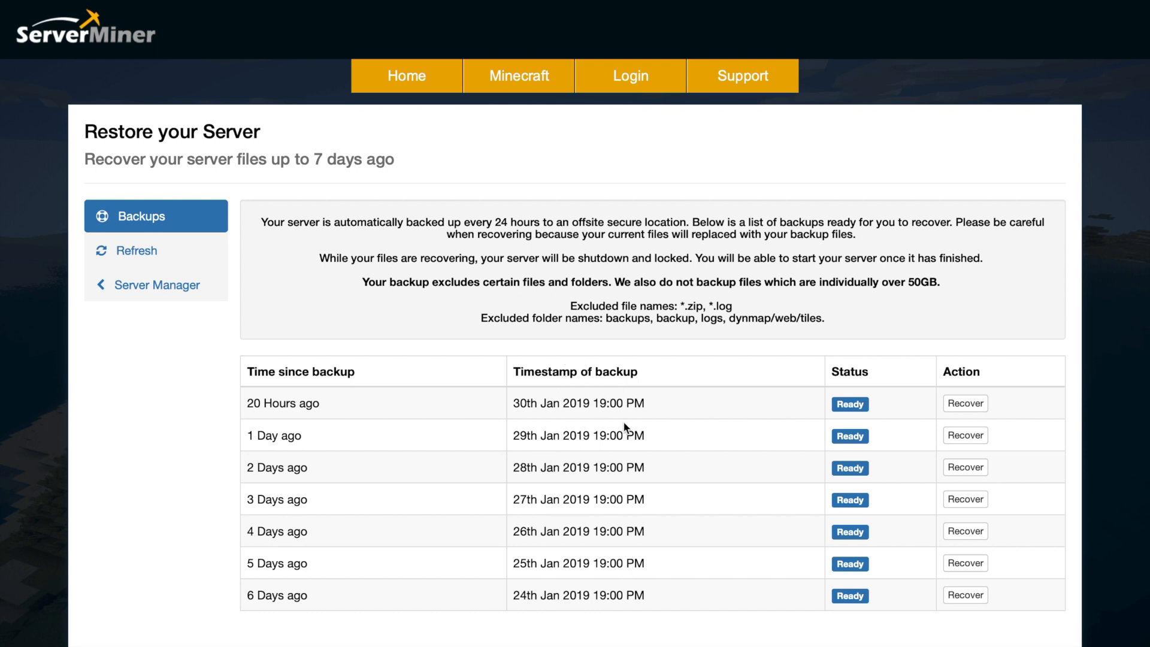
mouse_move(668, 436)
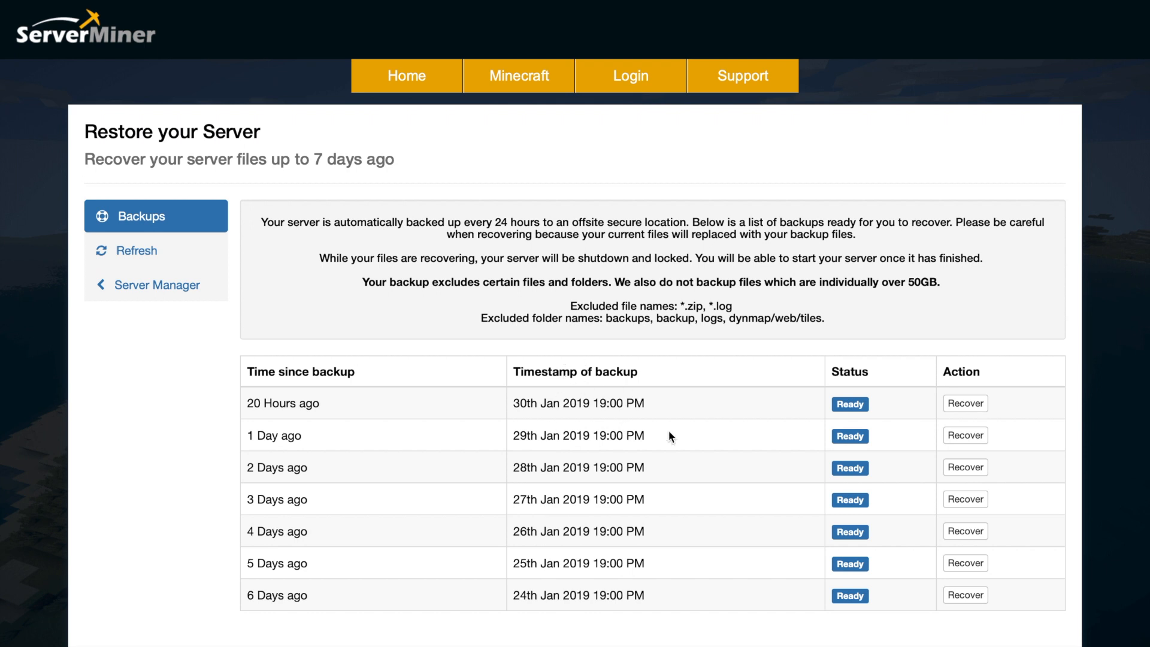
left_click(965, 404)
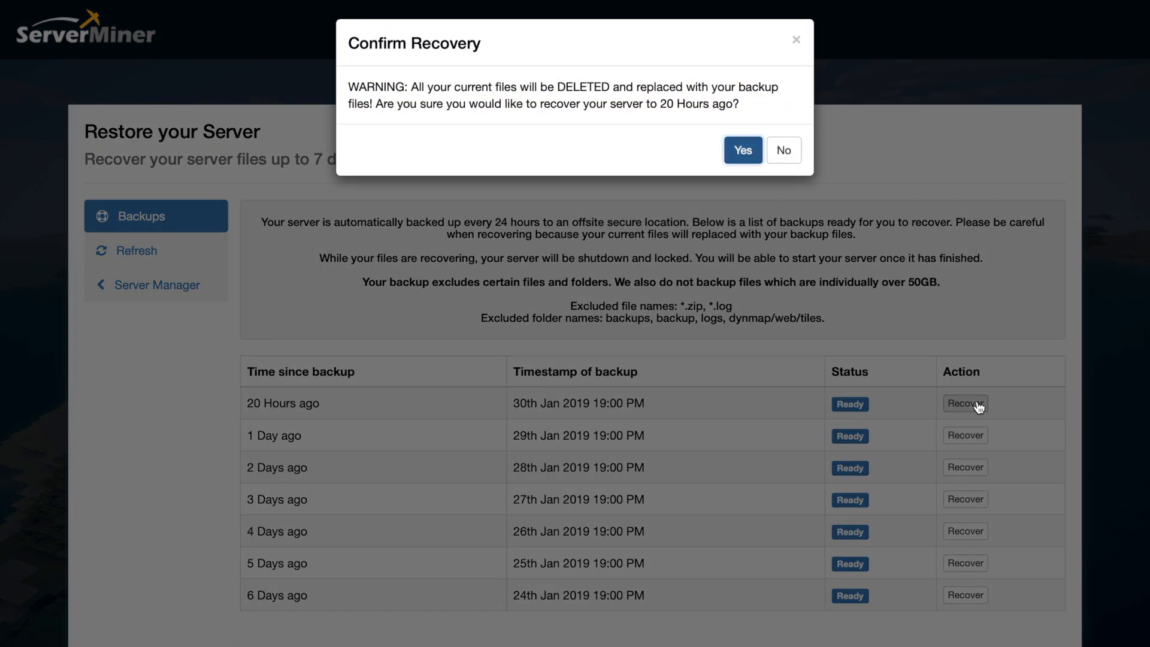
mouse_move(427, 159)
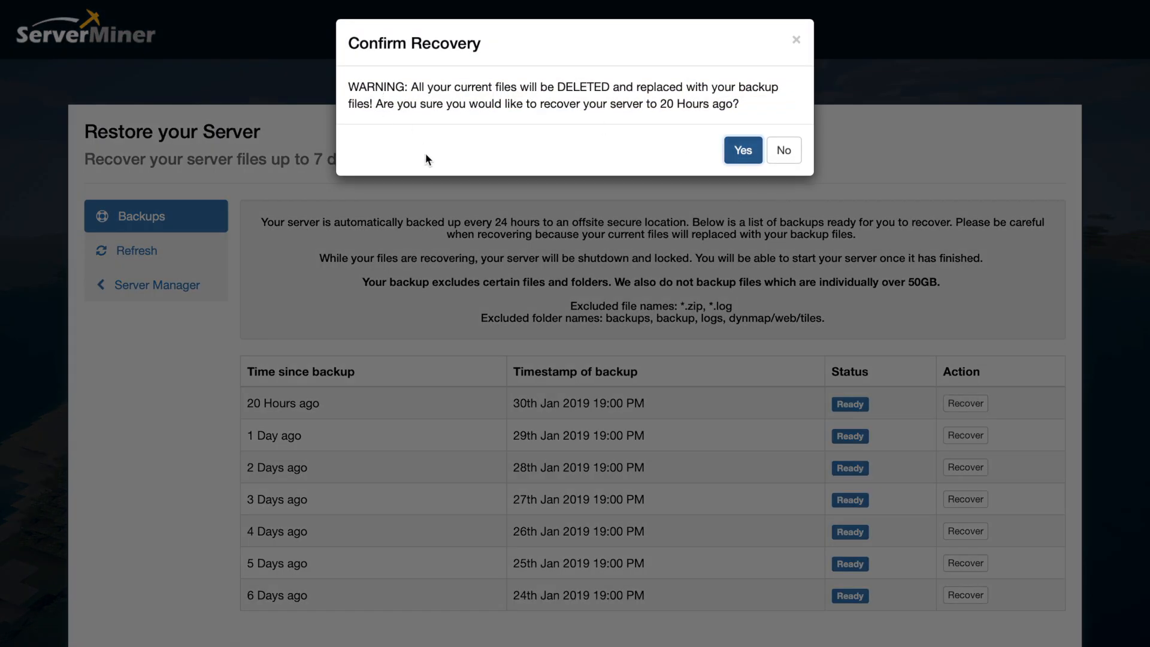
left_click(782, 150)
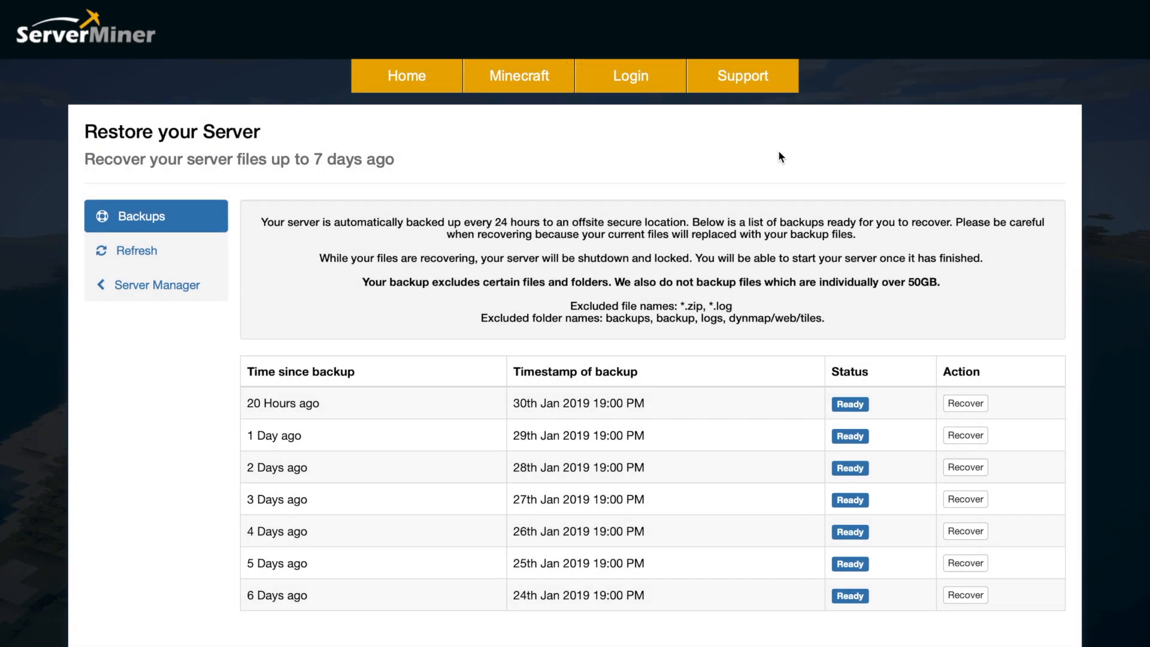
mouse_move(157, 285)
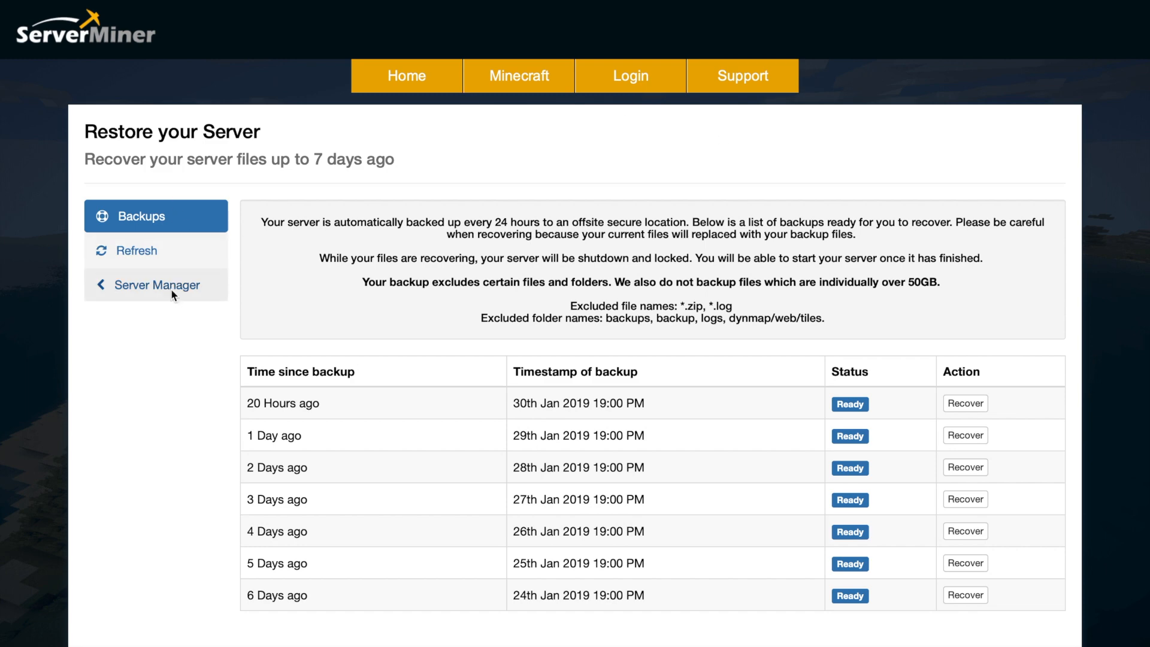
left_click(156, 285)
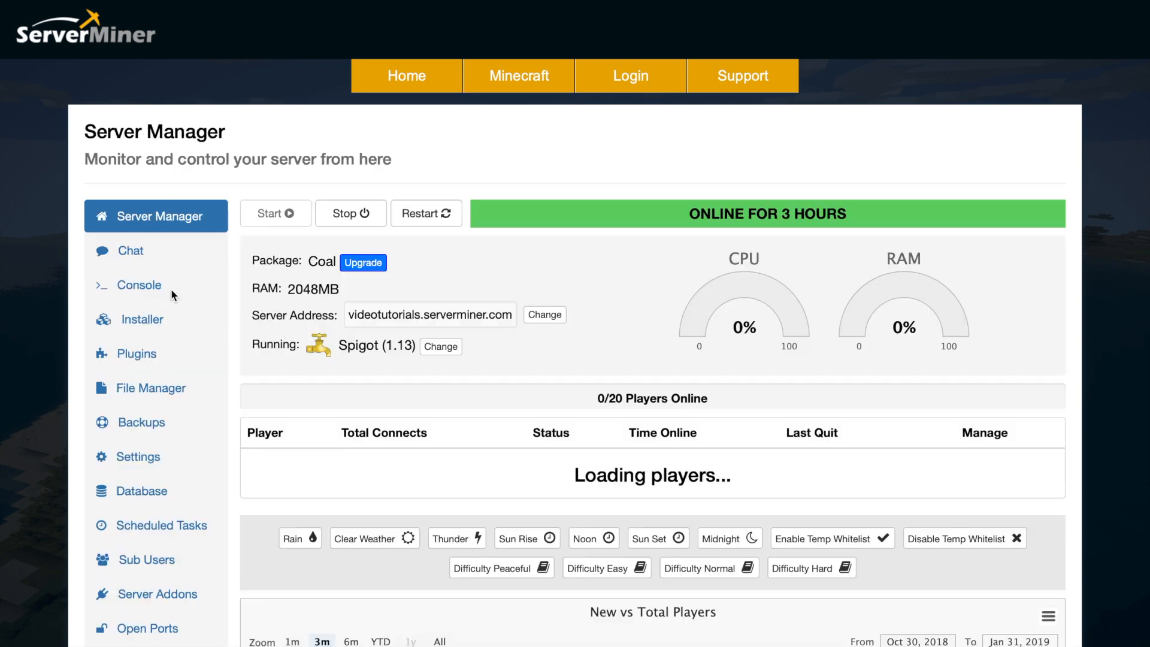
left_click(138, 456)
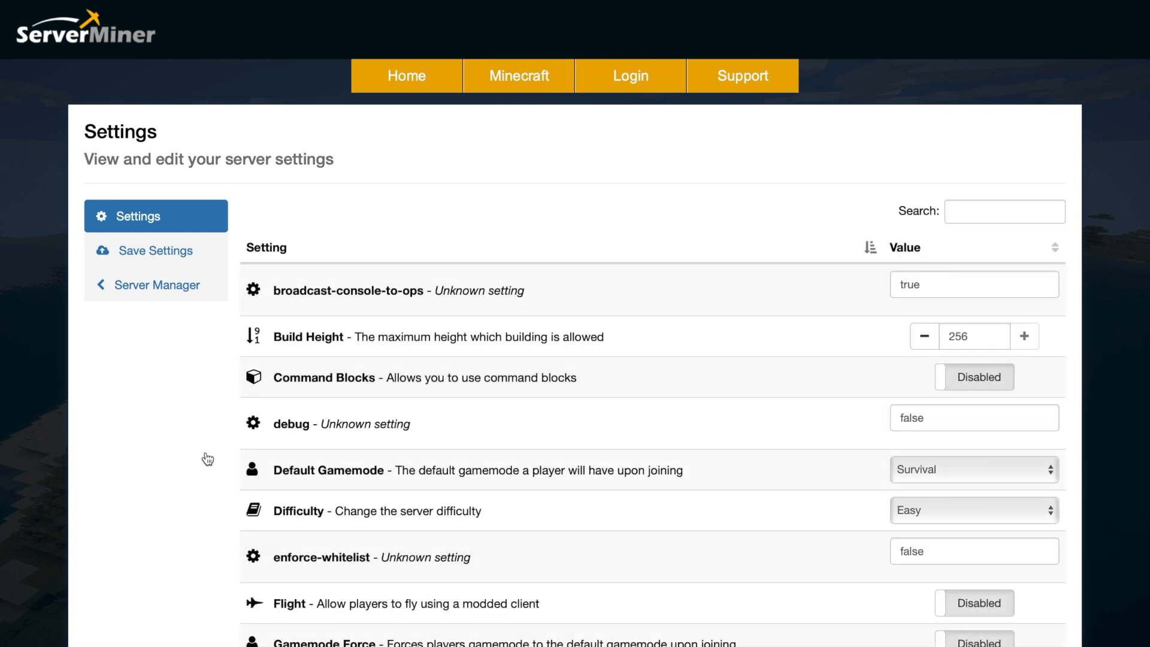
scroll("down", 3)
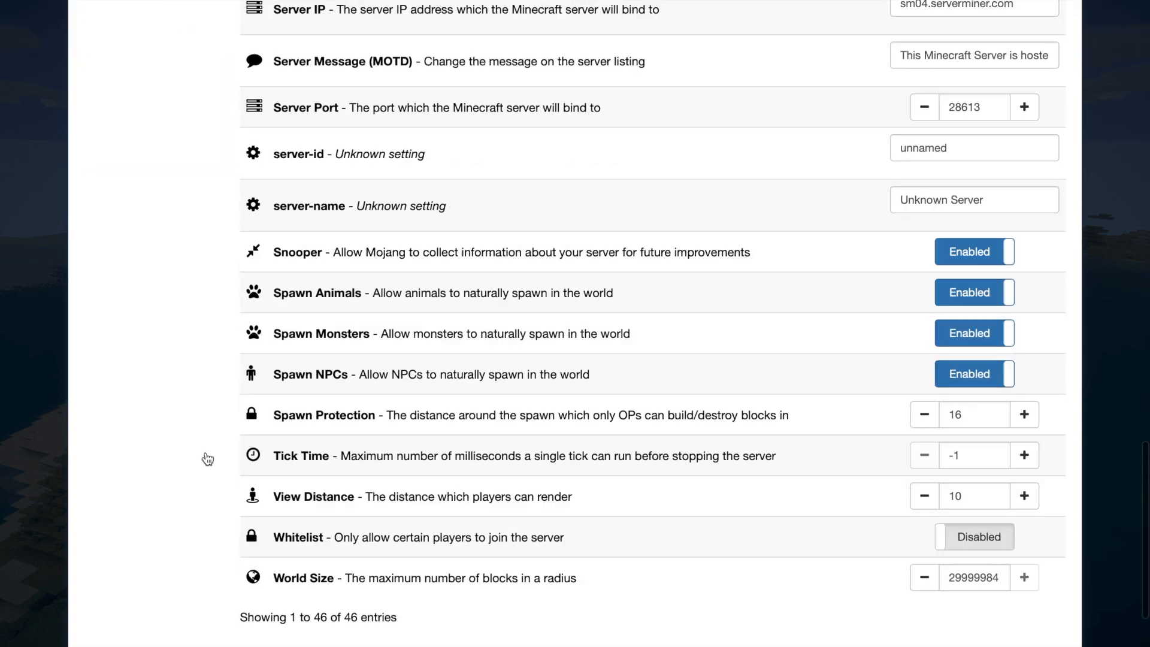
scroll("up", 3)
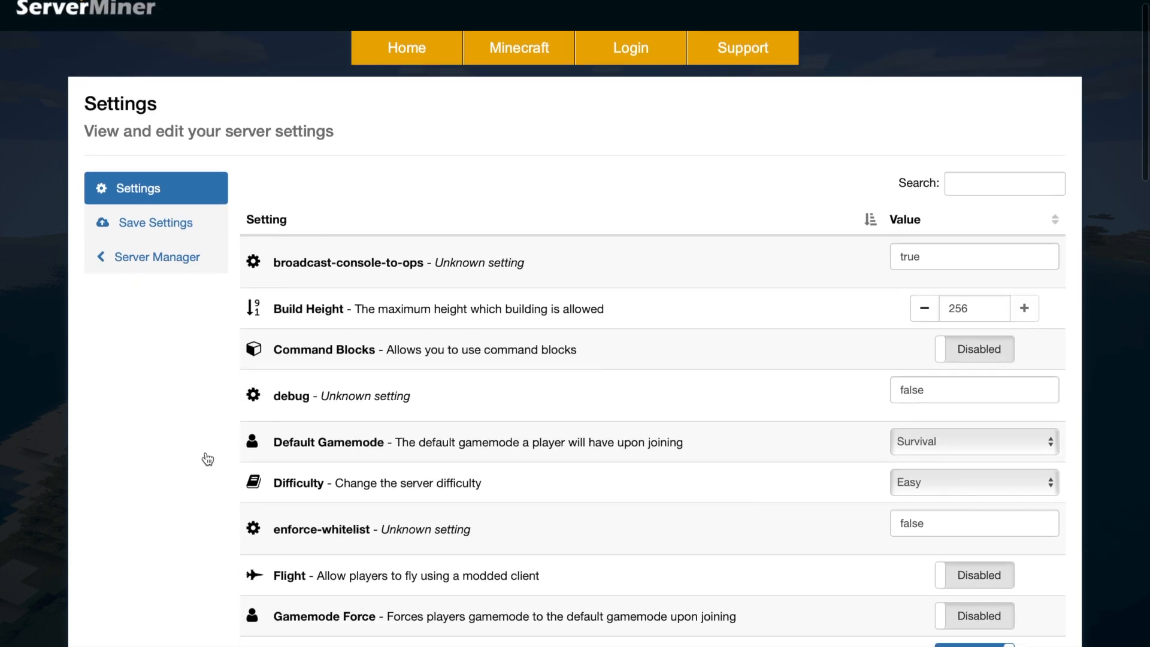
scroll("down", 3)
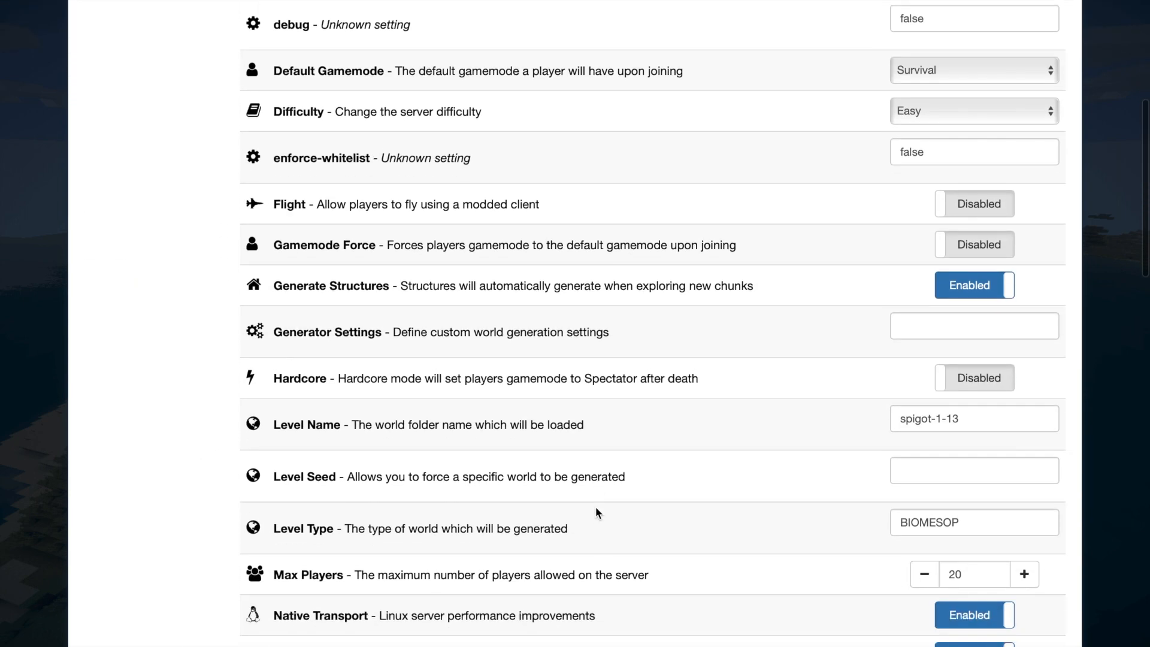
scroll("down", 3)
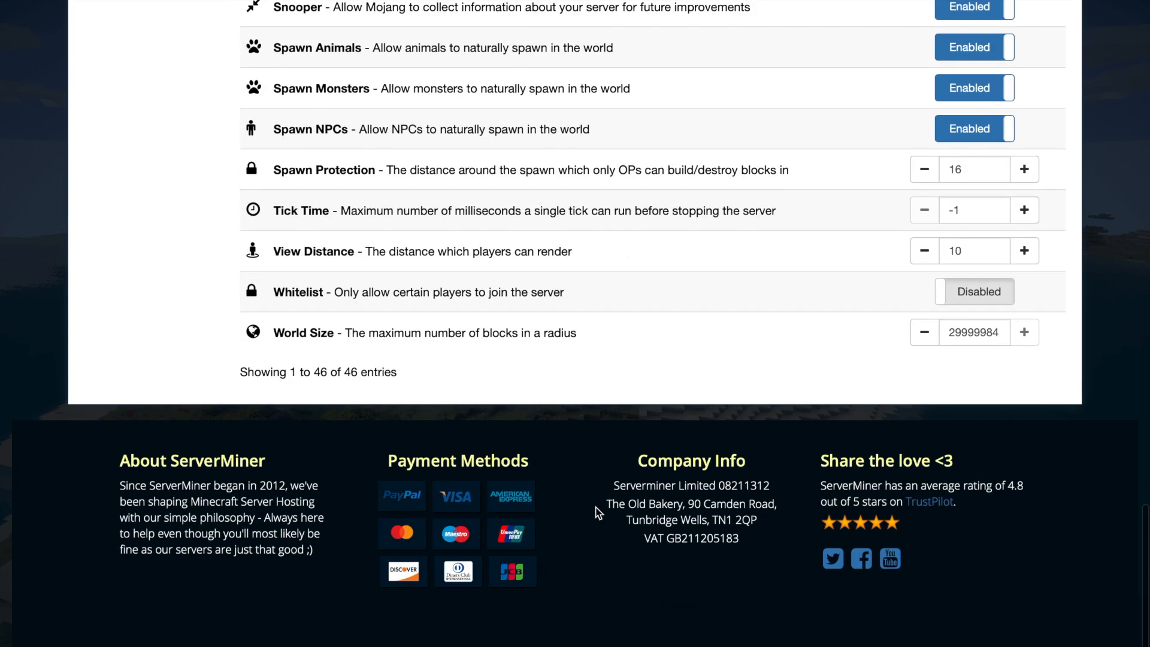
scroll("up", 3)
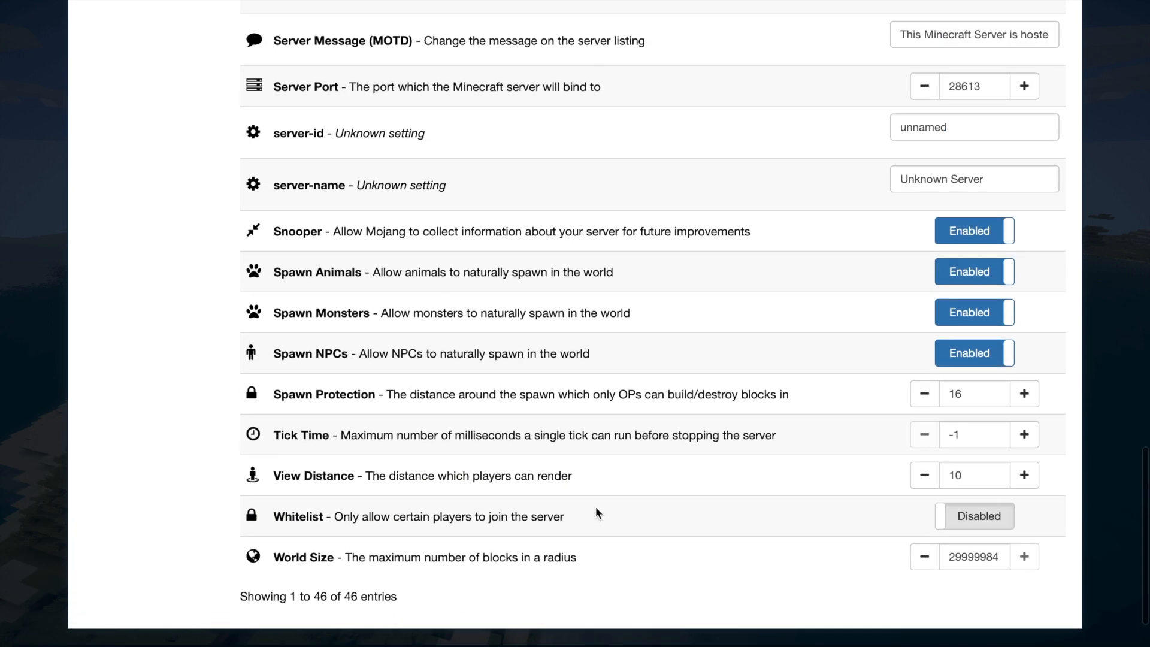
mouse_move(592, 338)
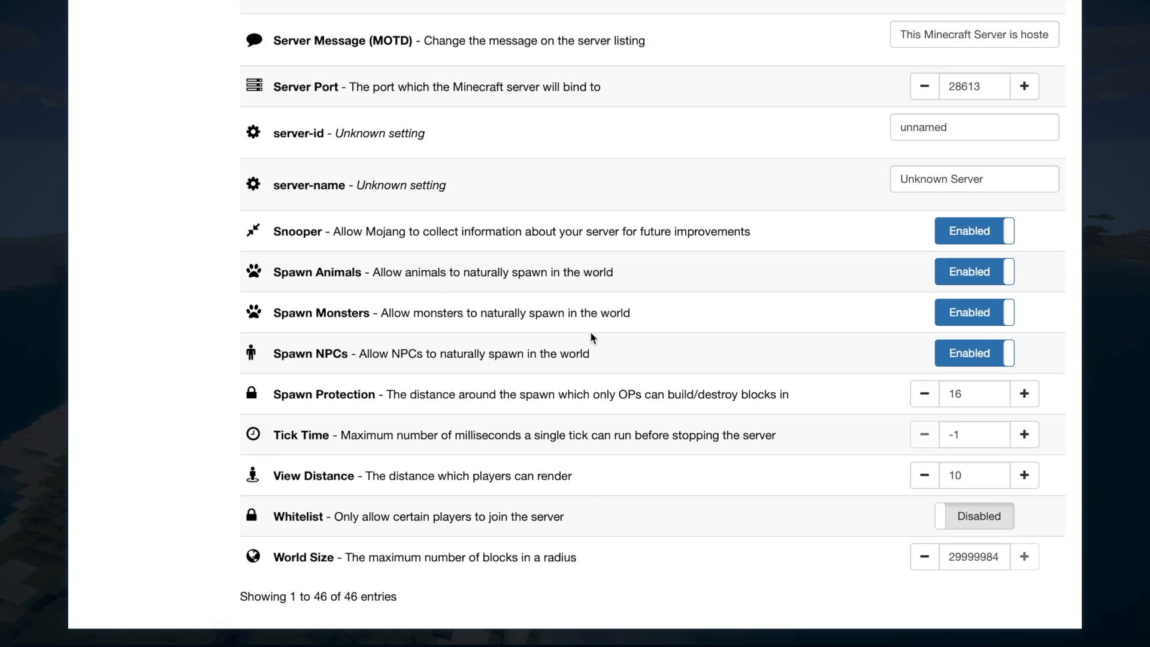
mouse_move(974, 272)
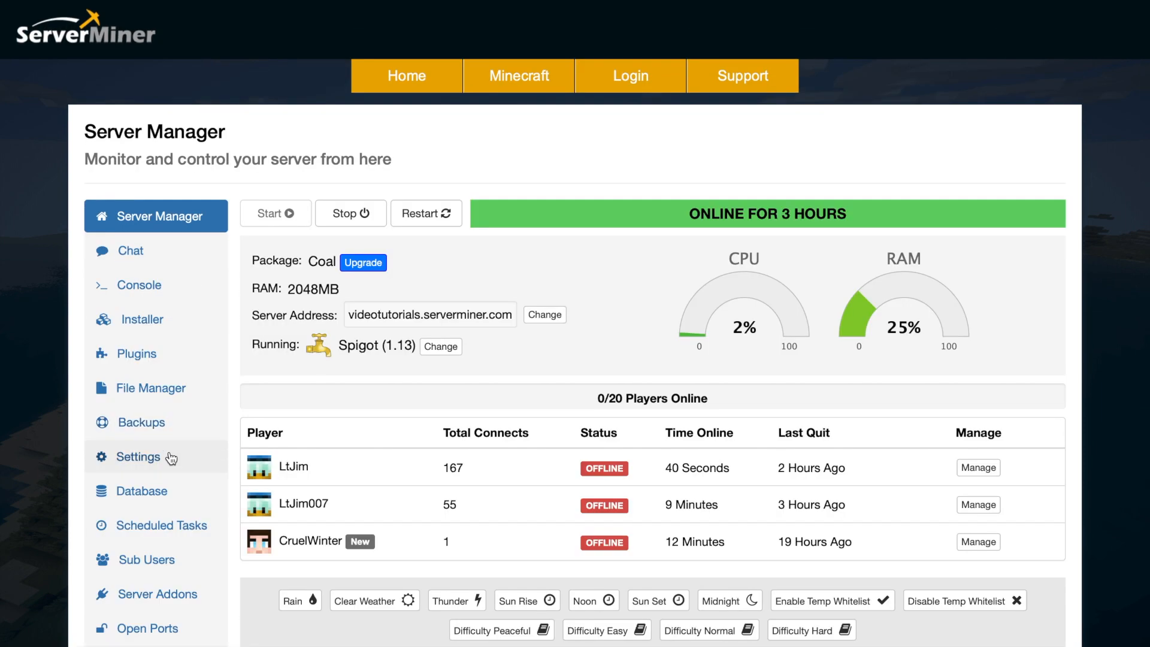
View the empty MySQL Database page, start Create Database, and return to the dashboard.
left_click(139, 491)
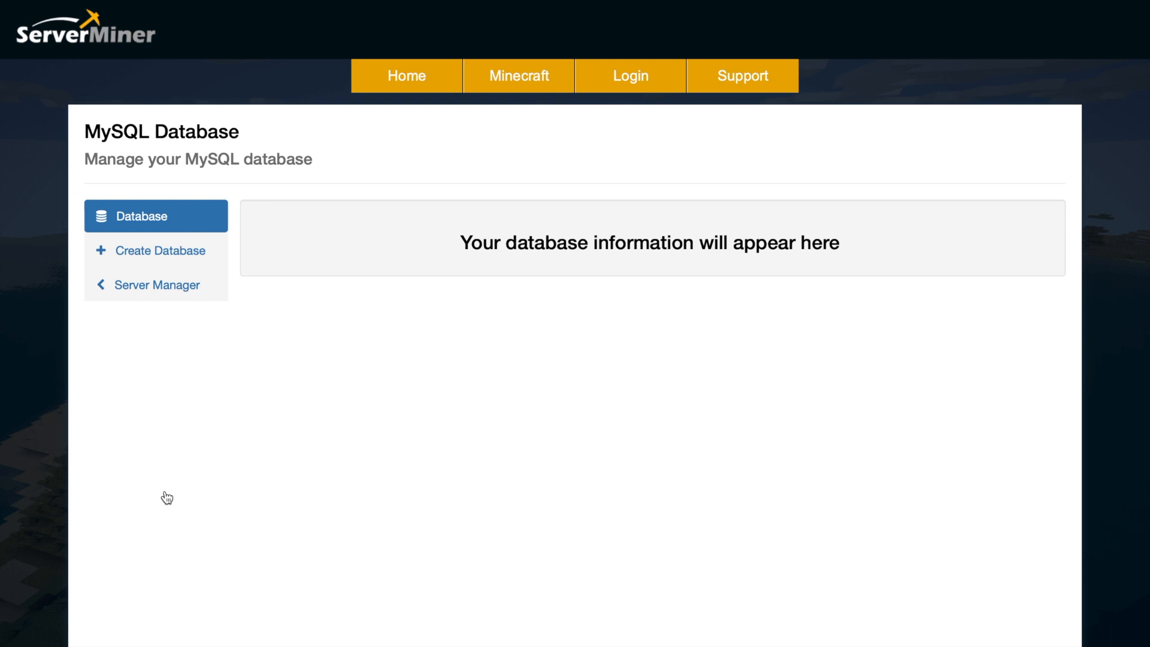
left_click(161, 250)
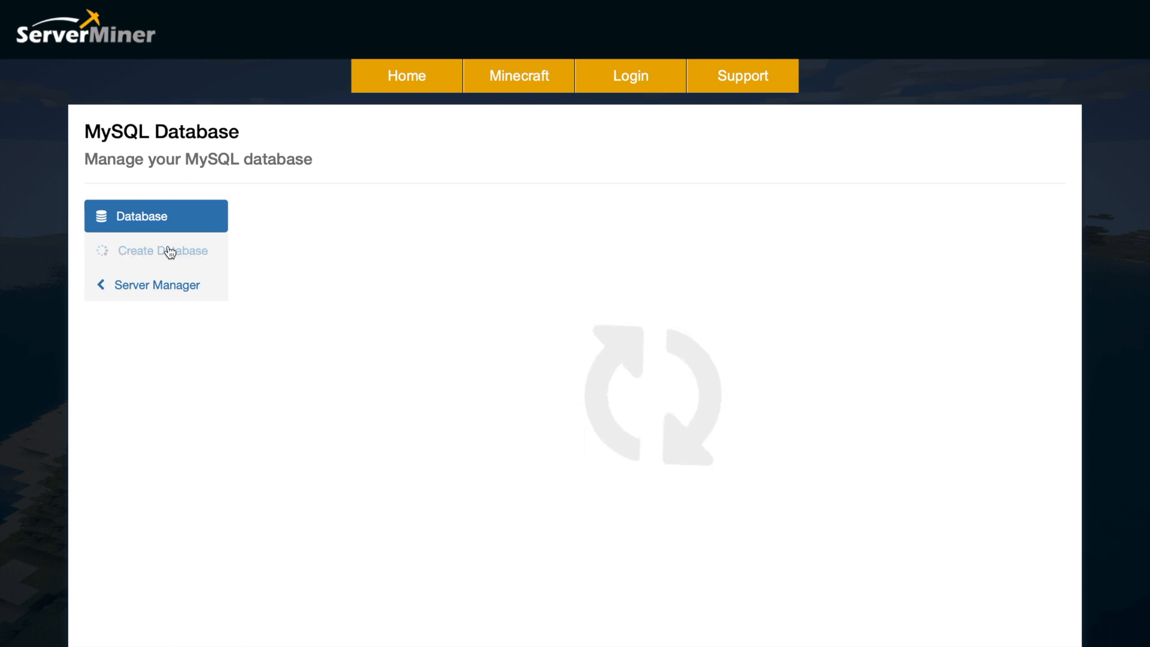
left_click(156, 285)
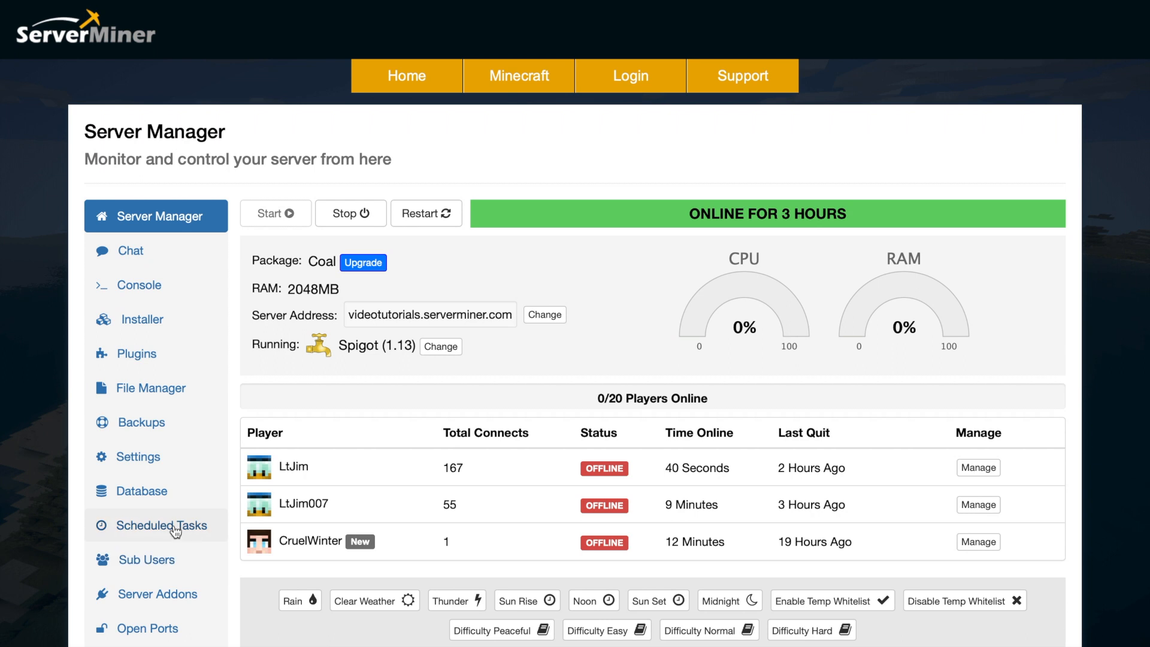
left_click(162, 525)
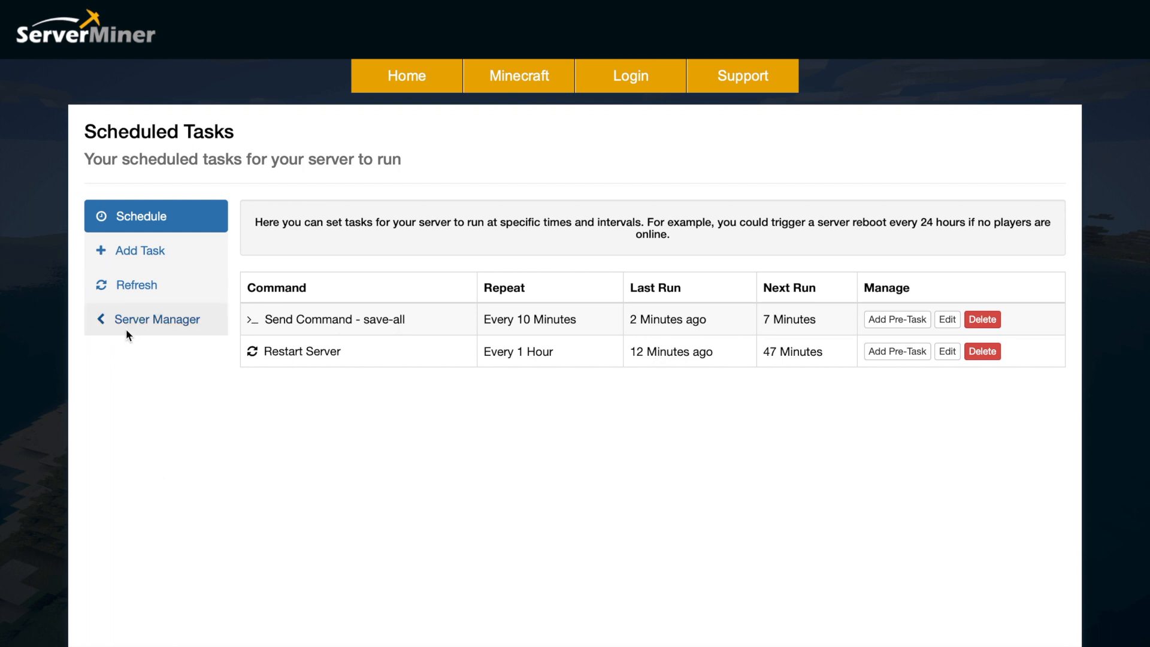
left_click(159, 319)
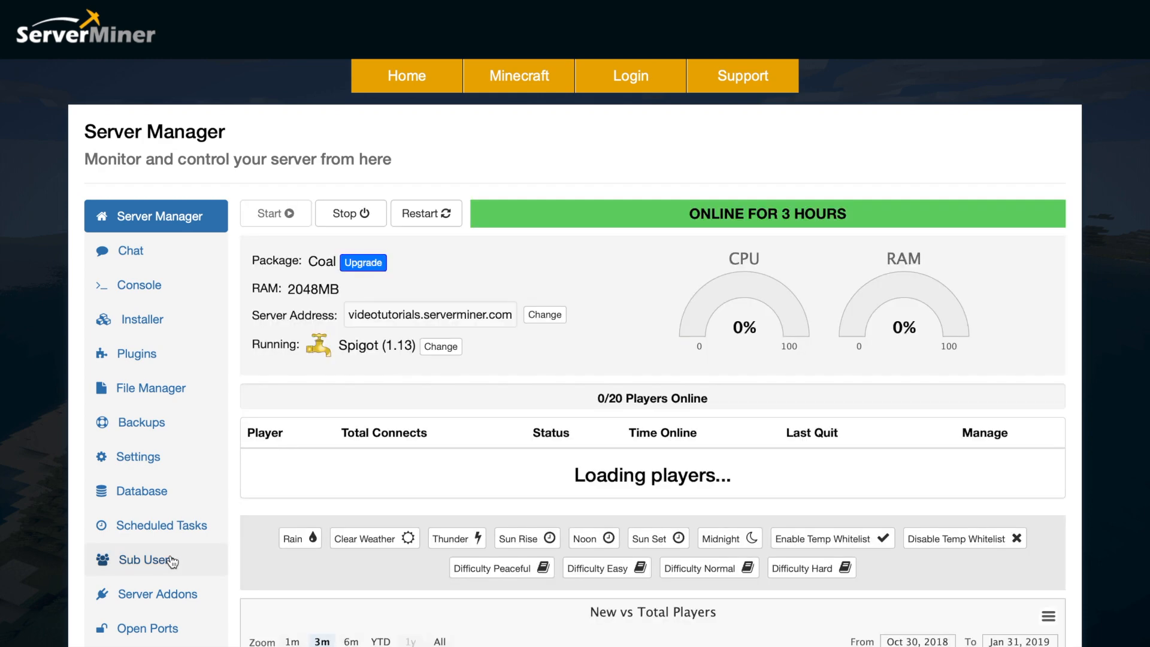
View the Sub Users page and its Add Sub User email prompt without inviting anyone.
left_click(144, 559)
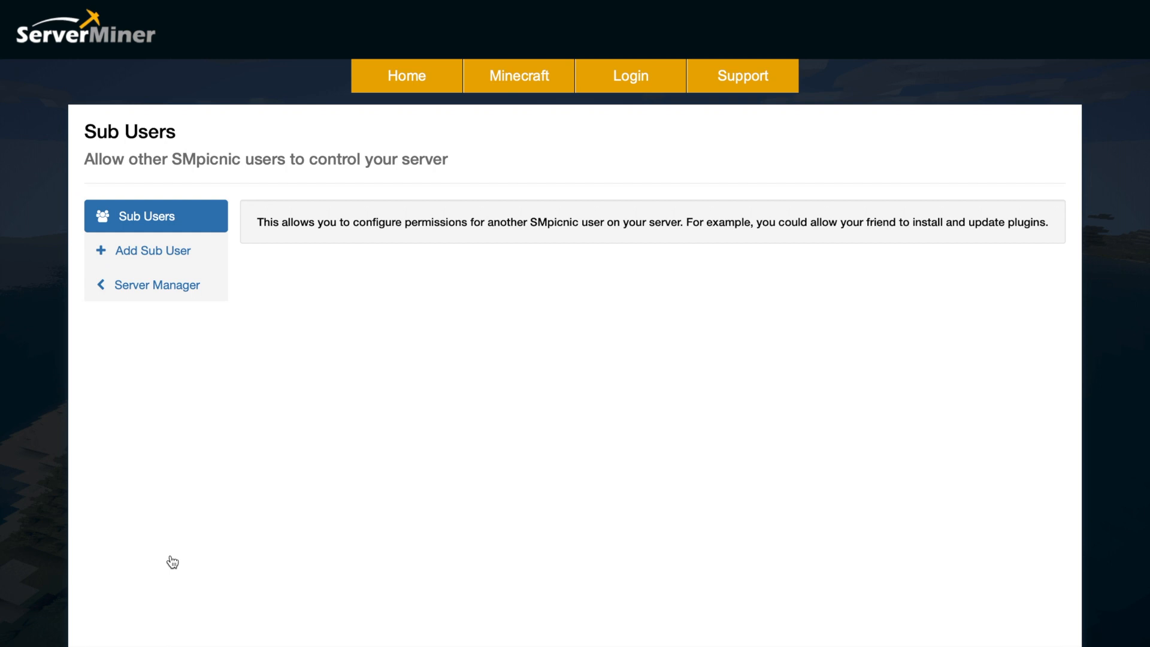
mouse_move(177, 382)
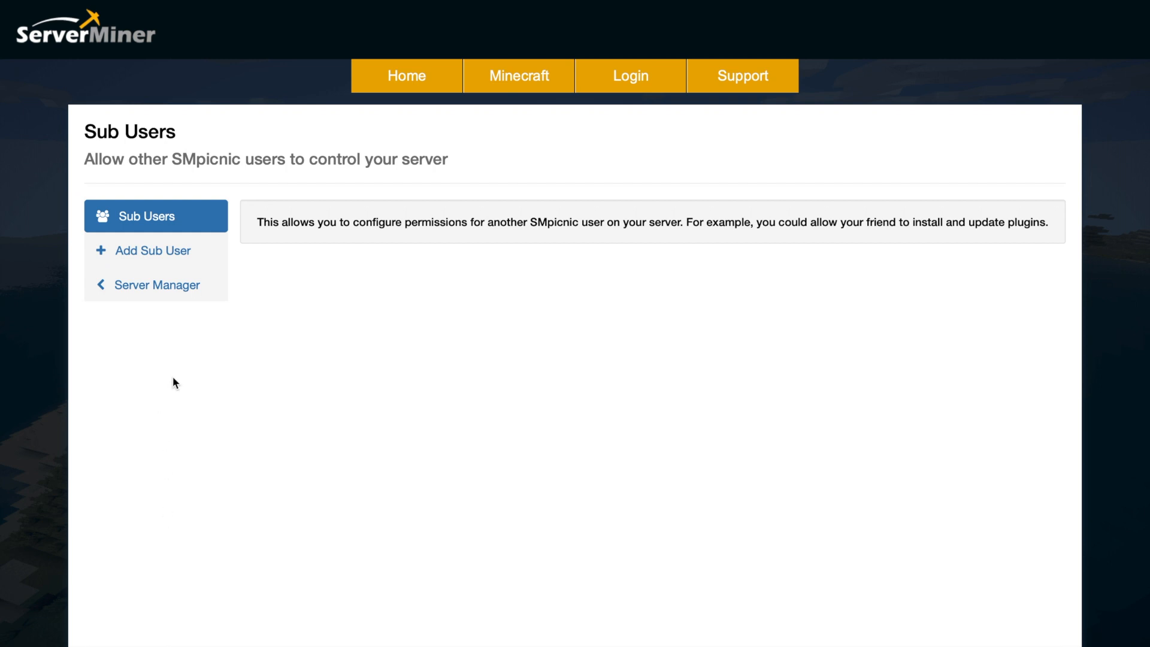
left_click(152, 250)
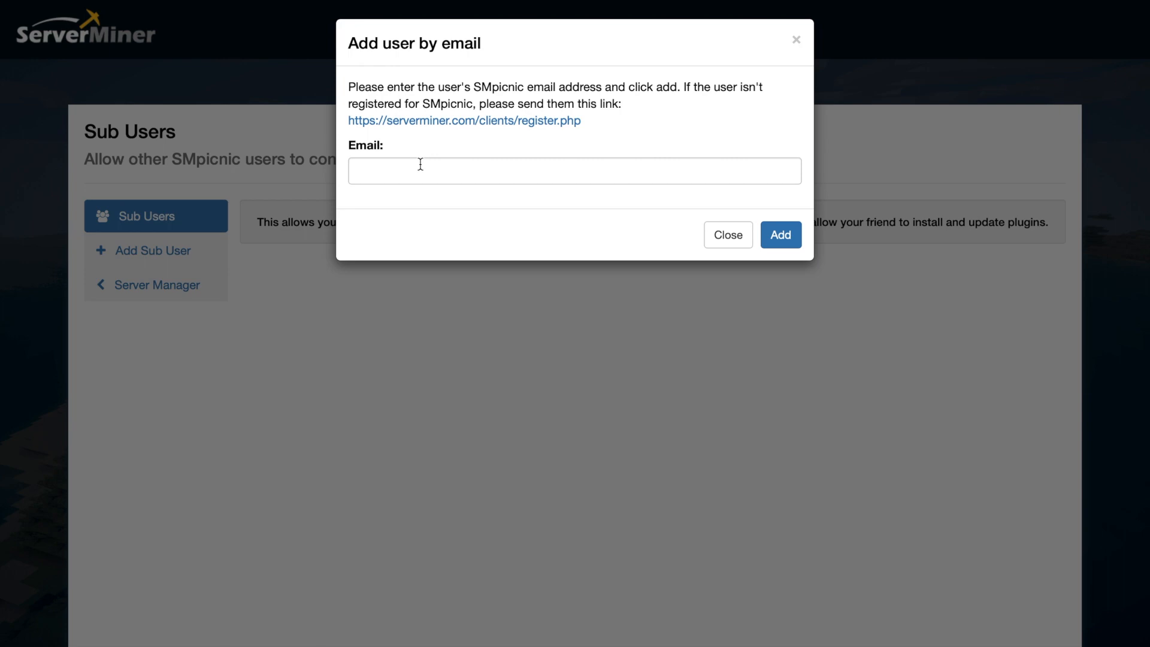
left_click(727, 234)
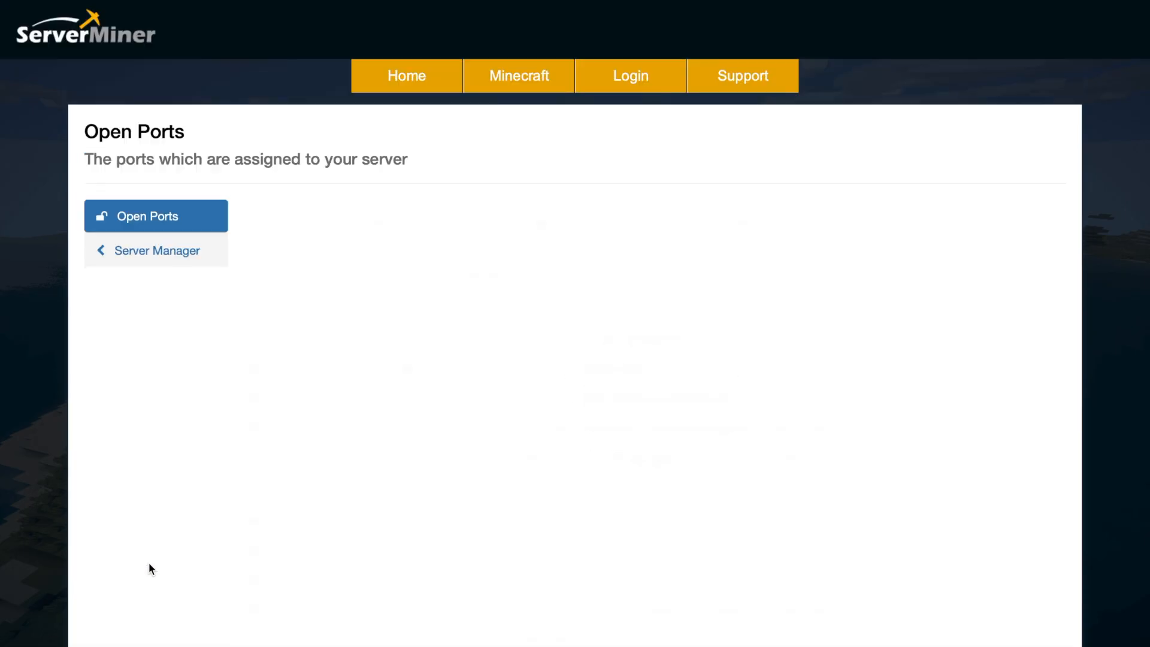
left_click(146, 215)
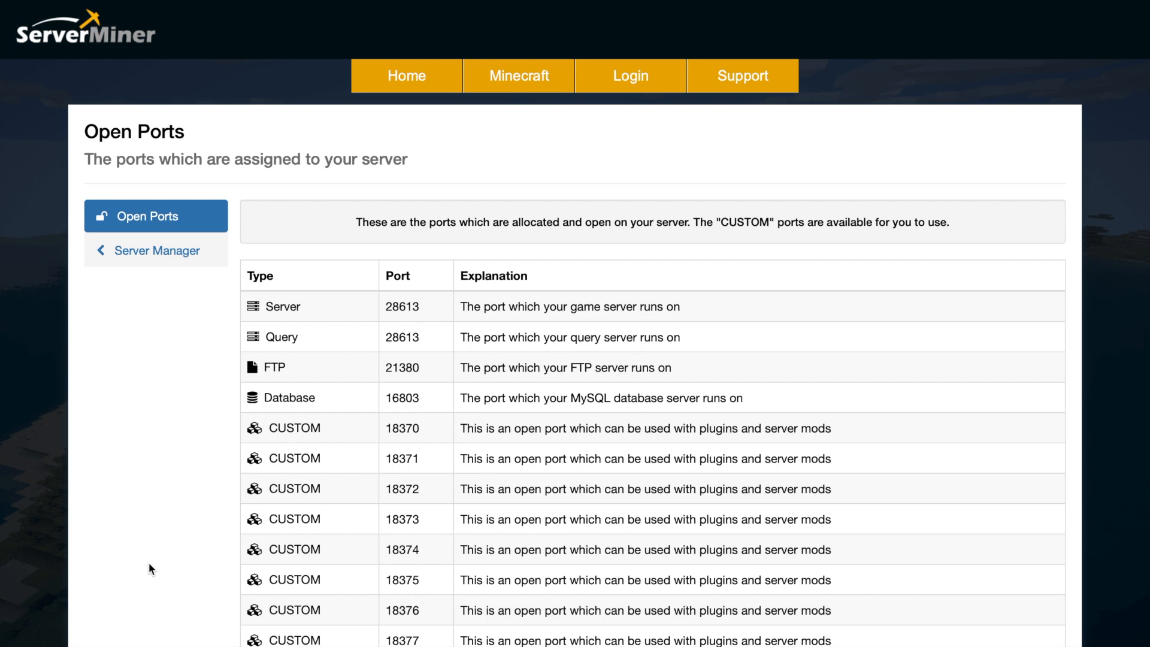
scroll("down", 3)
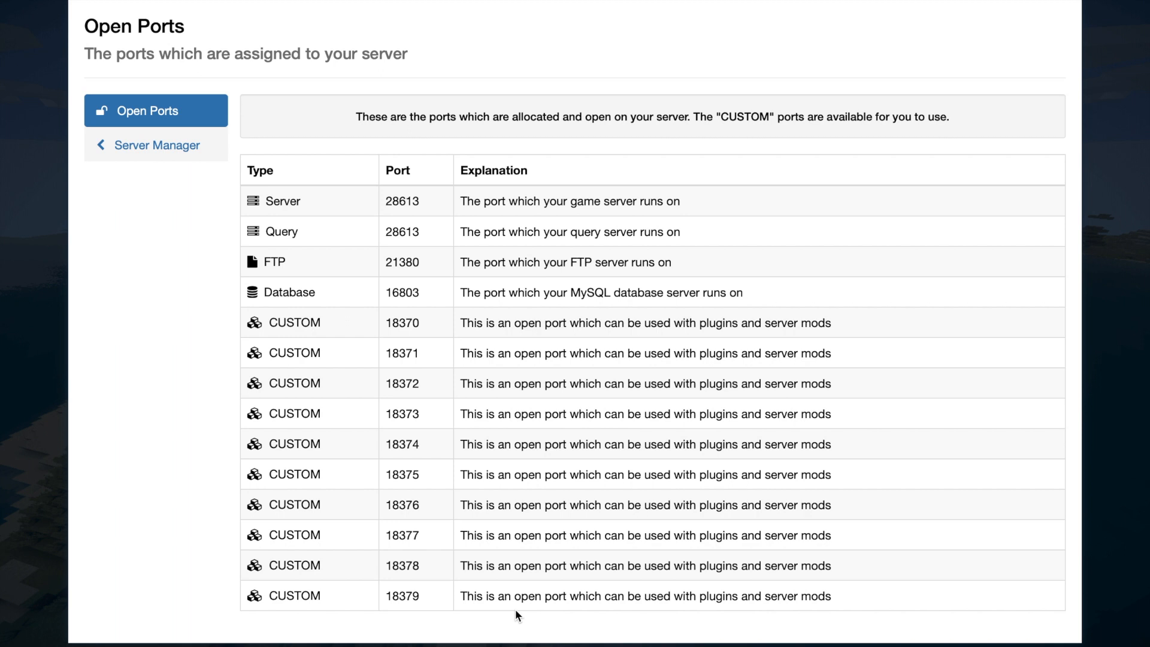
mouse_move(136, 162)
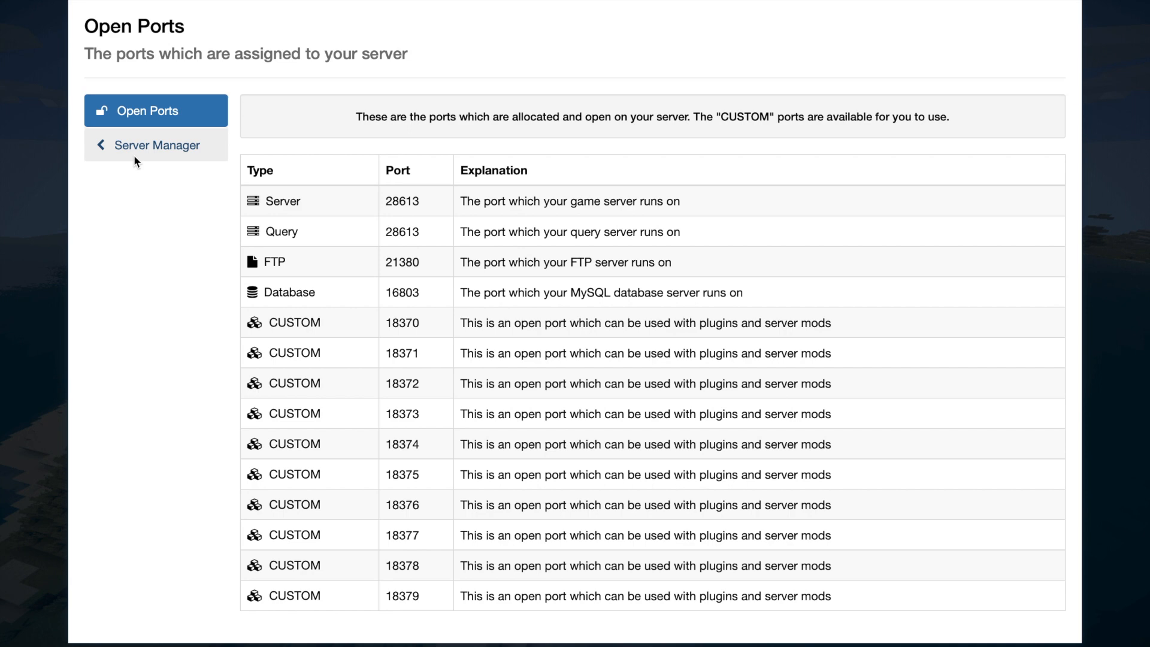
Scroll the Minecraft Worlds list with spigot-1-13 loaded and return to the Server Manager dashboard.
left_click(156, 145)
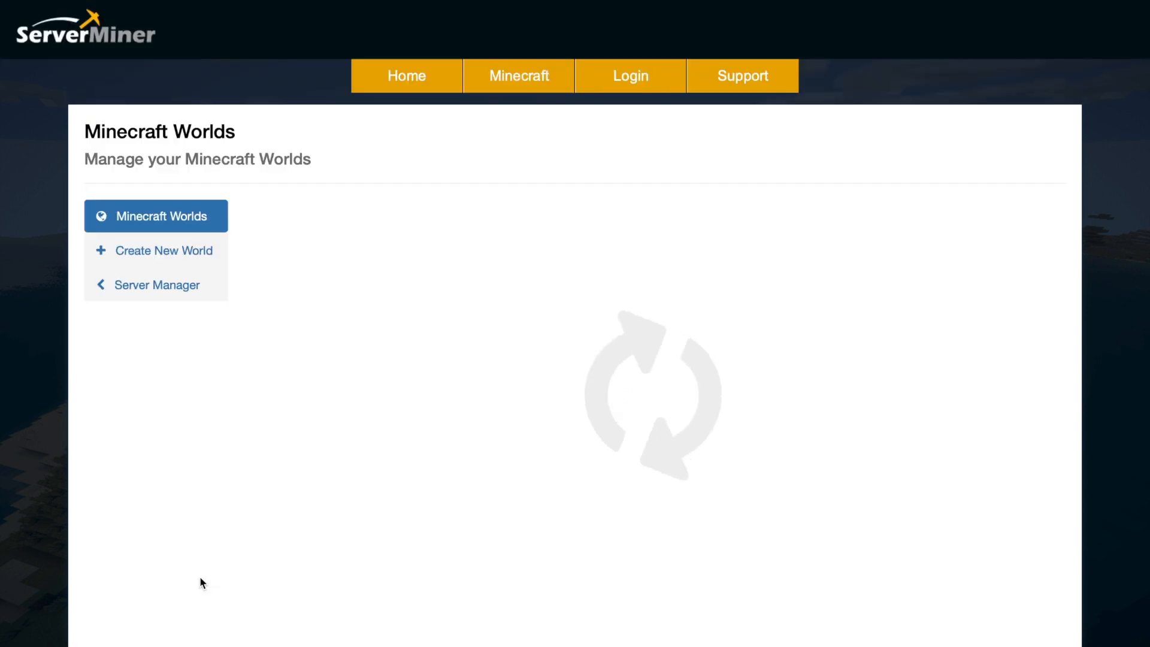
scroll("down", 3)
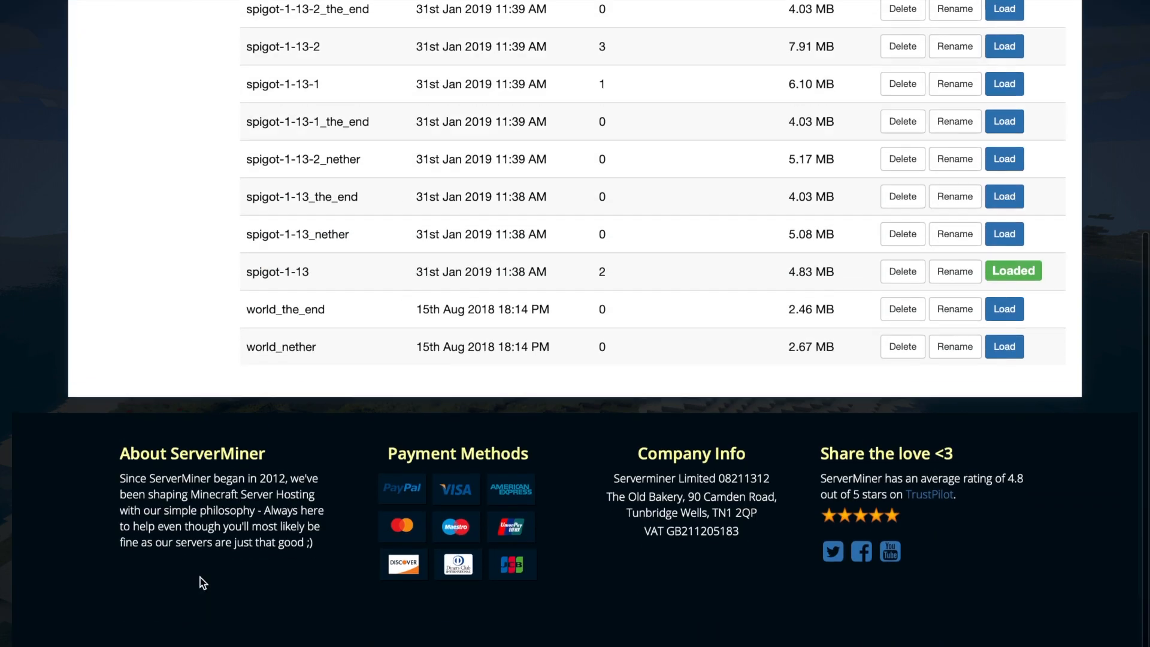
scroll("up", 3)
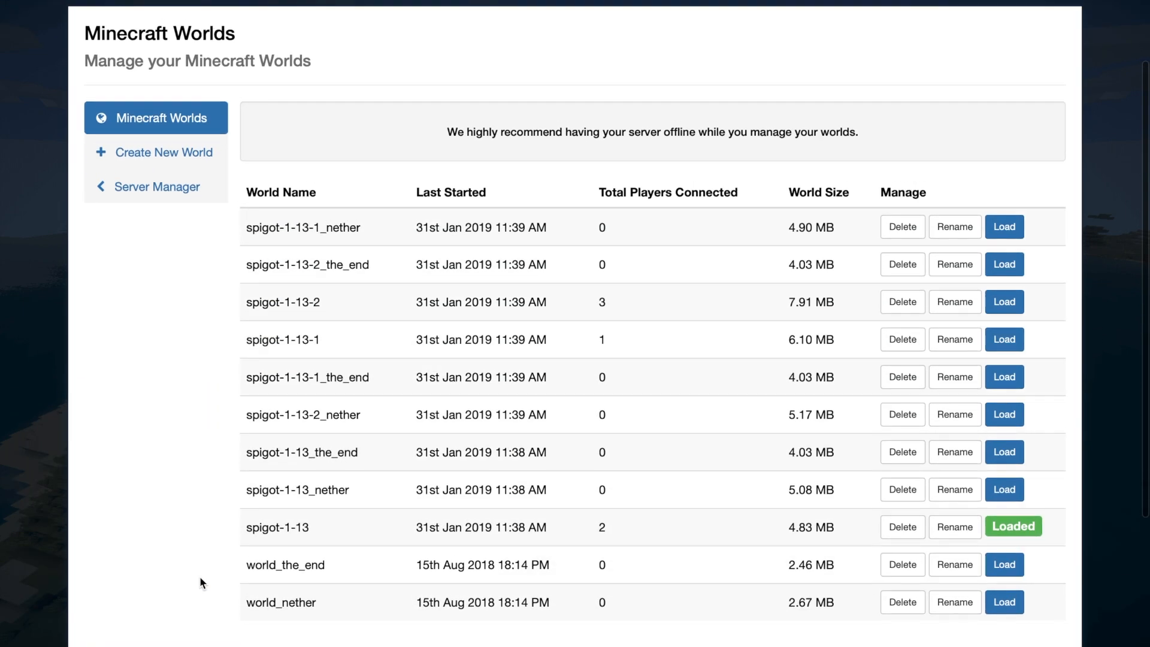
mouse_move(851, 436)
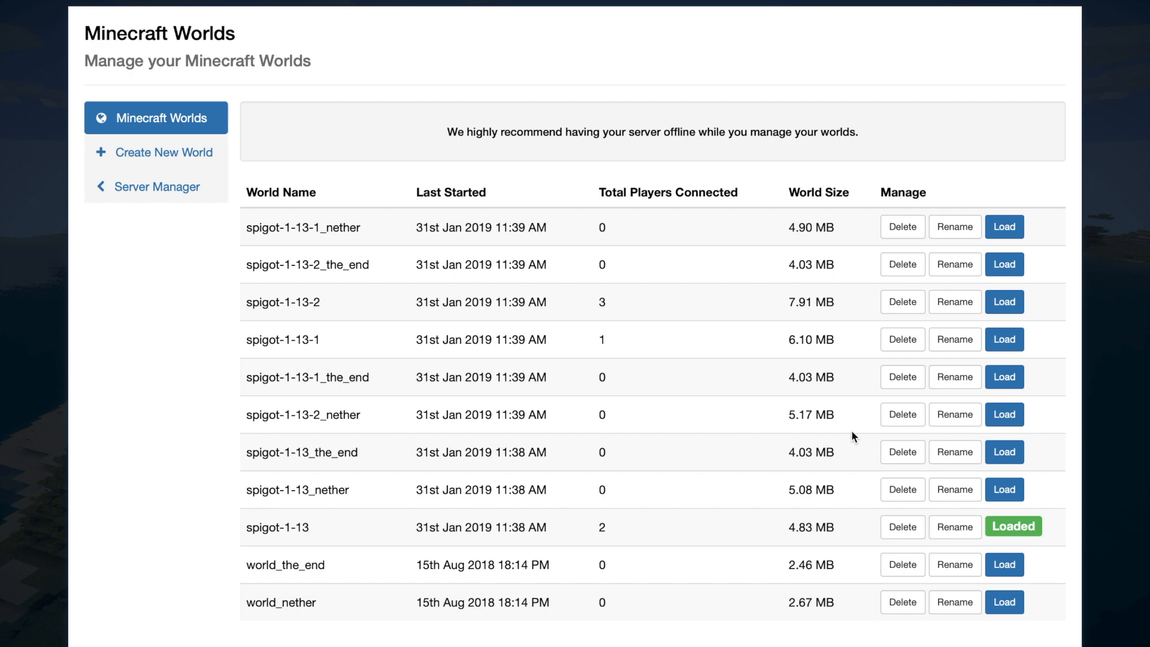
left_click(156, 187)
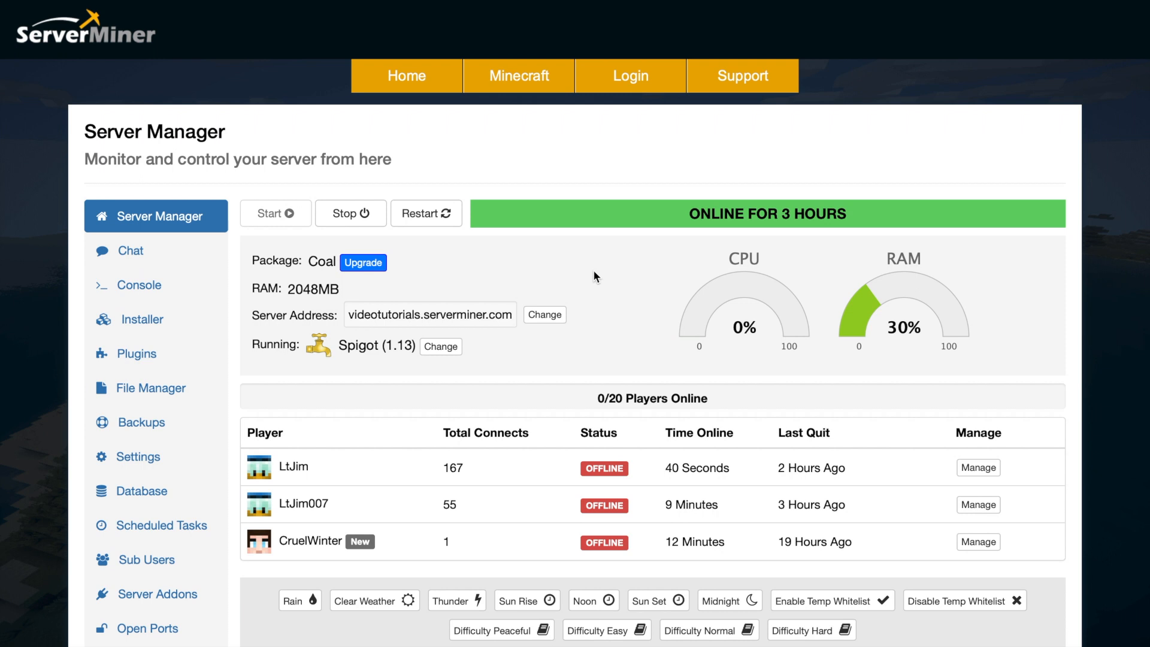